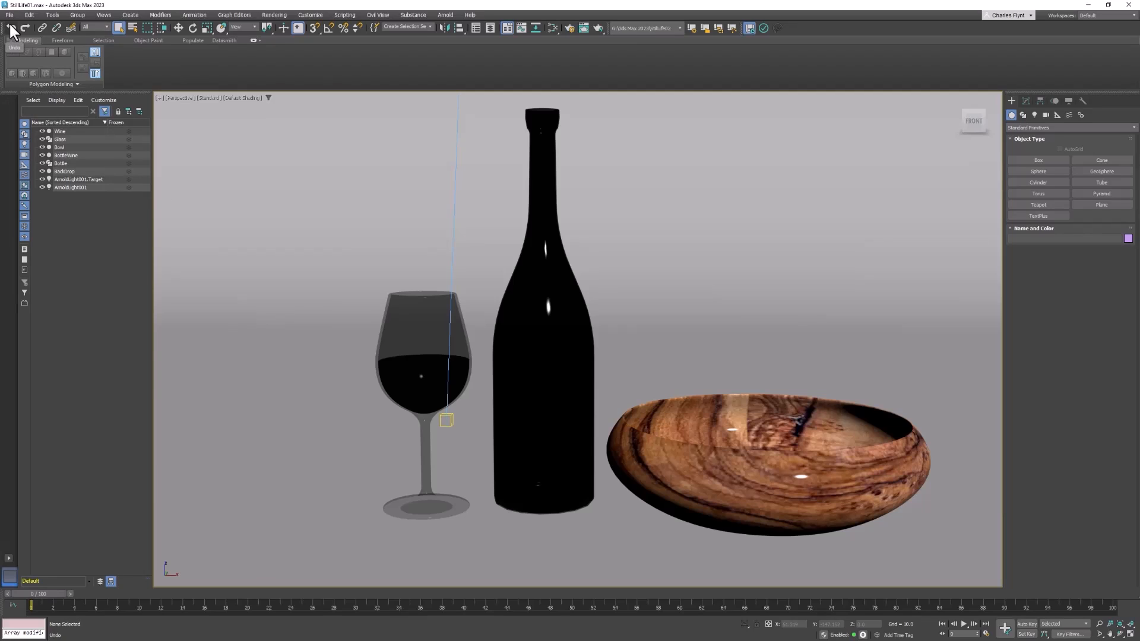
Merge every object listed in Apple.max into the still-life scene.
left_click(9, 15)
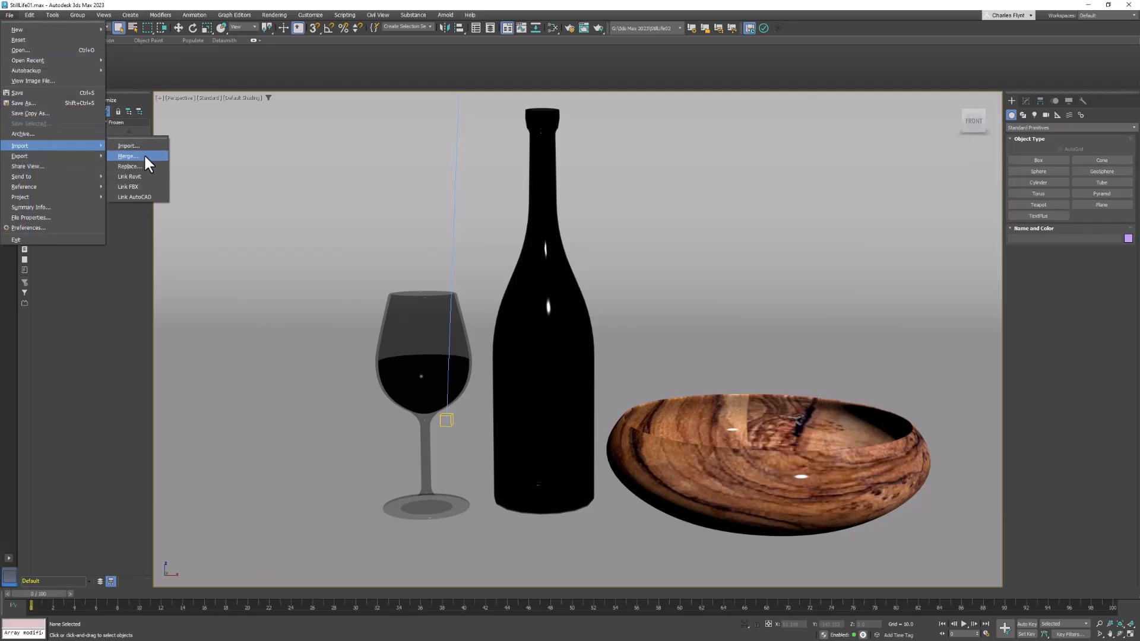
left_click(128, 157)
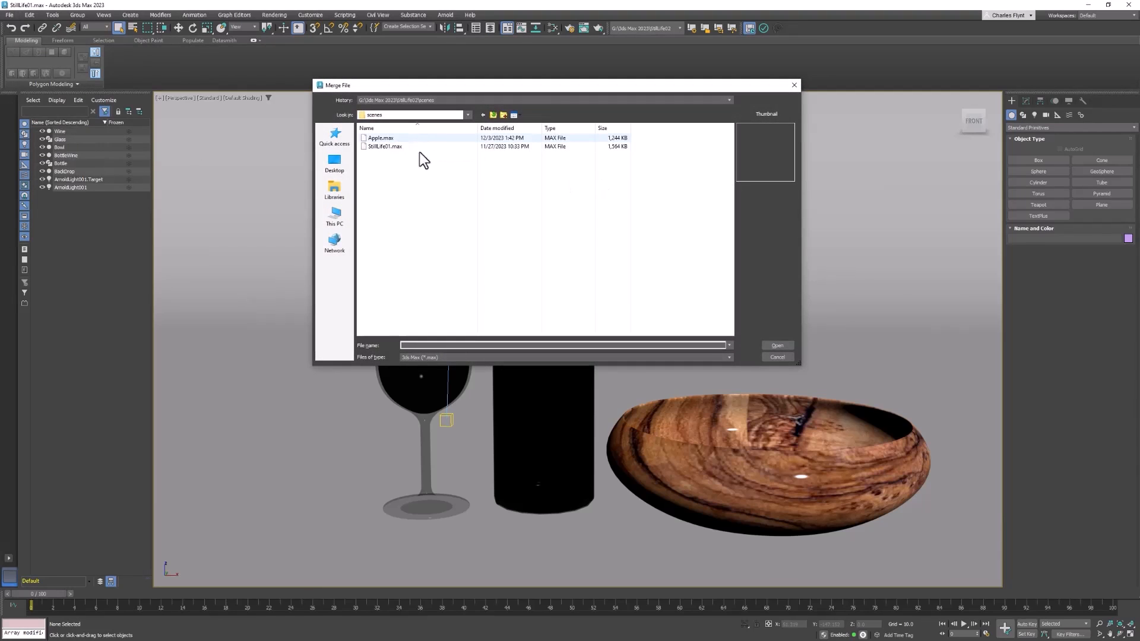
left_click(775, 345)
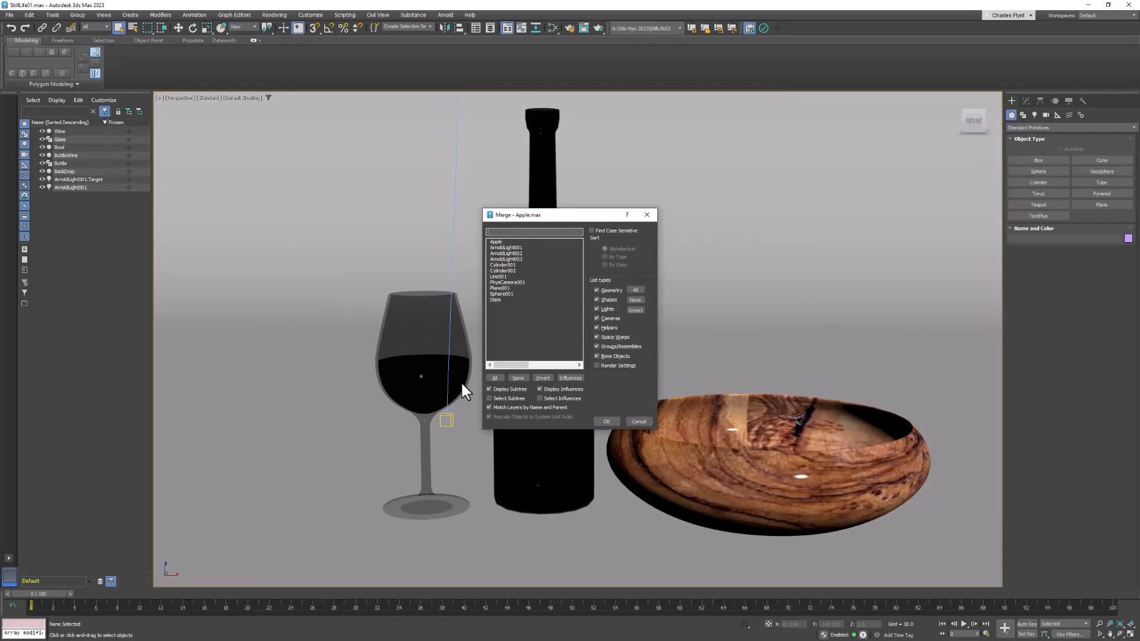
mouse_move(516, 252)
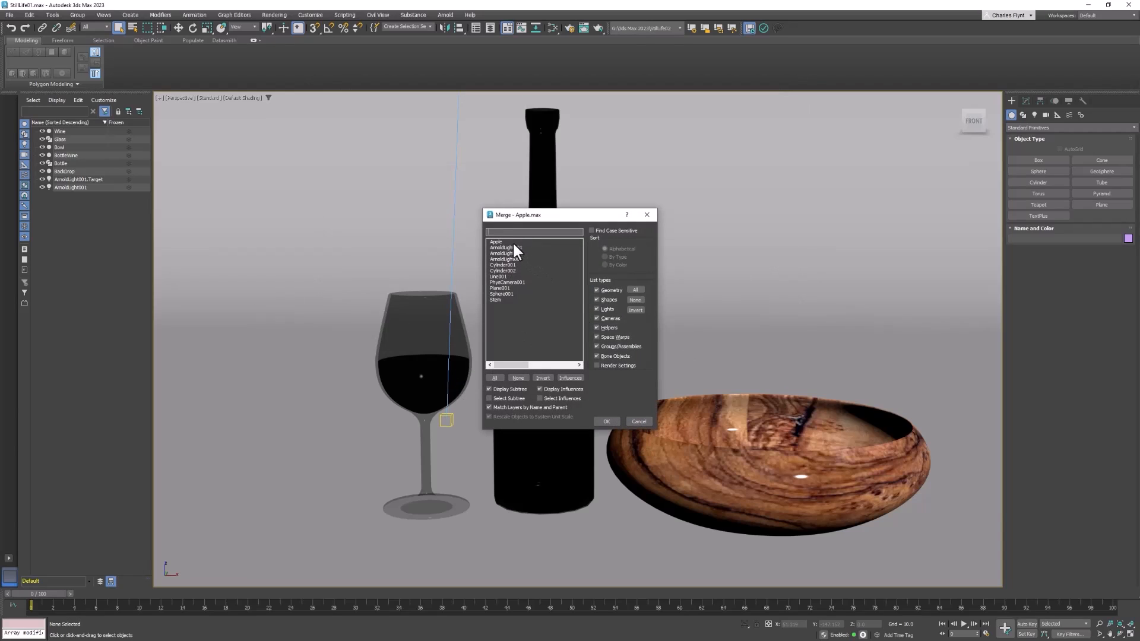
left_click(496, 241)
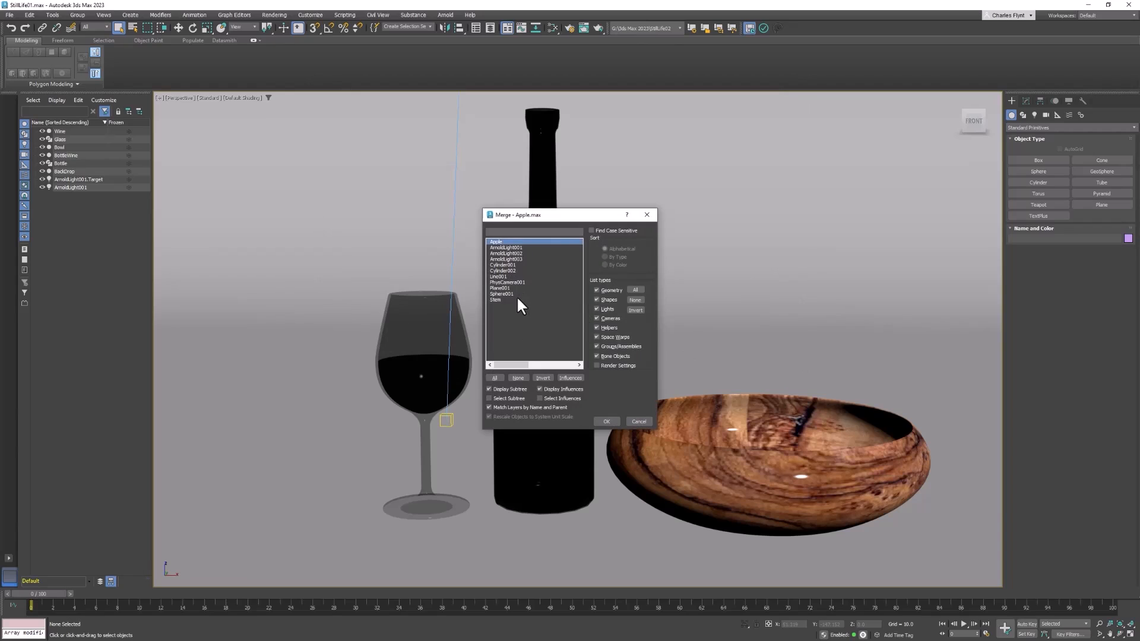
left_click(497, 299)
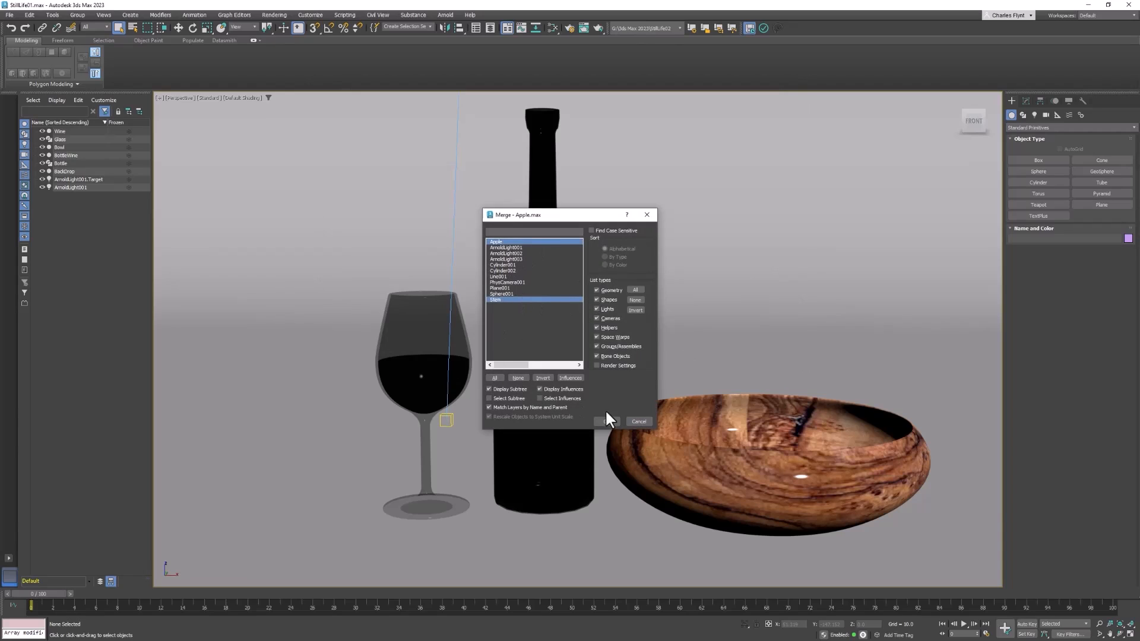
left_click(608, 422)
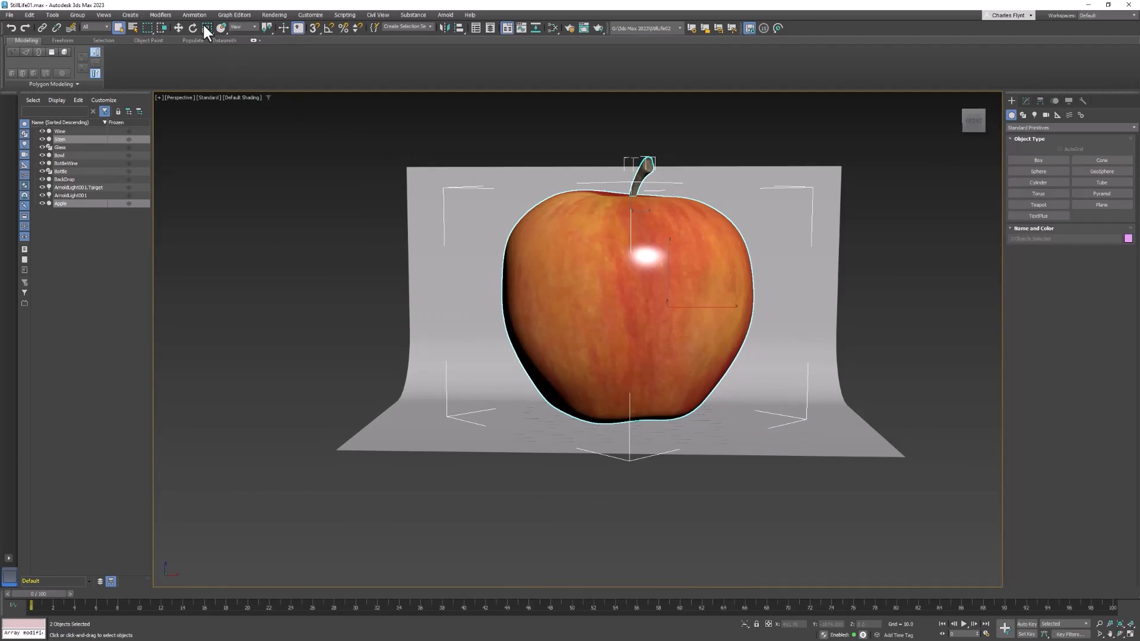
Scale the merged apple down uniformly and position it above the wooden bowl.
left_click(207, 28)
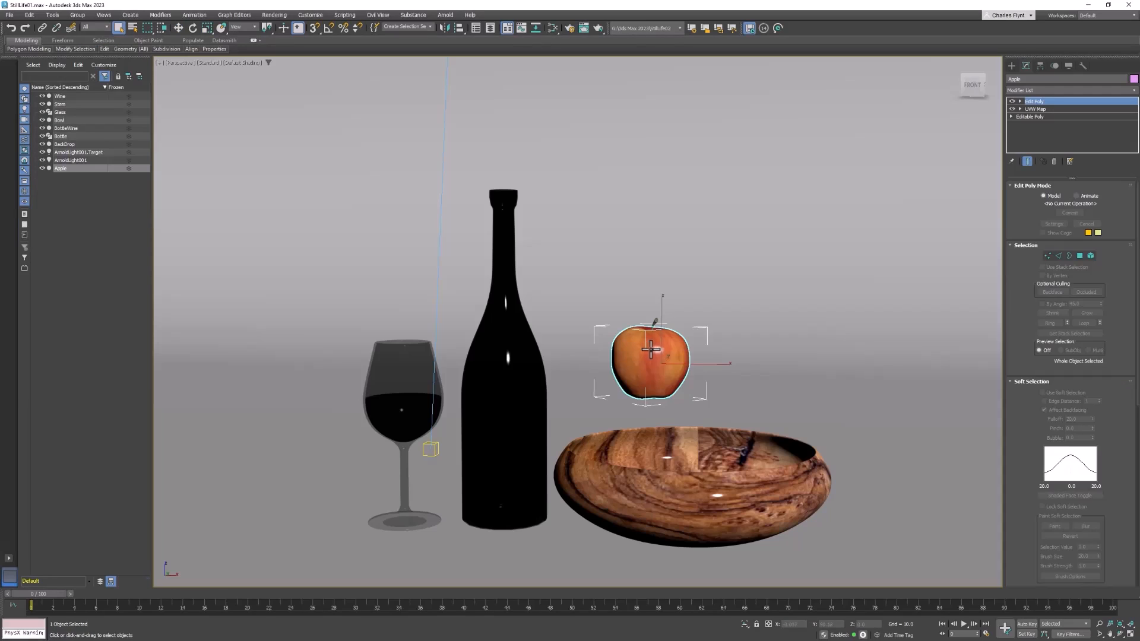
Select the apple and attach the Stem to it through Edit Poly's Attach.
left_click(59, 105)
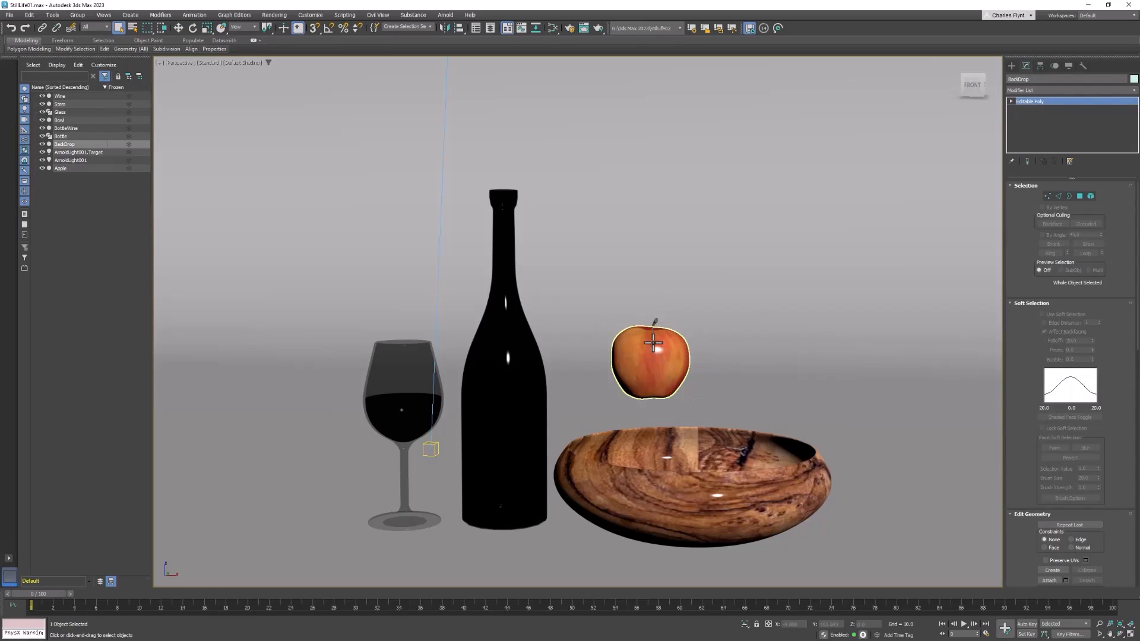
left_click(651, 357)
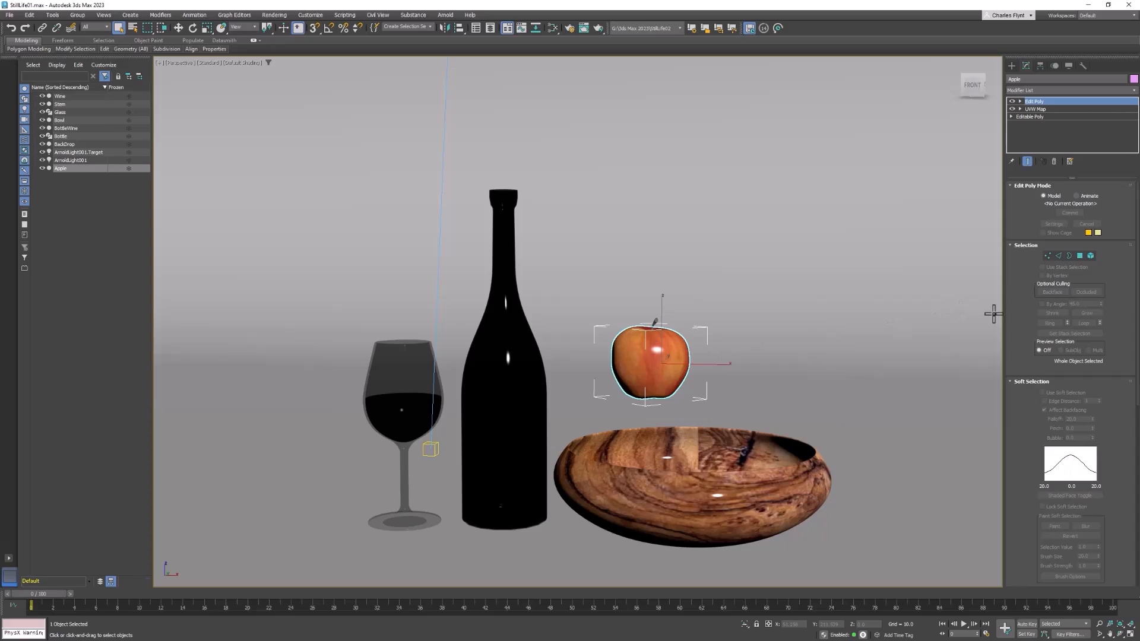
scroll("down", 3)
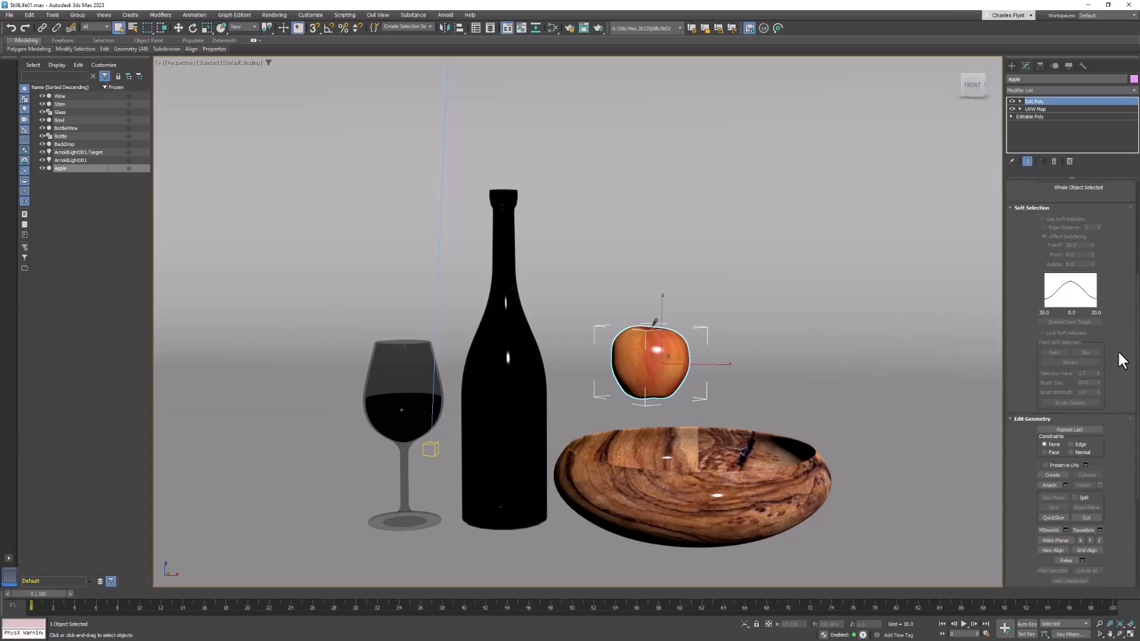
scroll("down", 3)
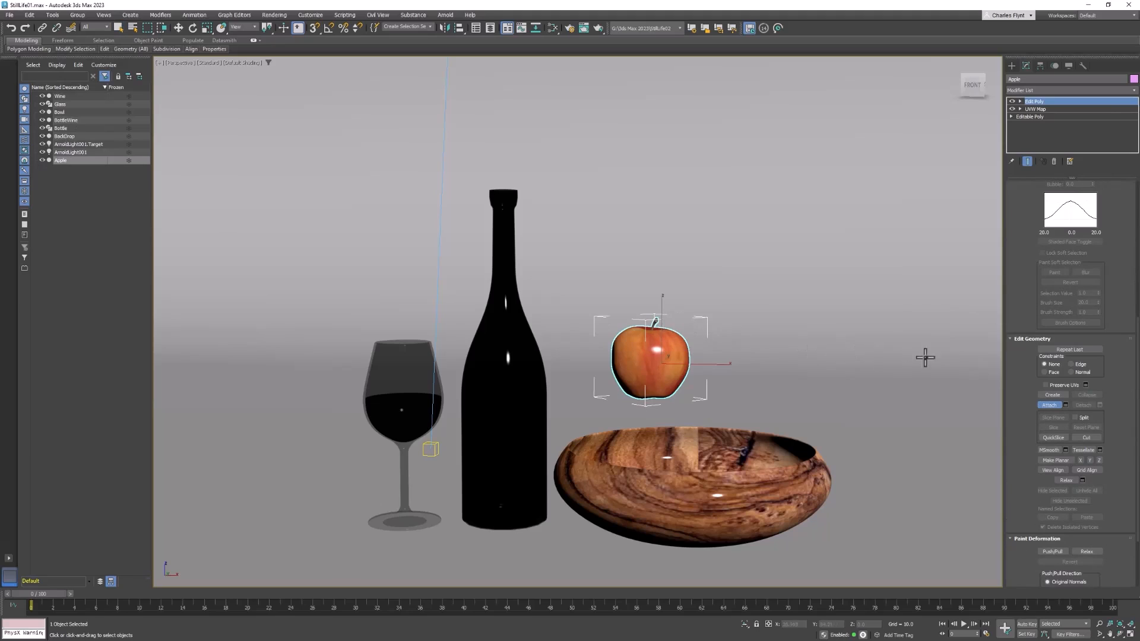
left_click(663, 361)
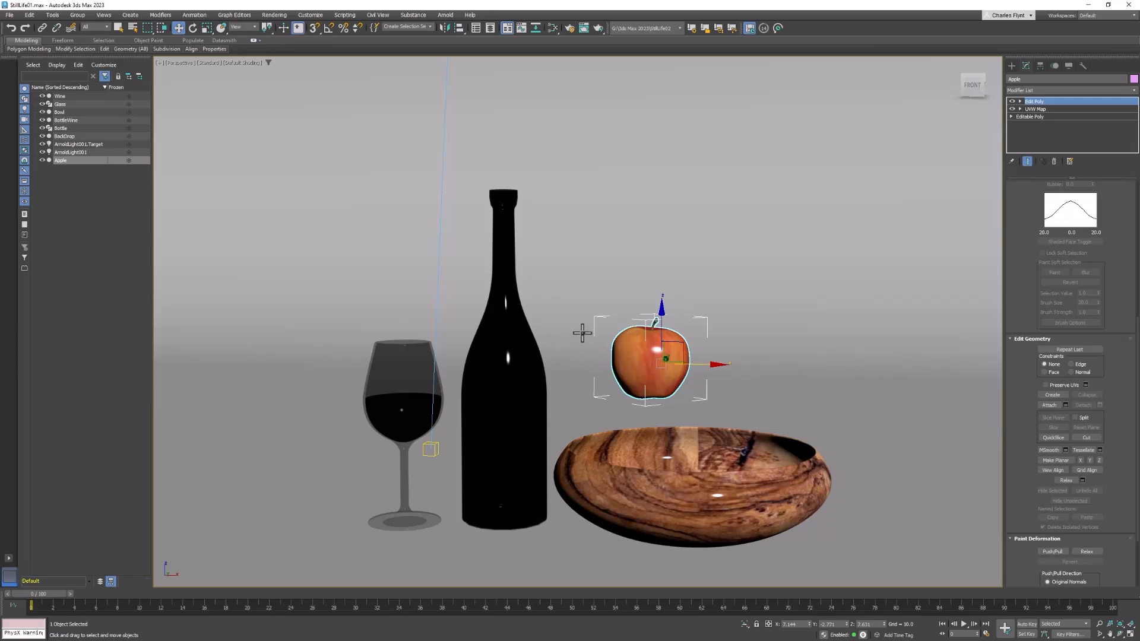
mouse_move(582, 335)
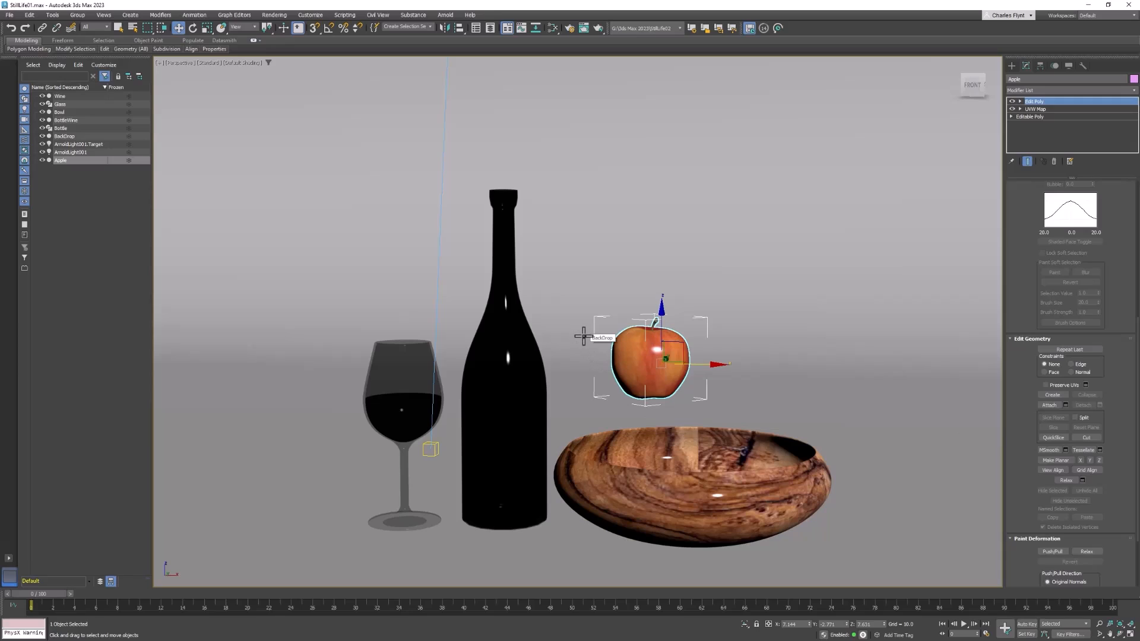
mouse_move(609, 340)
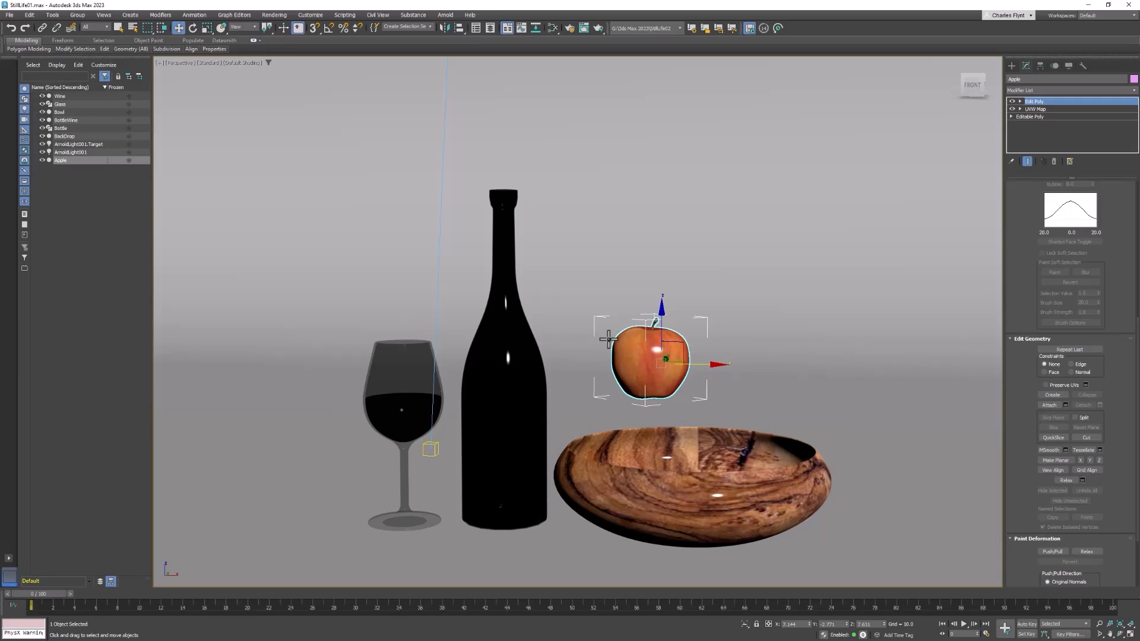
mouse_move(602, 339)
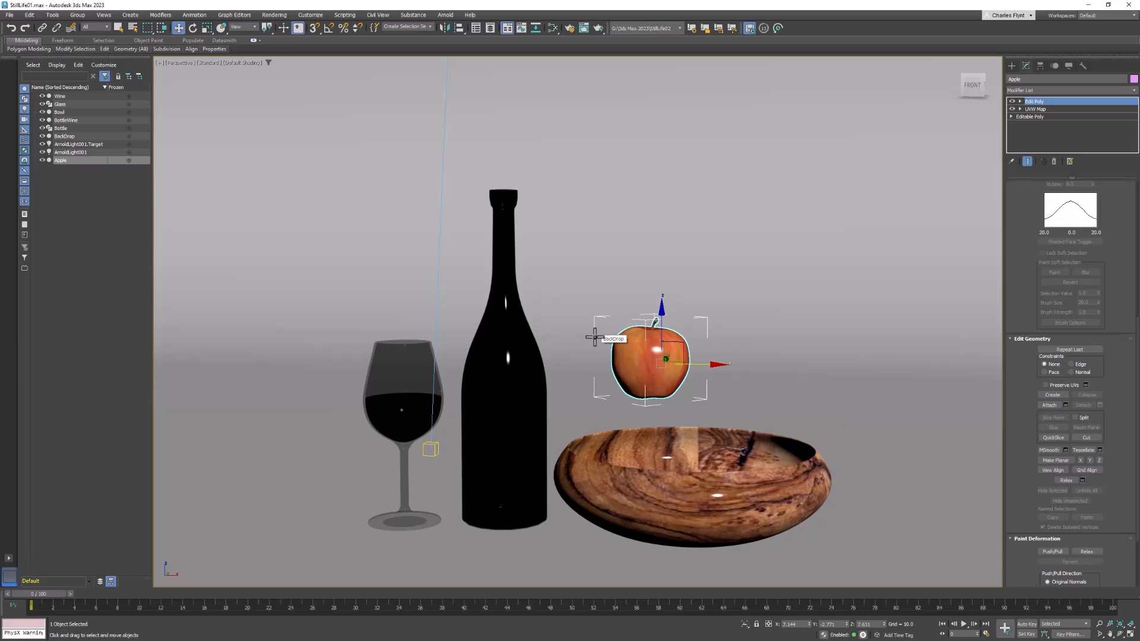
mouse_move(595, 336)
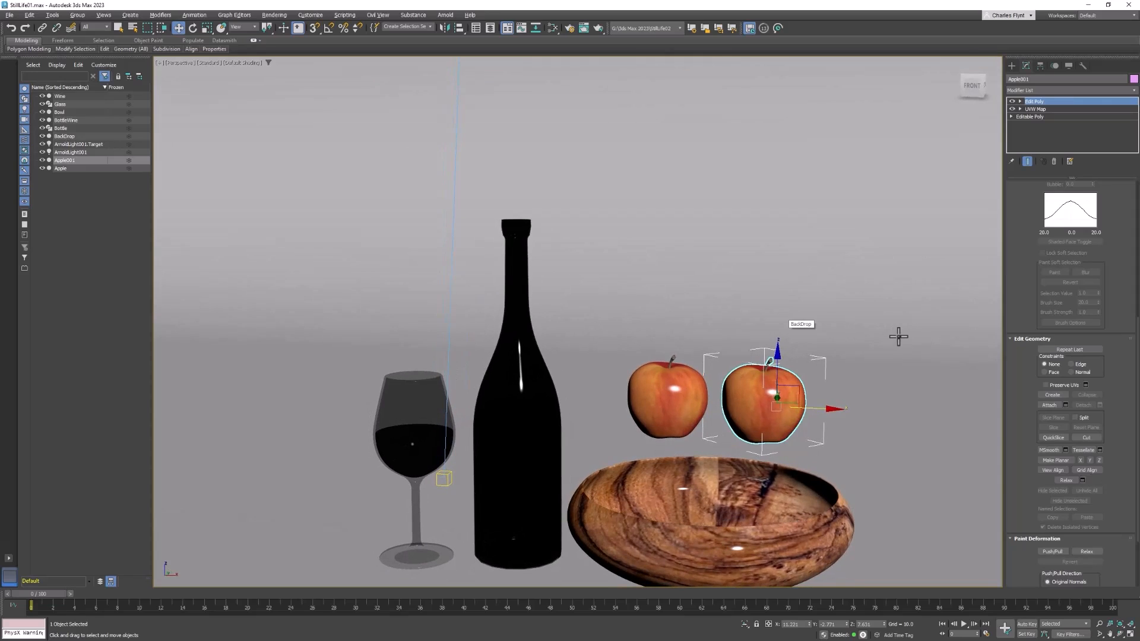
mouse_move(668, 414)
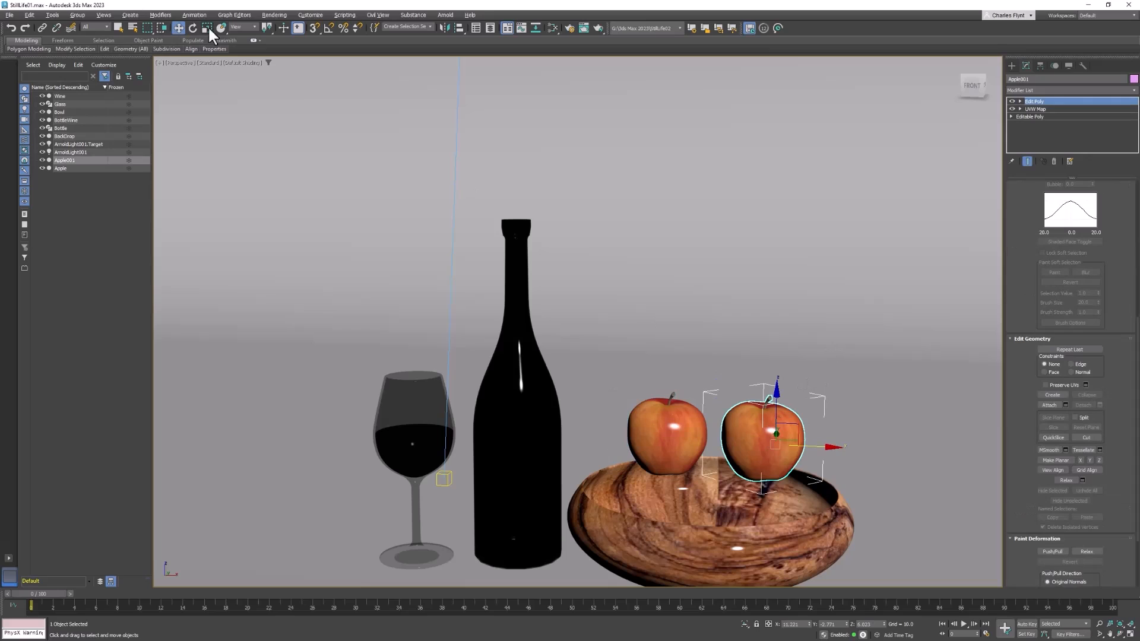
With uniform scale active, switch the apple's Edit Poly to the Element sub-object level and back.
left_click(209, 27)
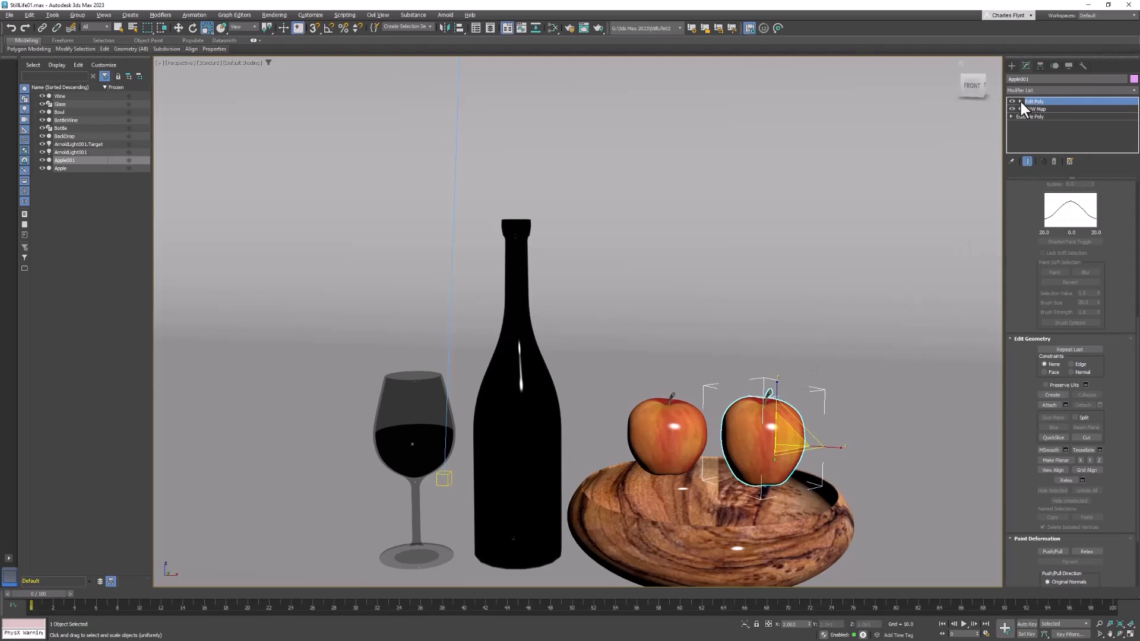
left_click(1021, 101)
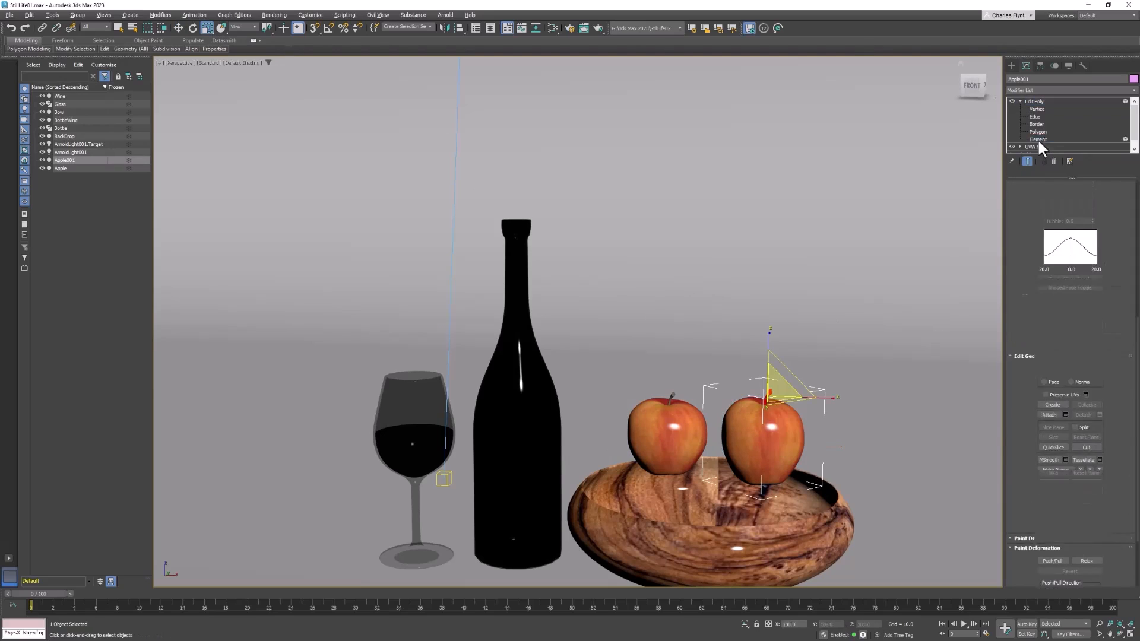
left_click(1039, 139)
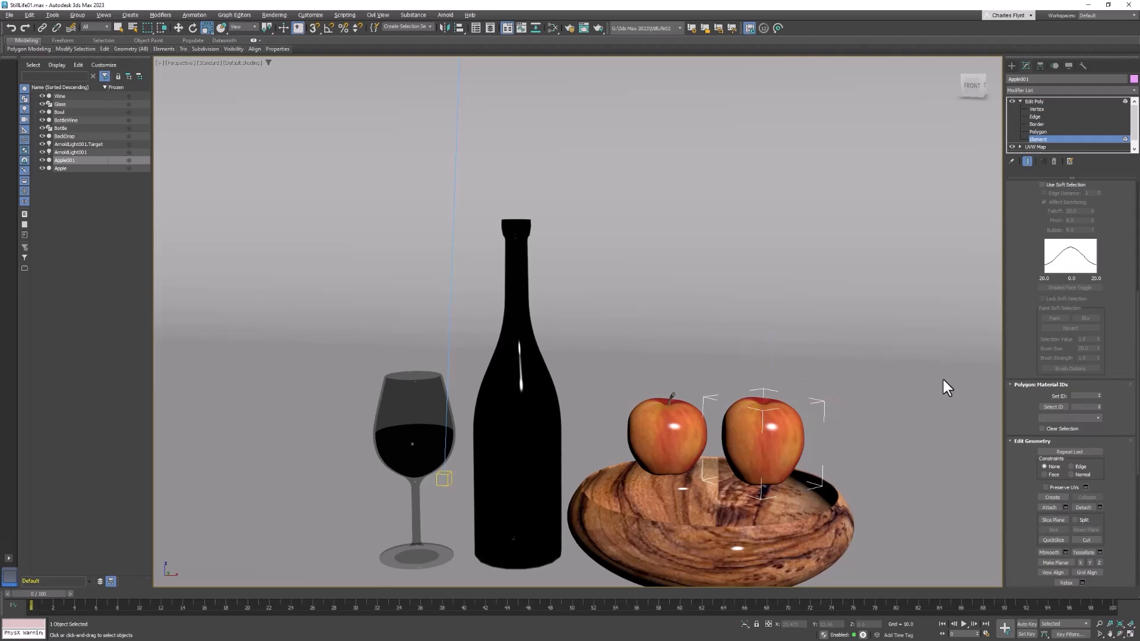
left_click(1035, 101)
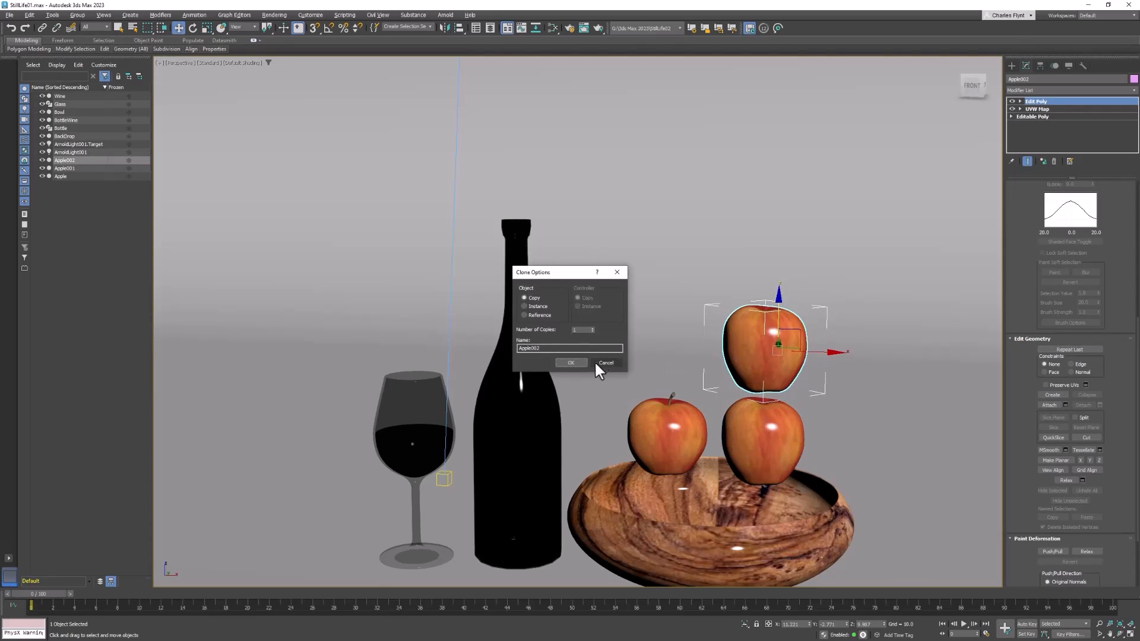
Confirm four Copy clones so eight apples hang in four rows of two above the bowl.
left_click(570, 363)
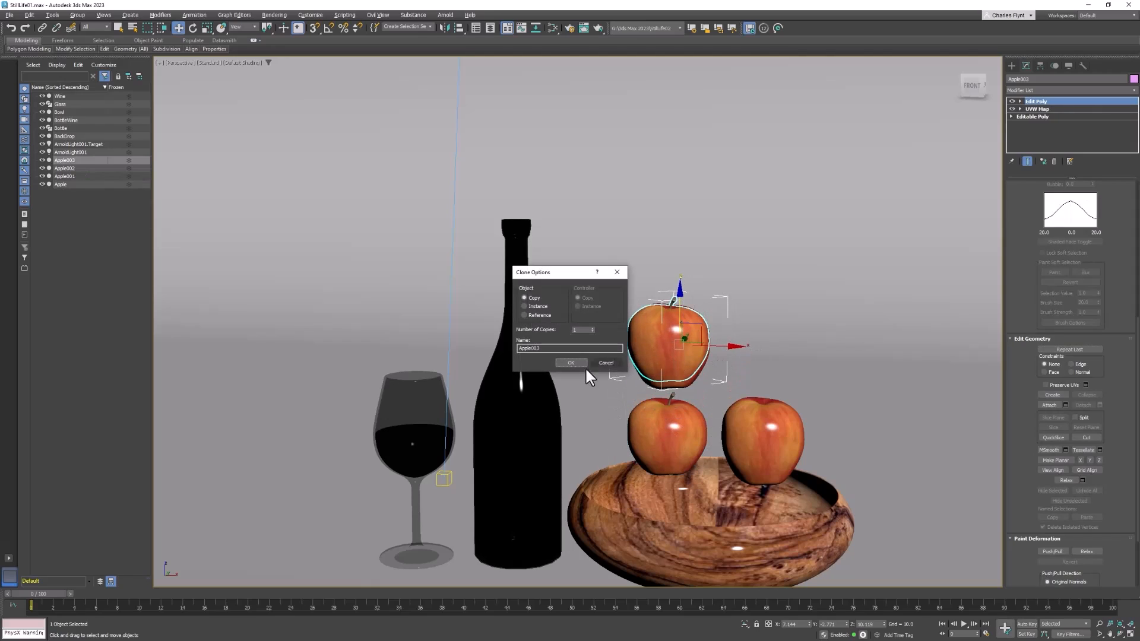
left_click(571, 363)
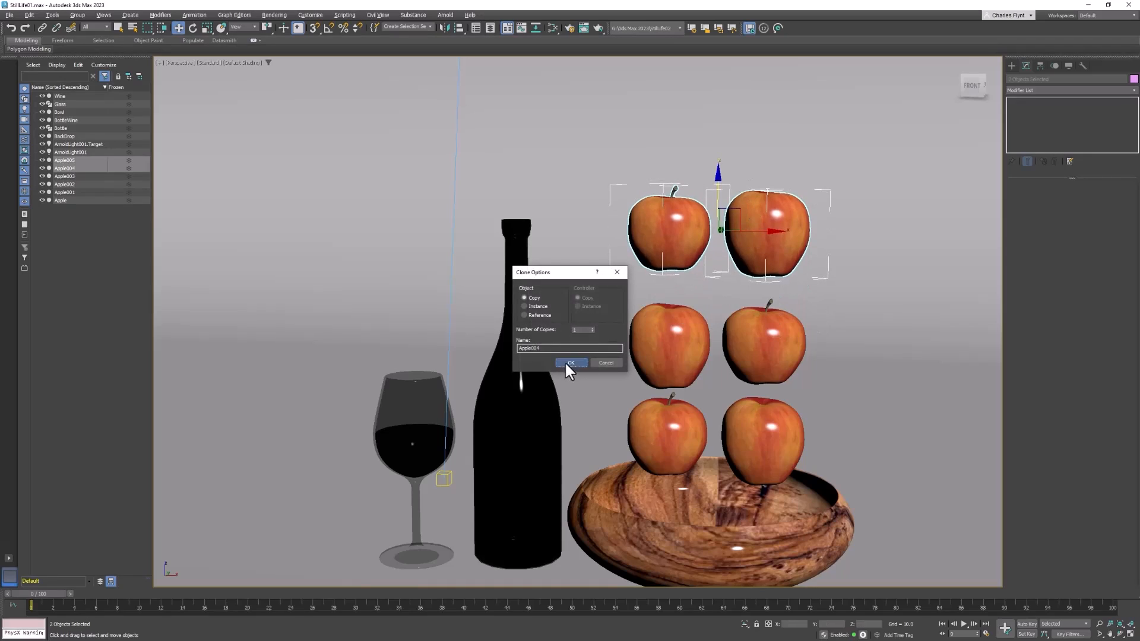
left_click(571, 363)
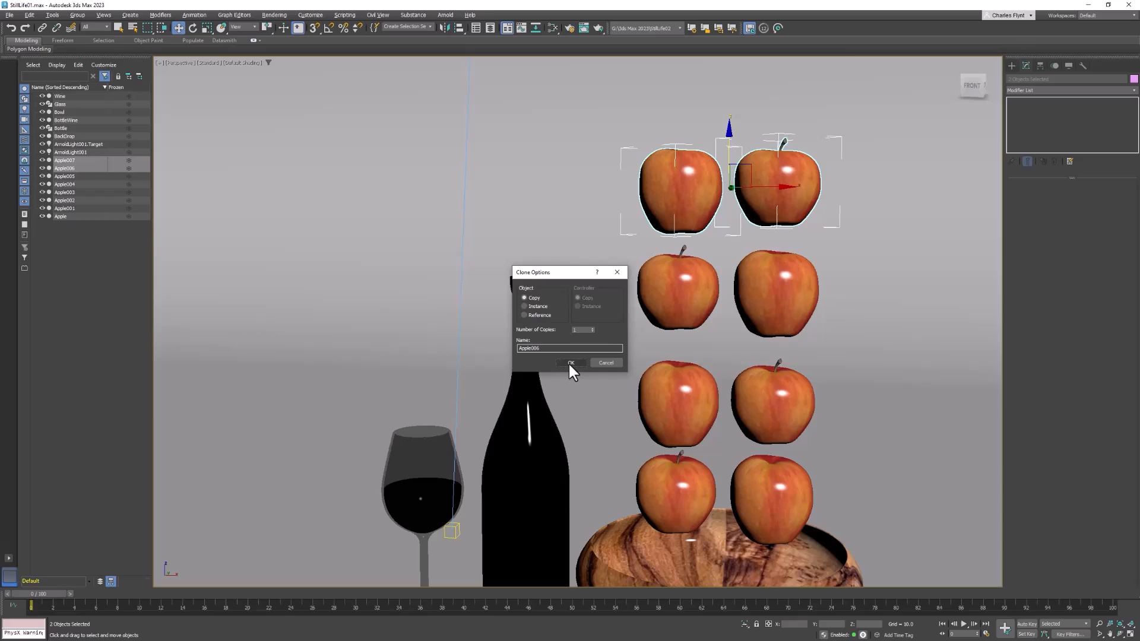
left_click(571, 363)
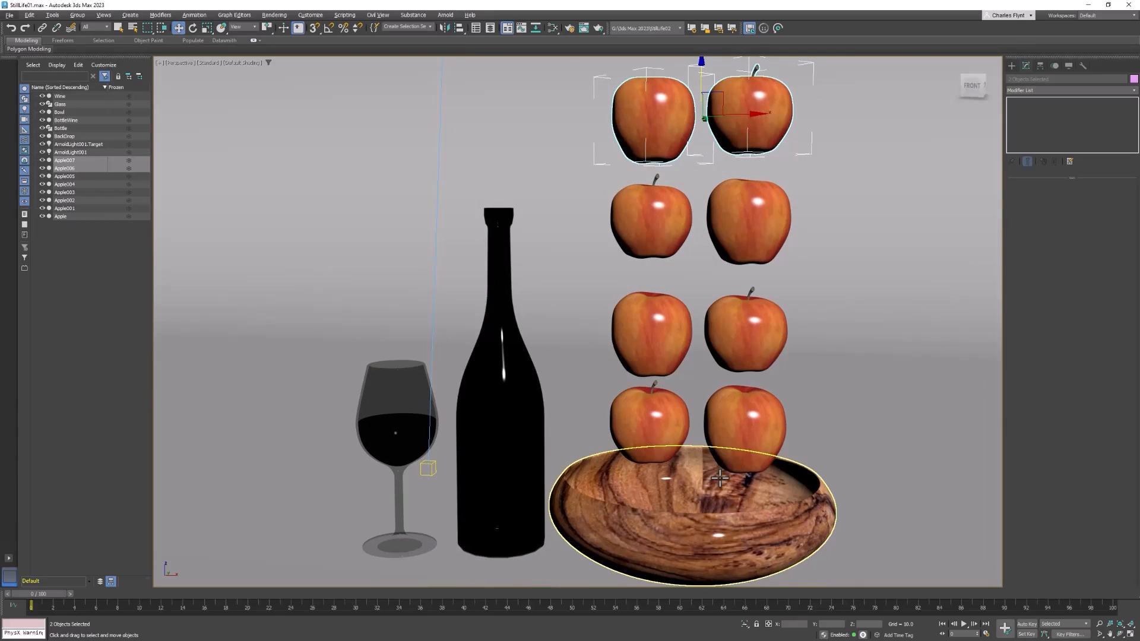
left_click(741, 428)
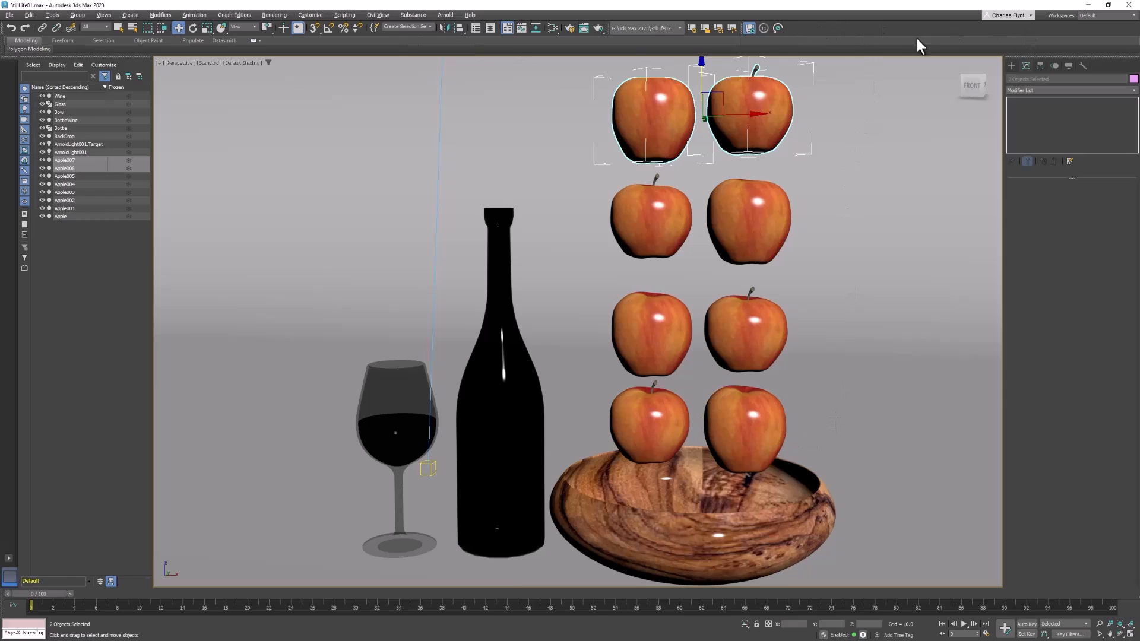
mouse_move(831, 27)
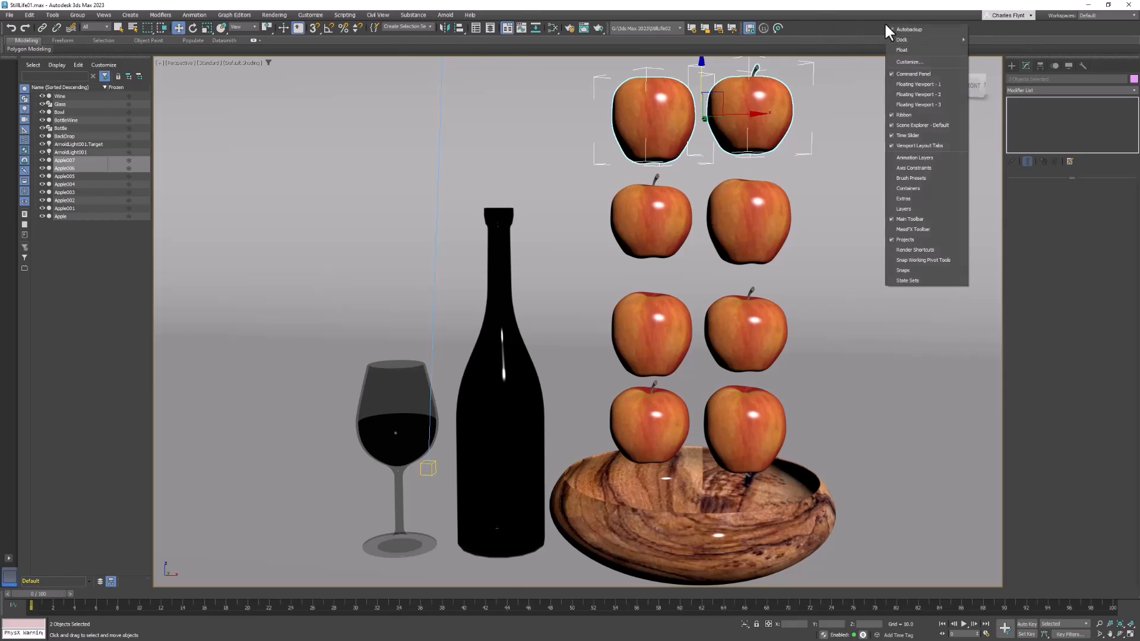
mouse_move(913, 229)
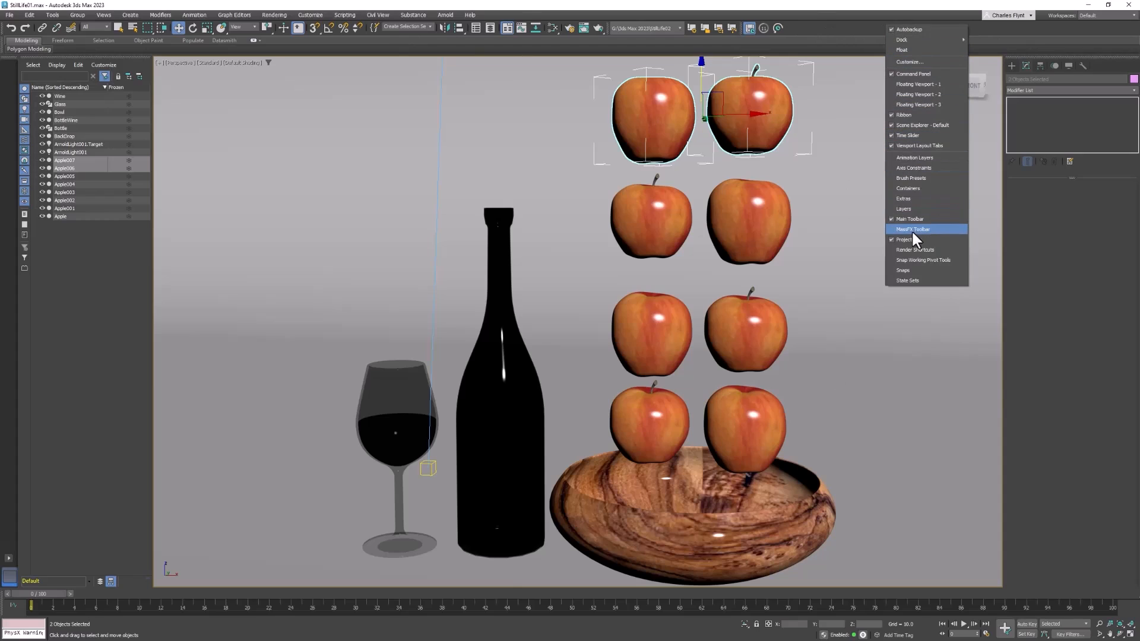
mouse_move(933, 234)
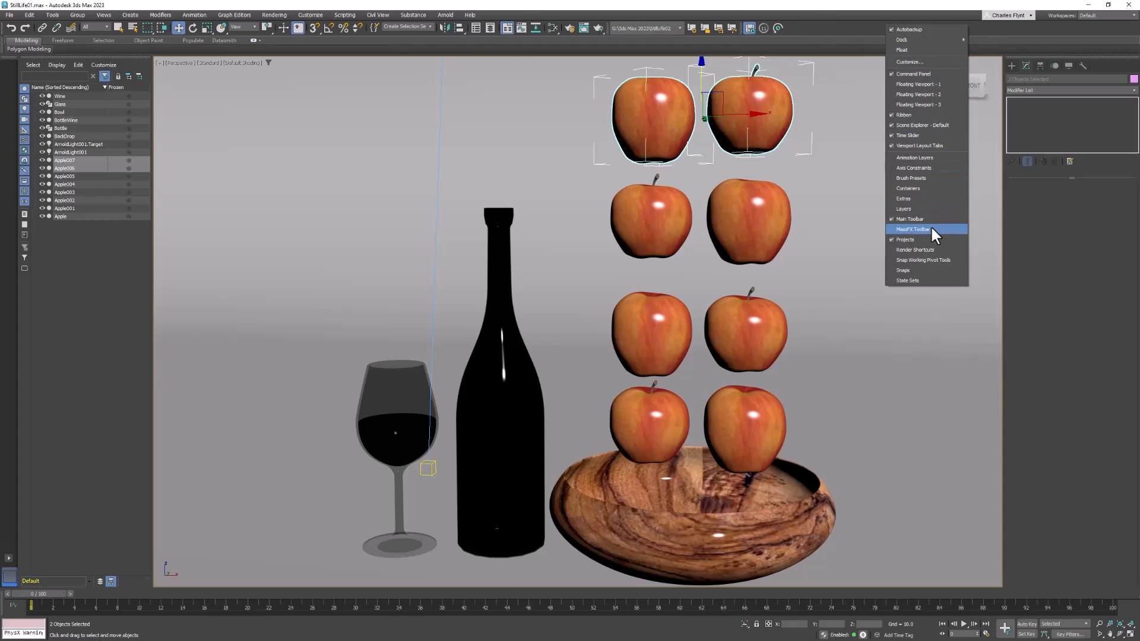
Show the MassFX toolbar and open its World Parameters with gravity and ground collisions.
left_click(911, 229)
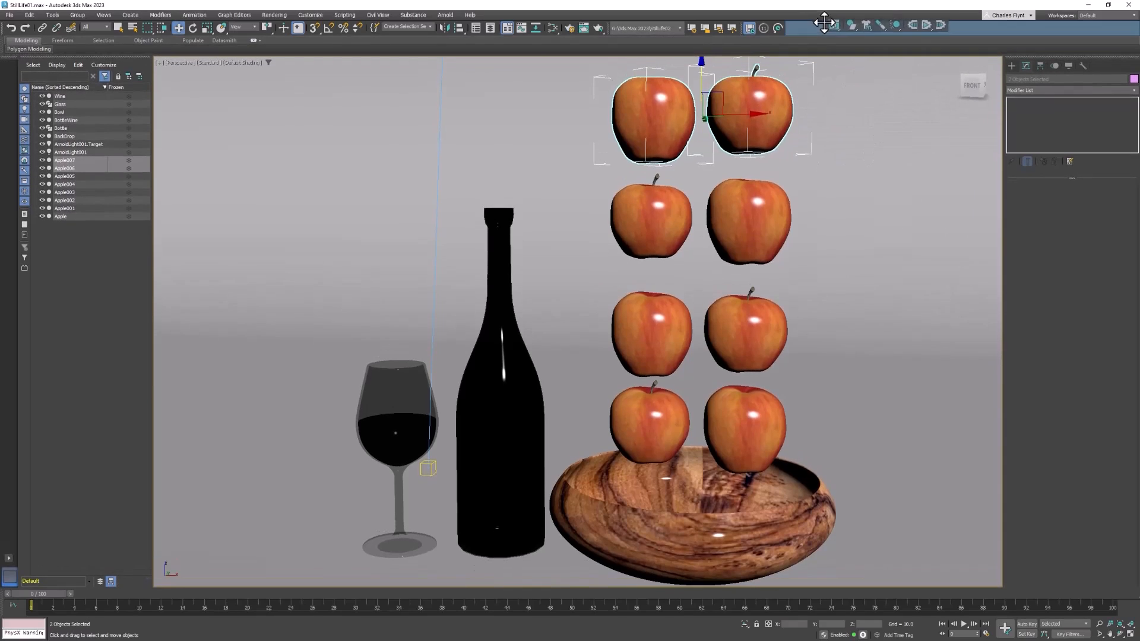
mouse_move(888, 115)
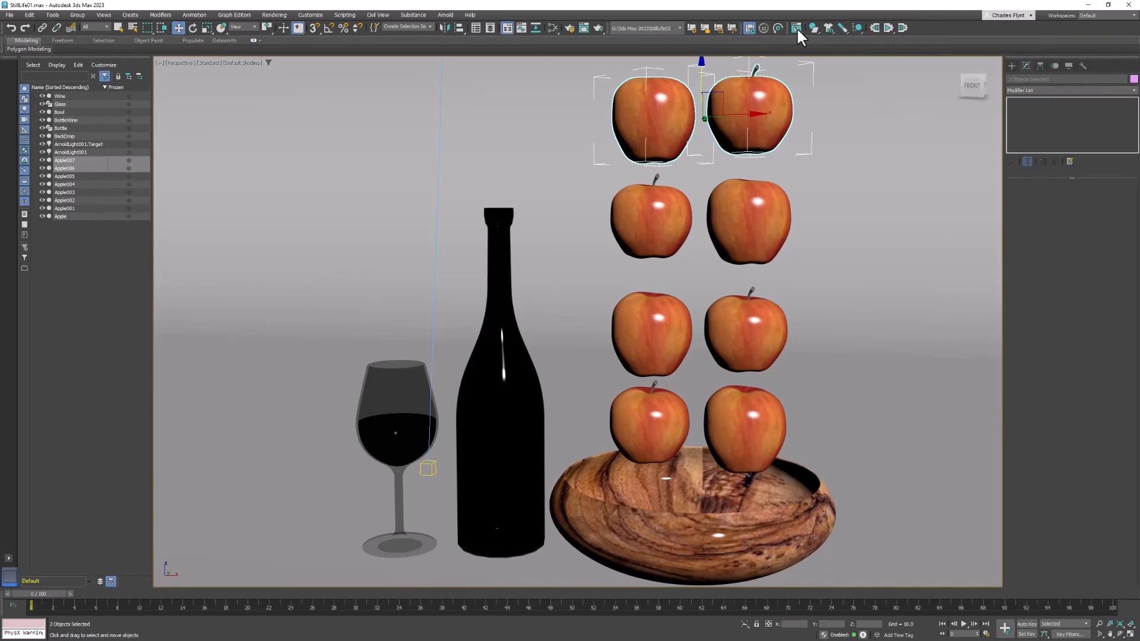
left_click(795, 27)
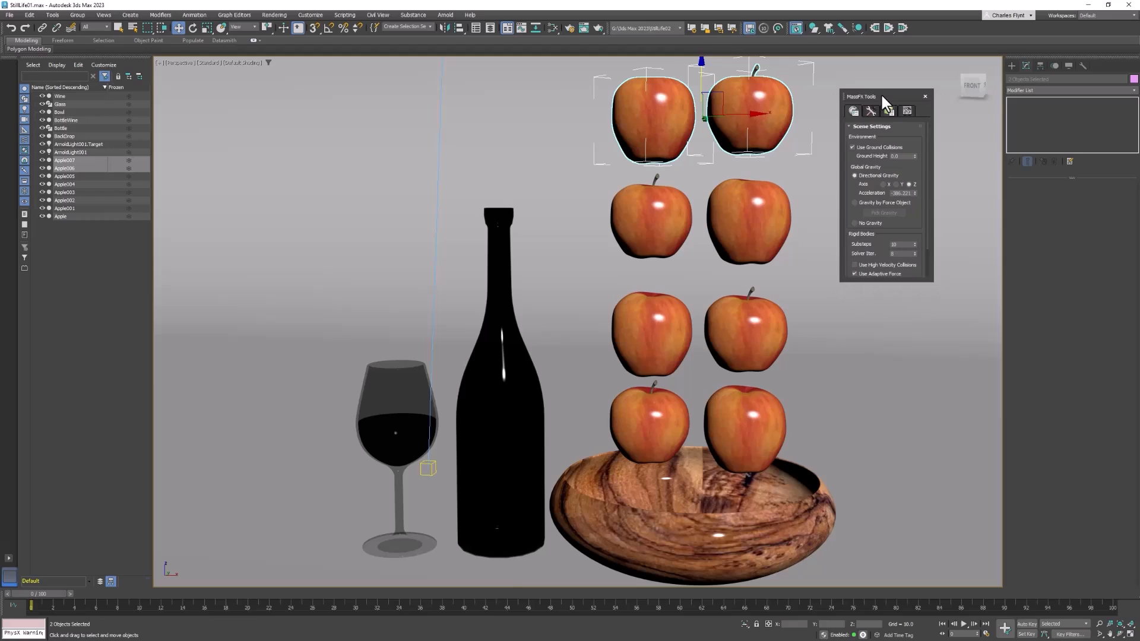
left_click(812, 27)
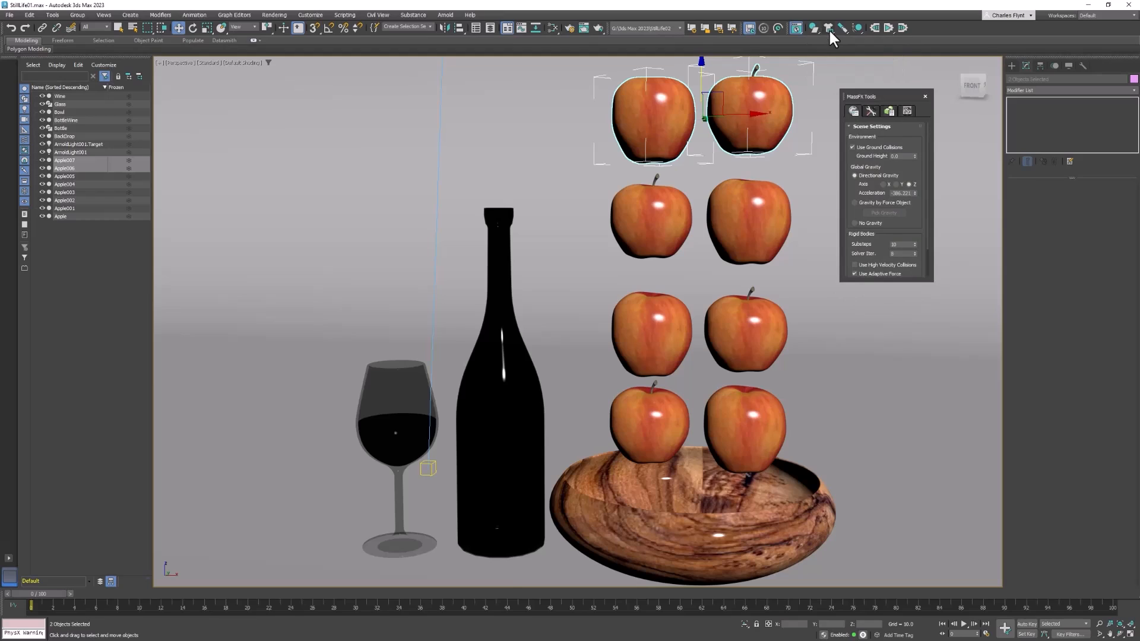
mouse_move(841, 37)
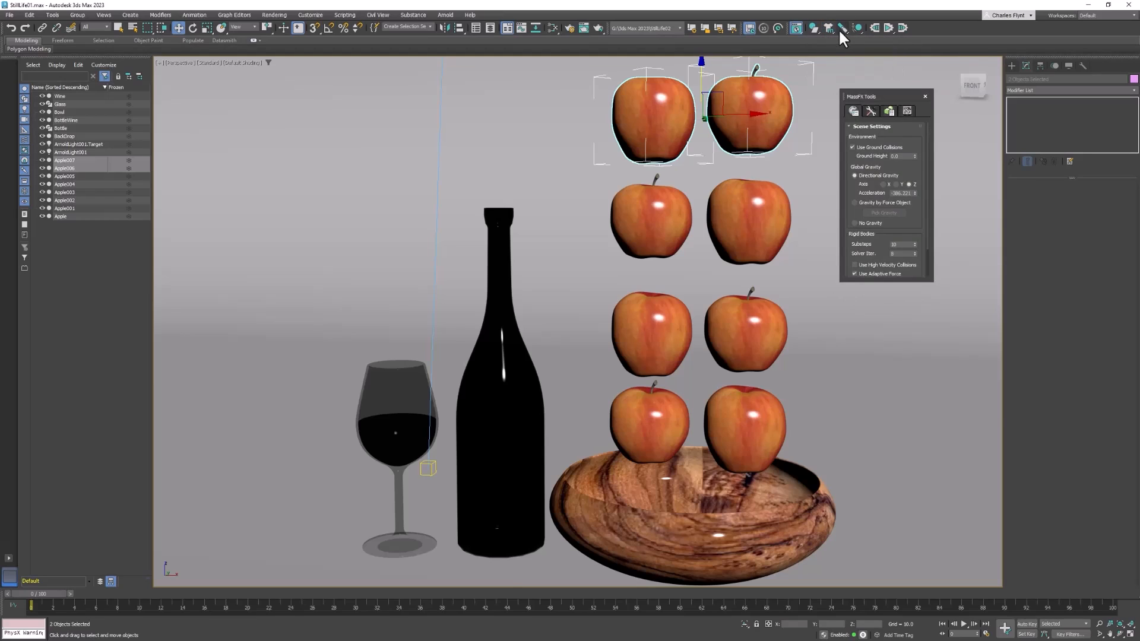
left_click(842, 27)
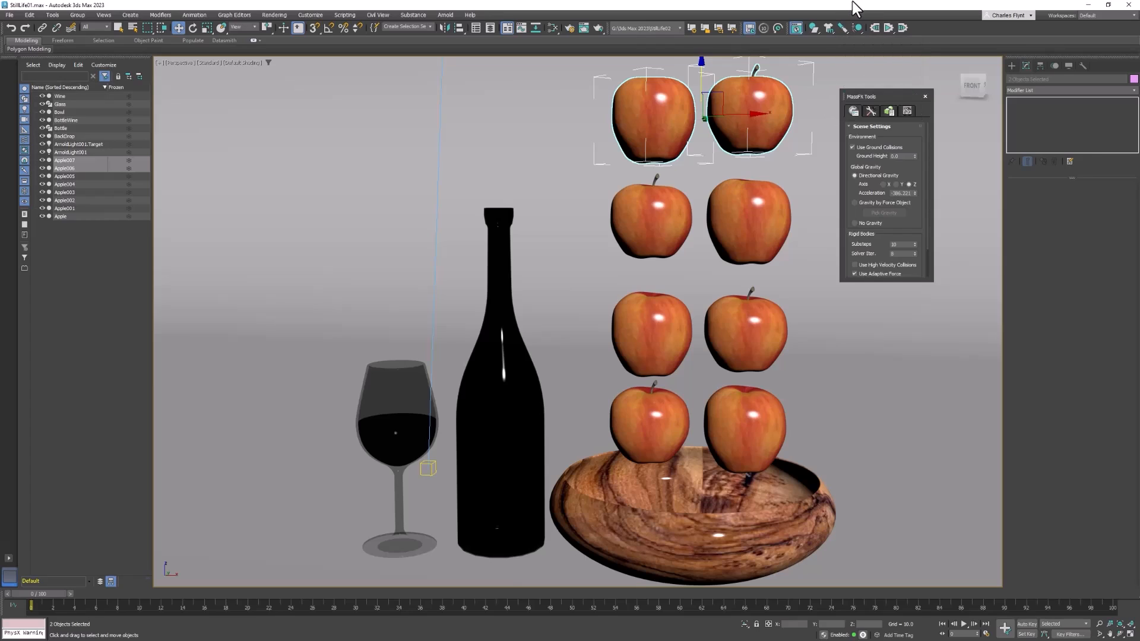
left_click(860, 27)
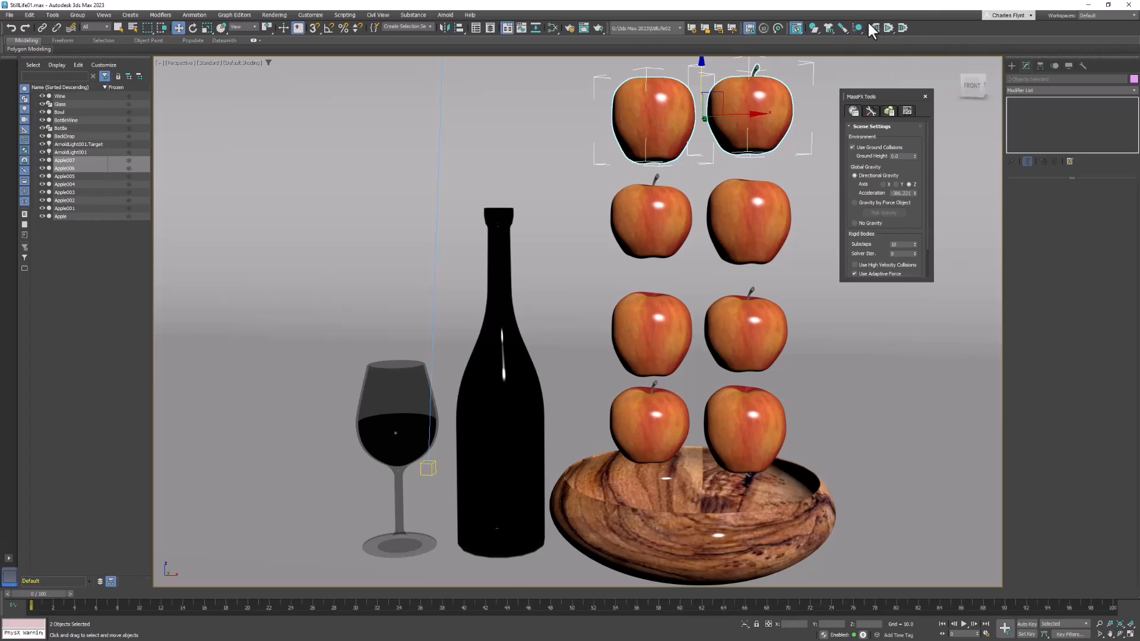
mouse_move(903, 48)
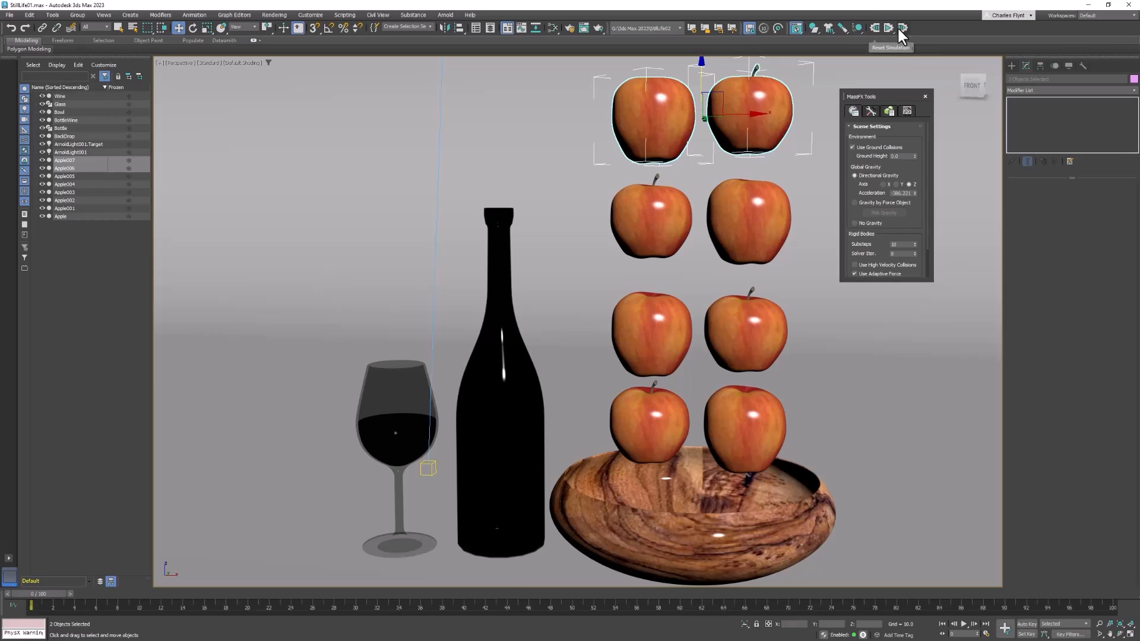
mouse_move(893, 45)
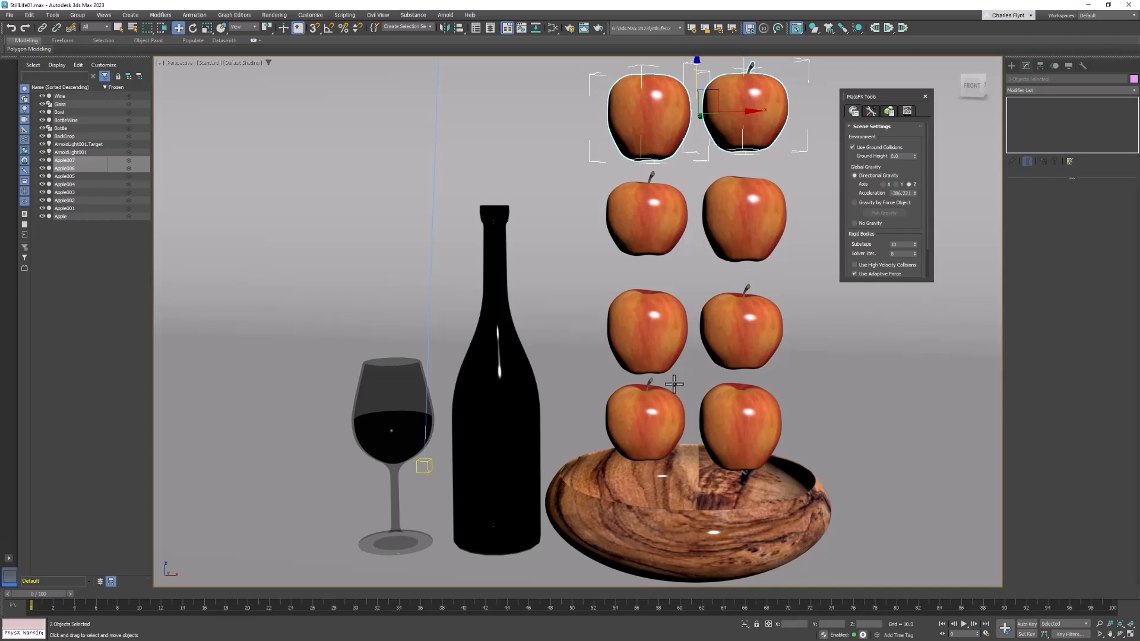
mouse_move(670, 112)
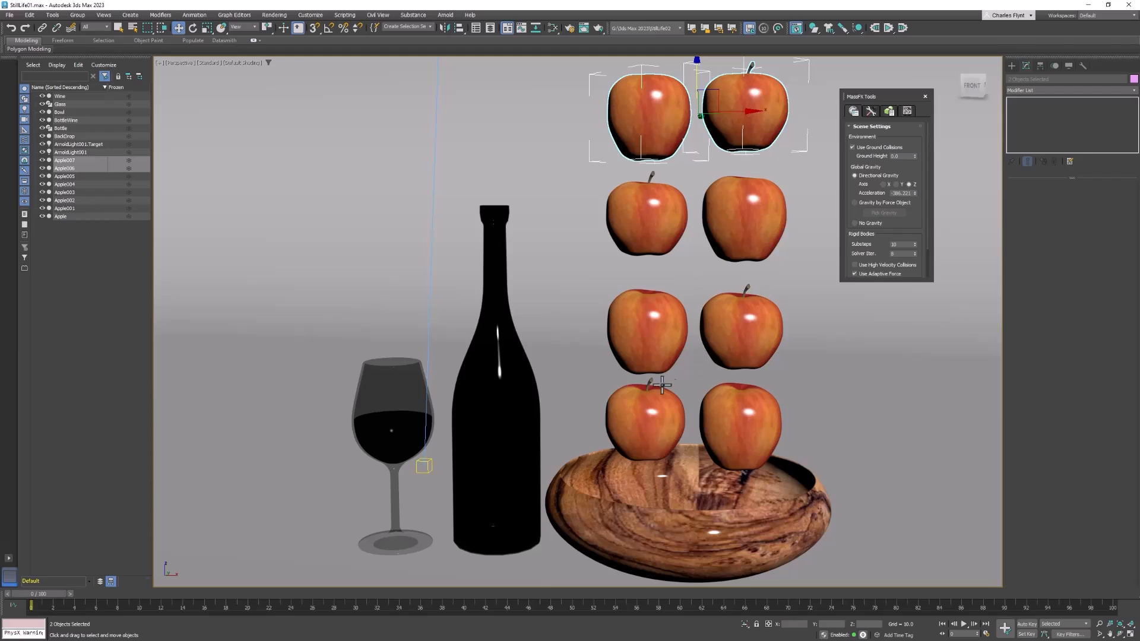
Set the wooden bowl as a MassFX static rigid body.
left_click(724, 514)
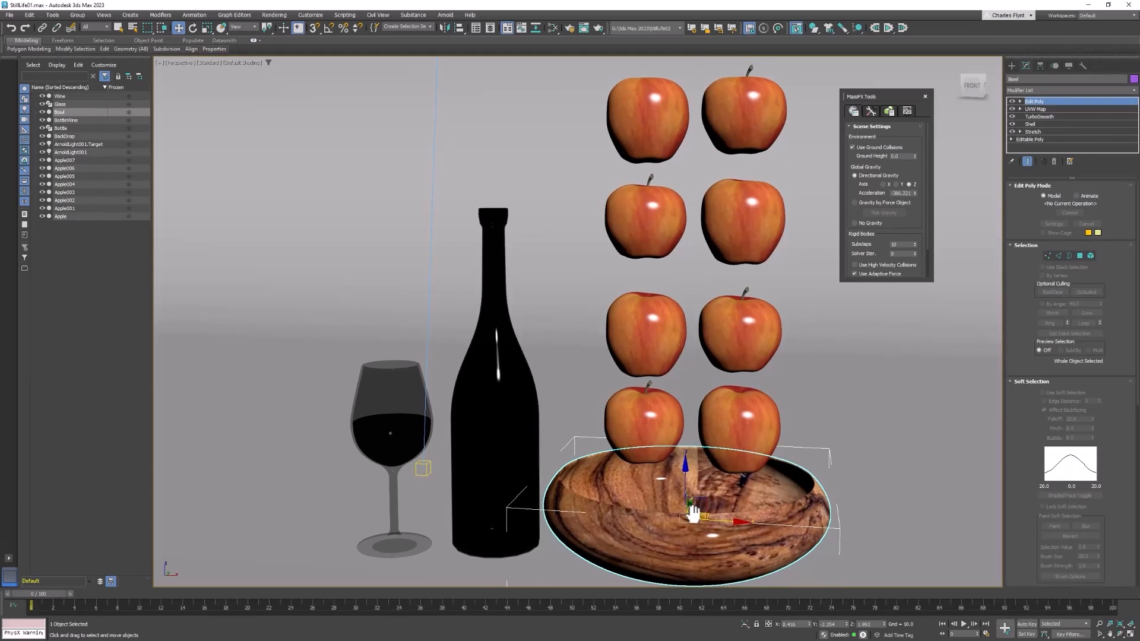
mouse_move(820, 61)
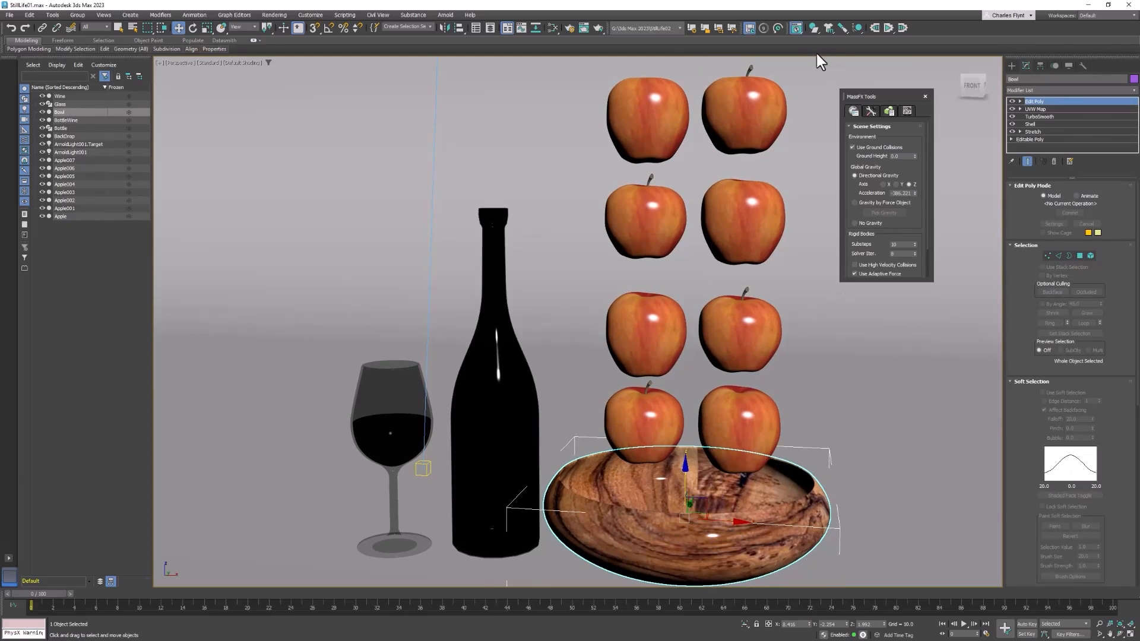
mouse_move(815, 28)
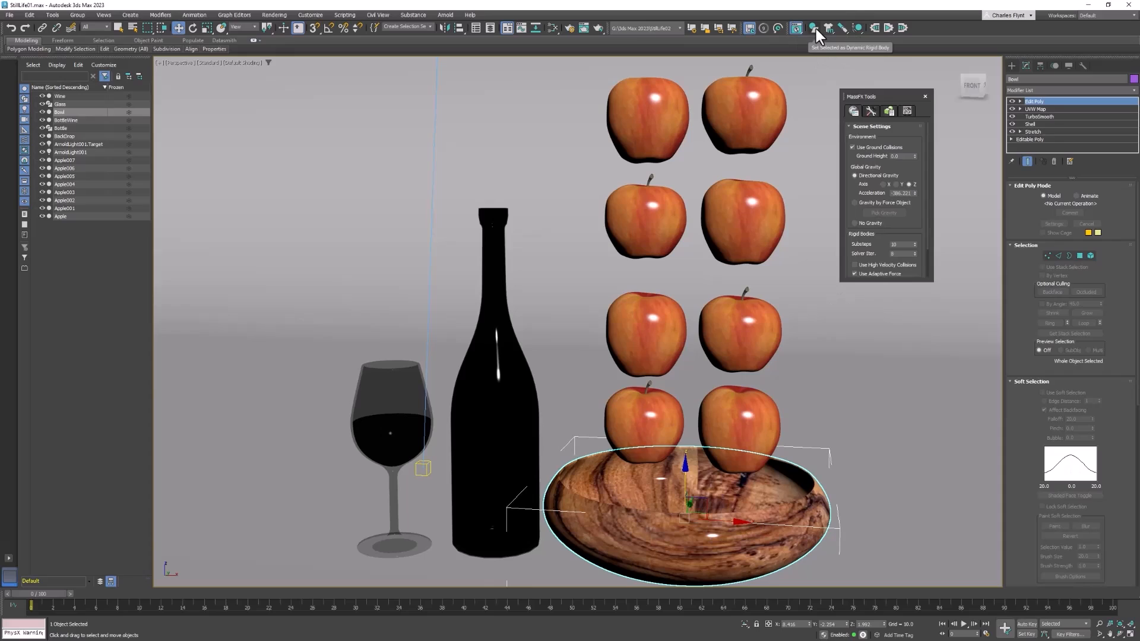
left_click(816, 28)
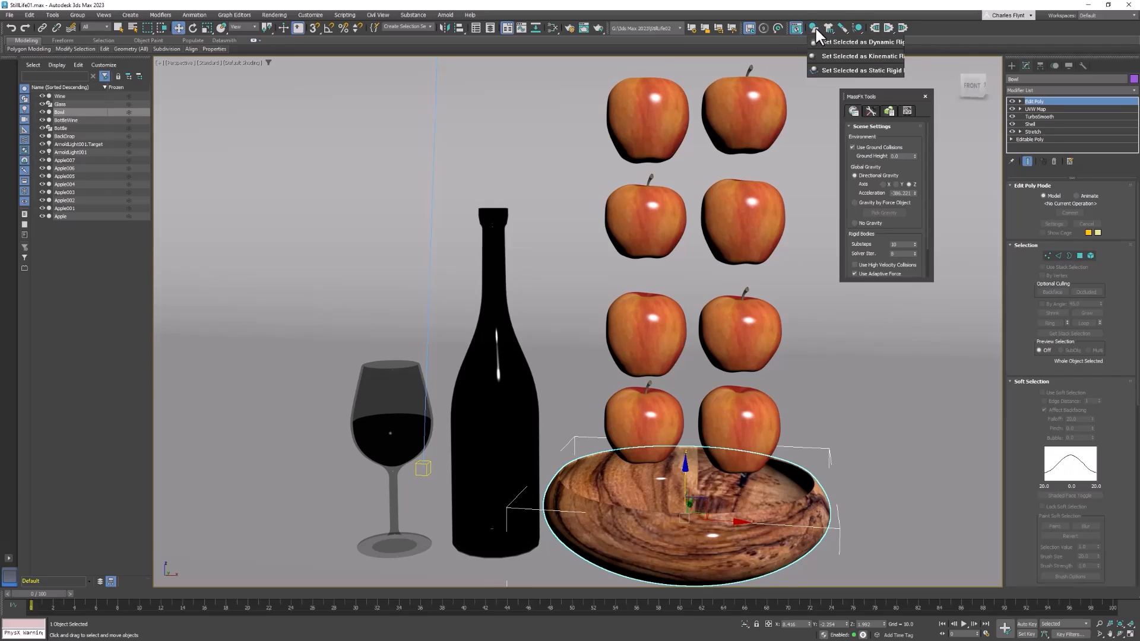
mouse_move(856, 70)
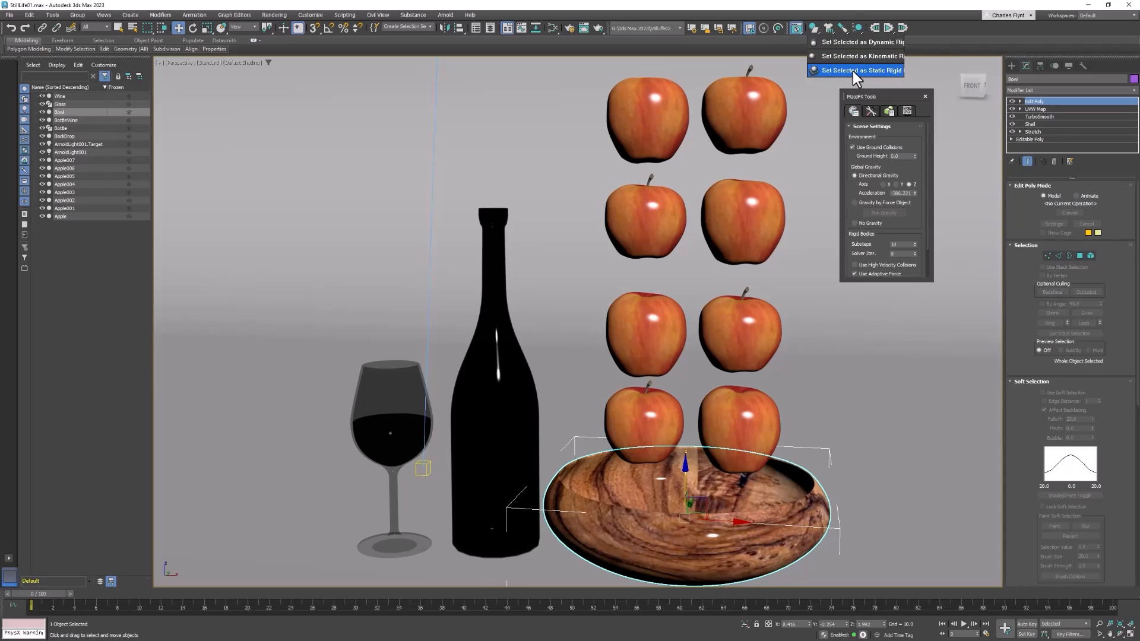
left_click(857, 70)
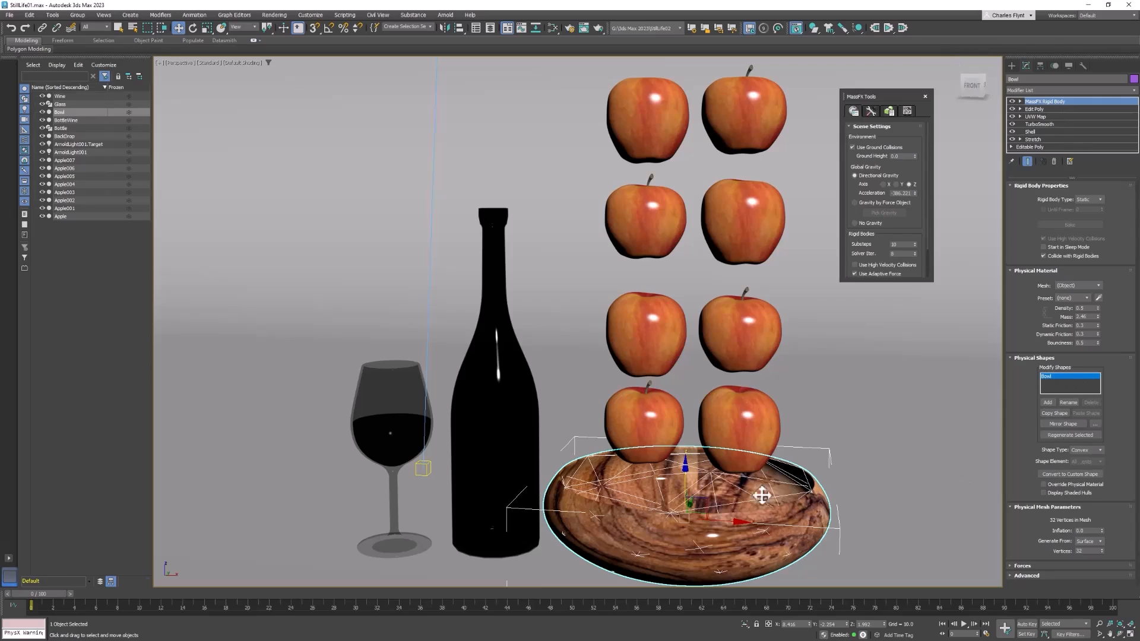
mouse_move(665, 506)
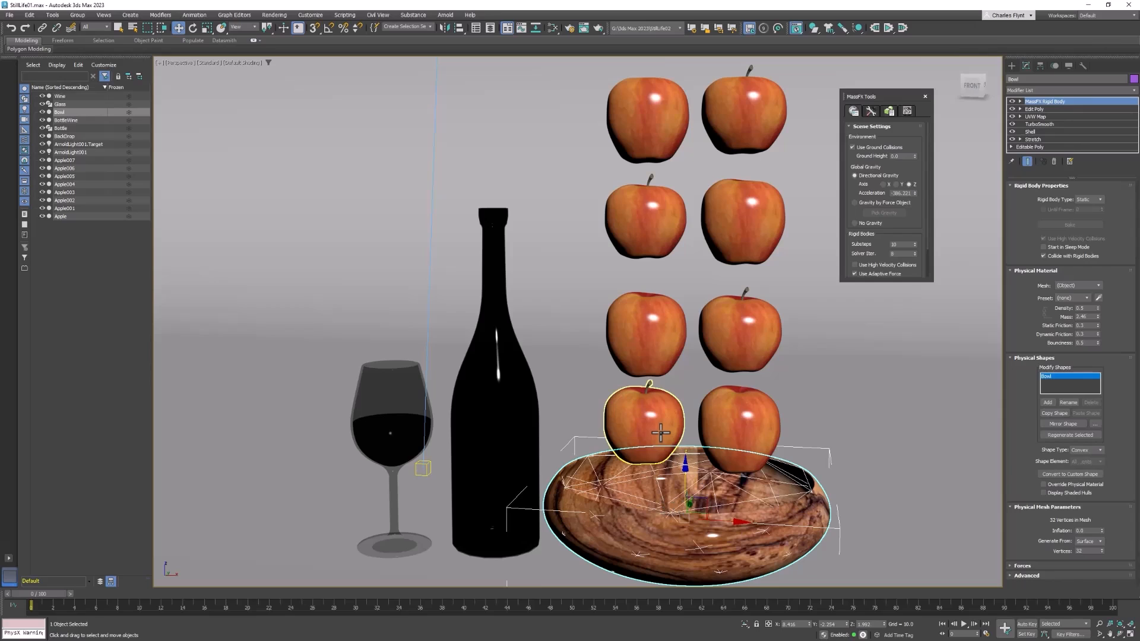
Set all eight selected apples as MassFX dynamic rigid bodies.
left_click(740, 426)
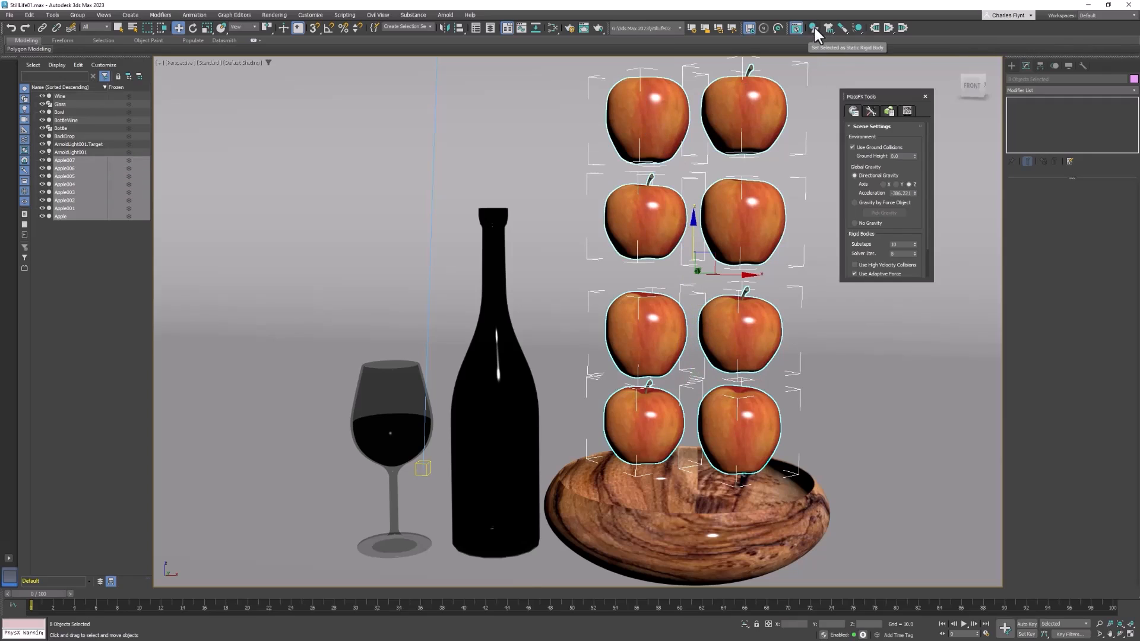
left_click(814, 27)
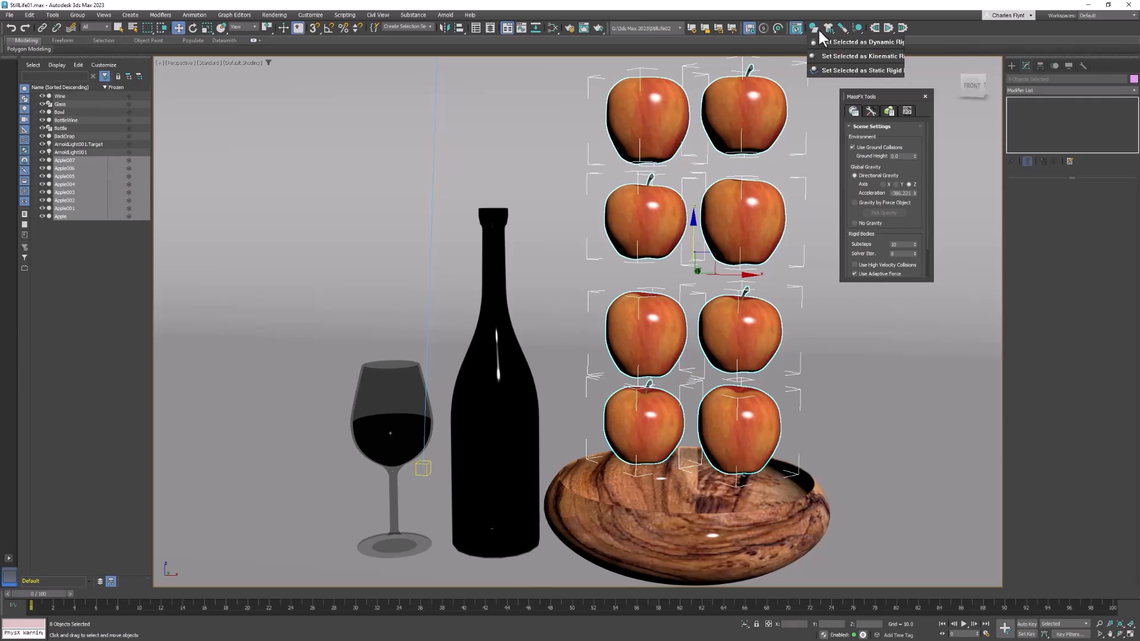
mouse_move(862, 42)
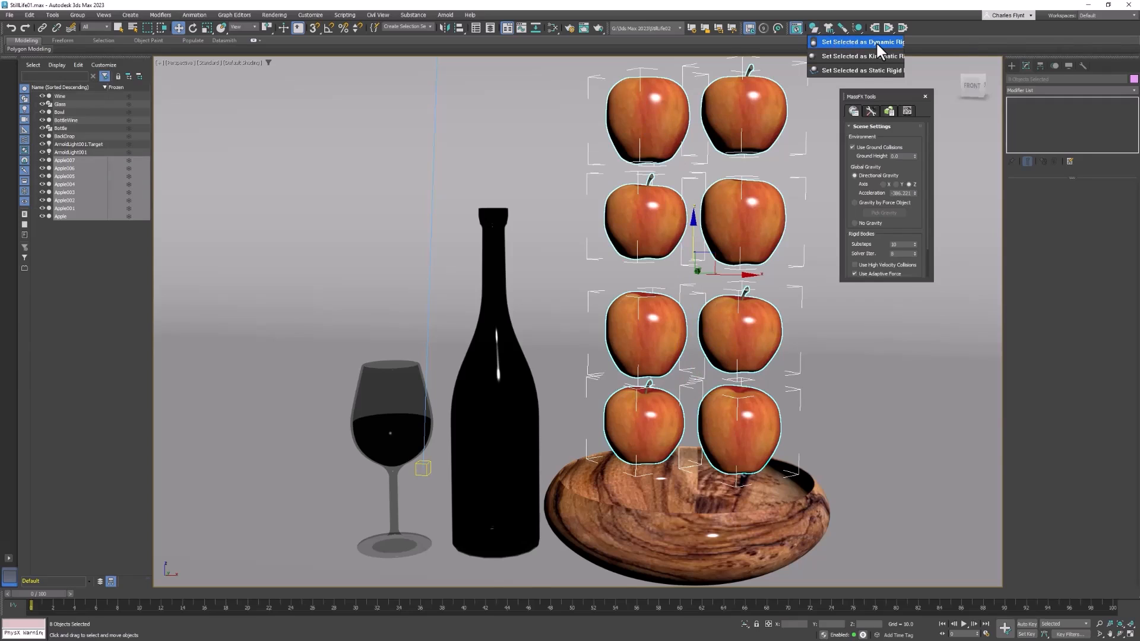
left_click(862, 41)
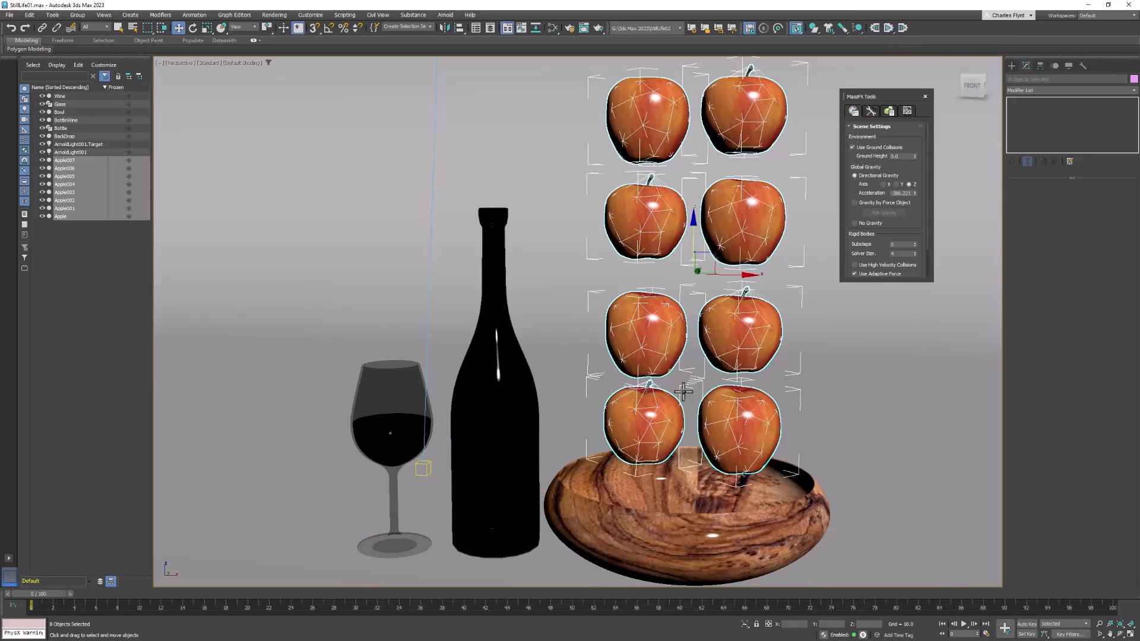
Select the bowl to keep it as the static rigid body the apples collide with.
left_click(684, 473)
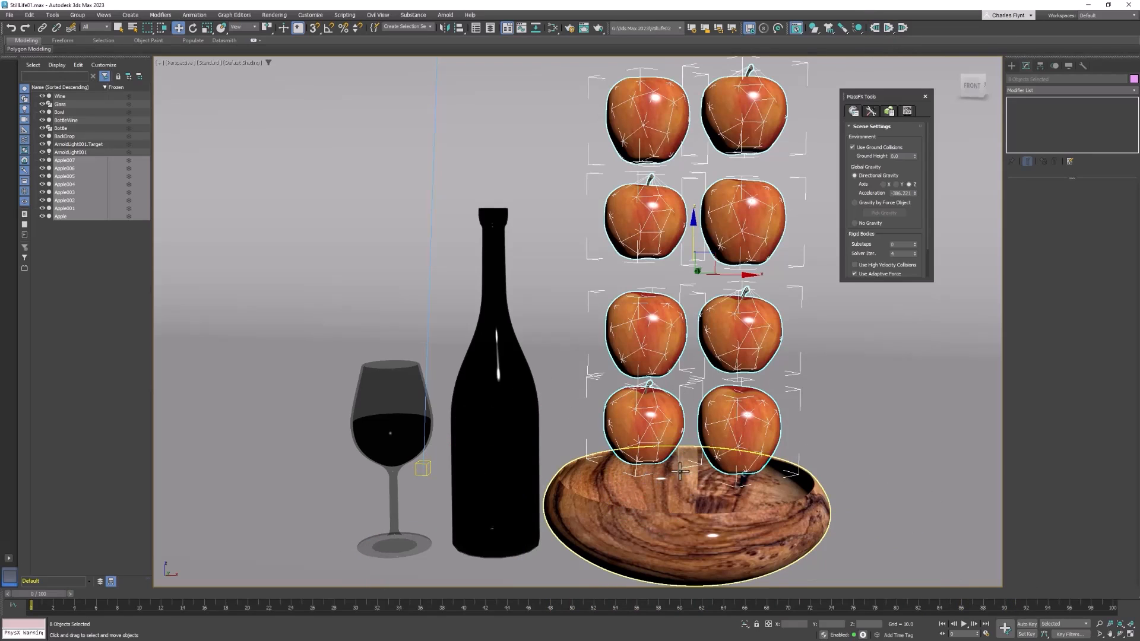
mouse_move(680, 490)
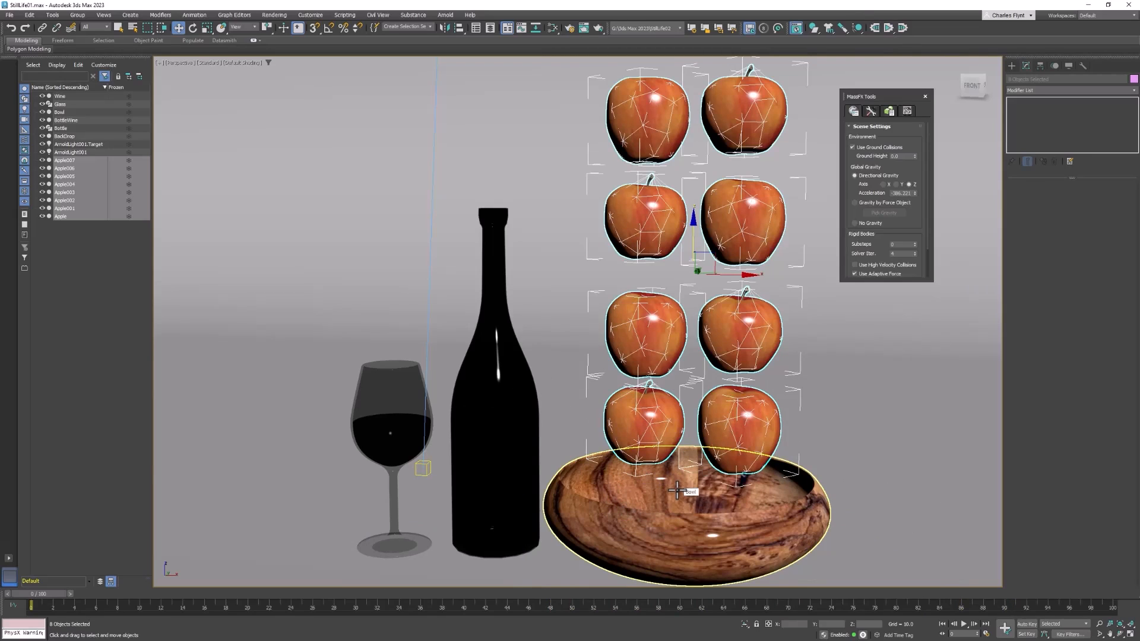
mouse_move(700, 519)
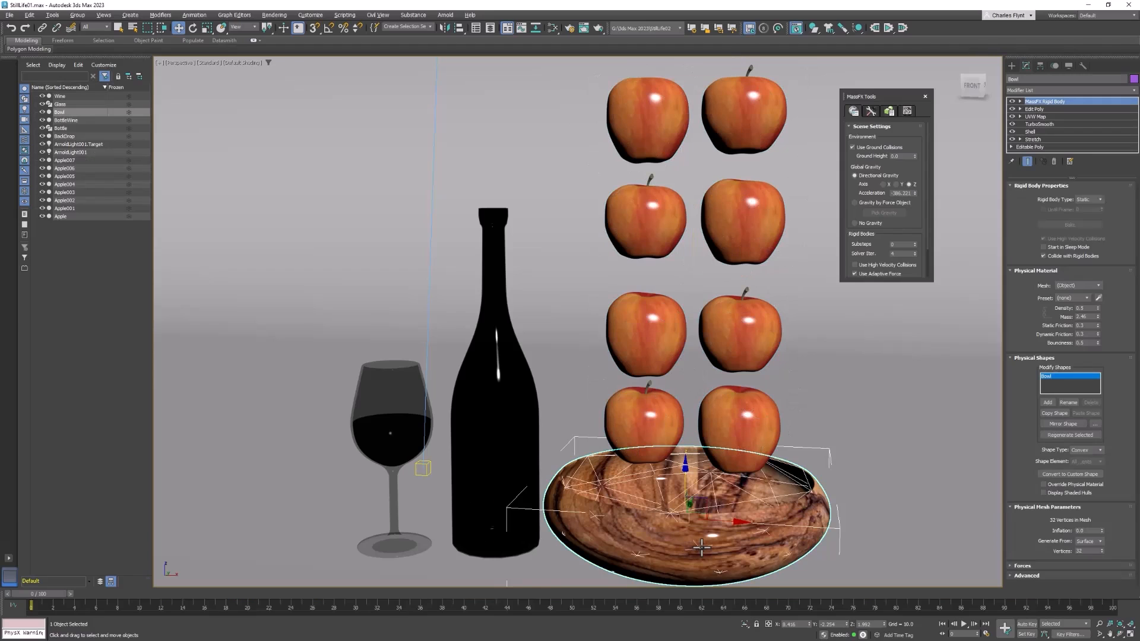
mouse_move(987, 462)
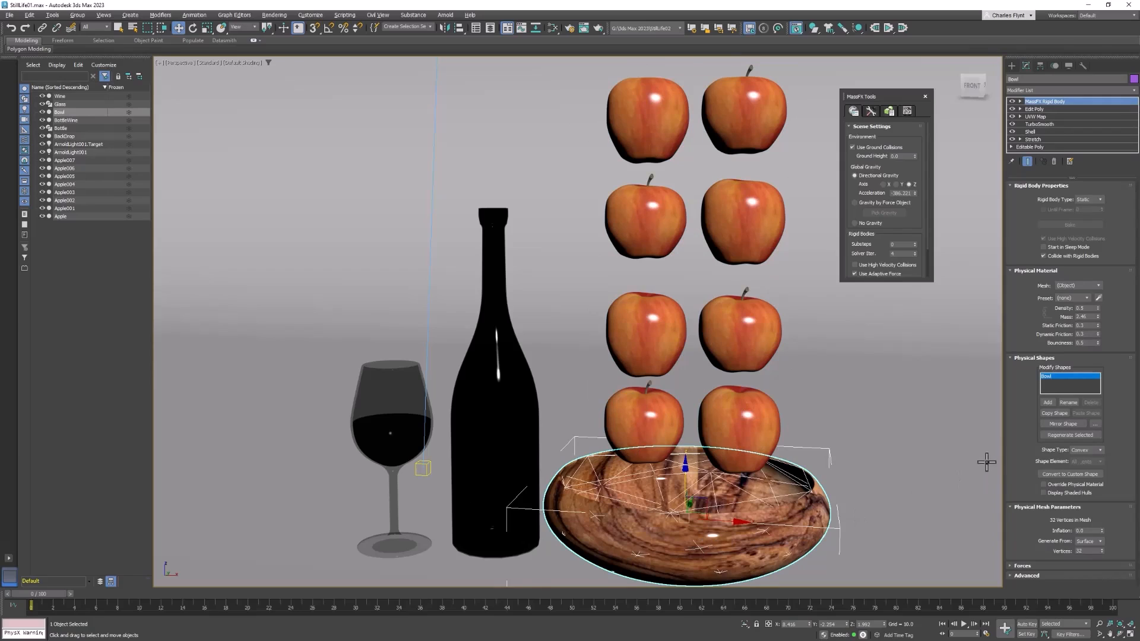
mouse_move(720, 527)
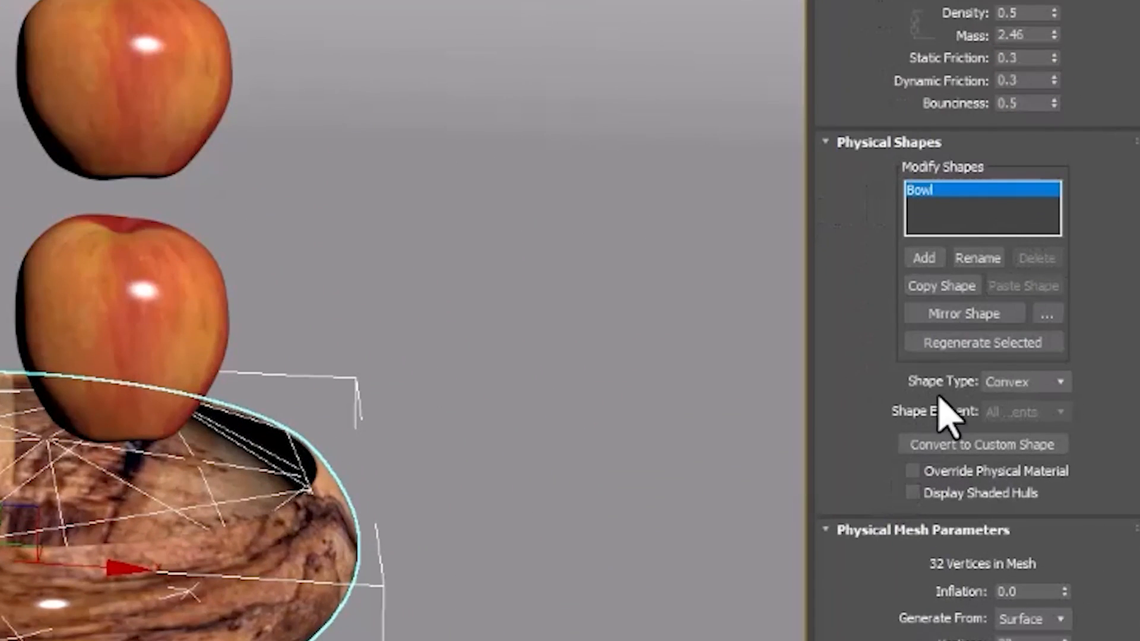
mouse_move(1058, 397)
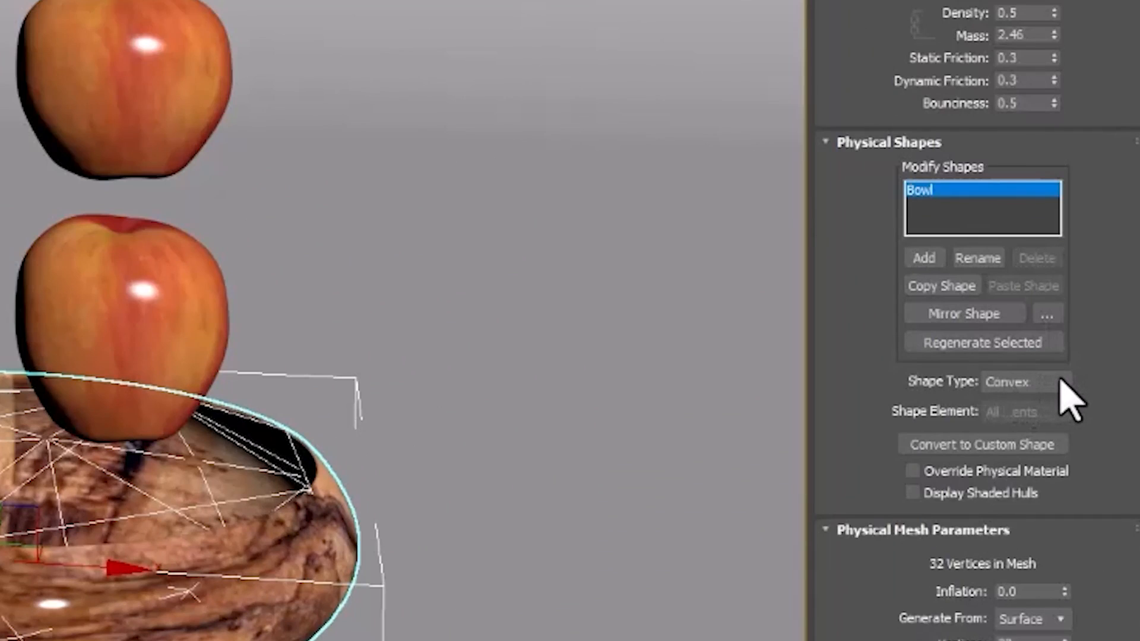
Change the bowl's physical shape type from Convex to Concave.
left_click(1026, 381)
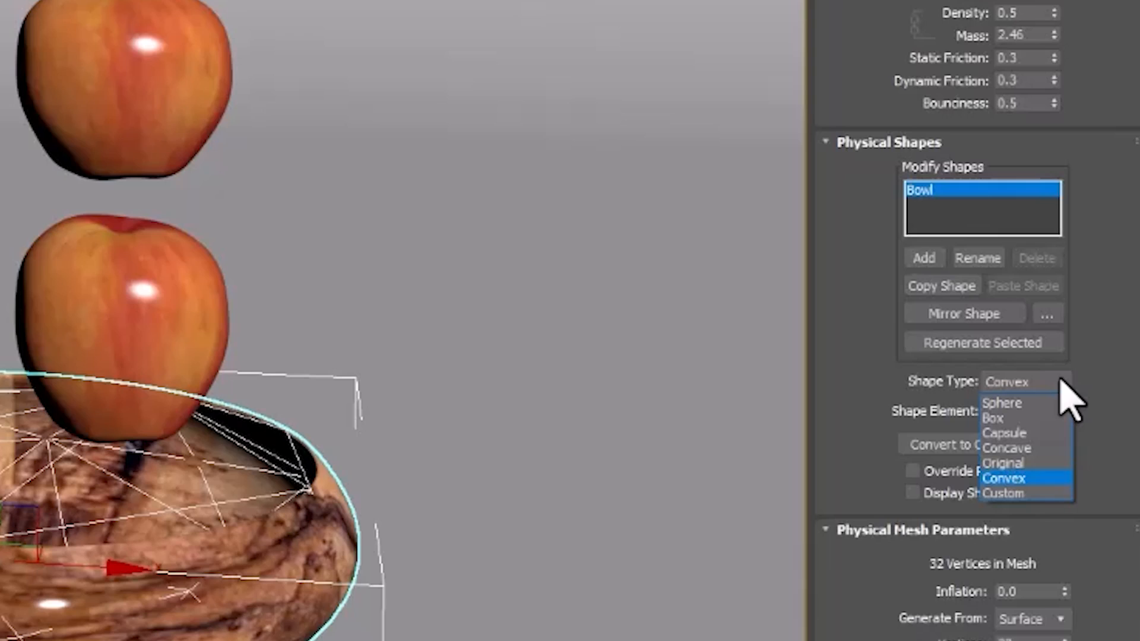
mouse_move(1007, 447)
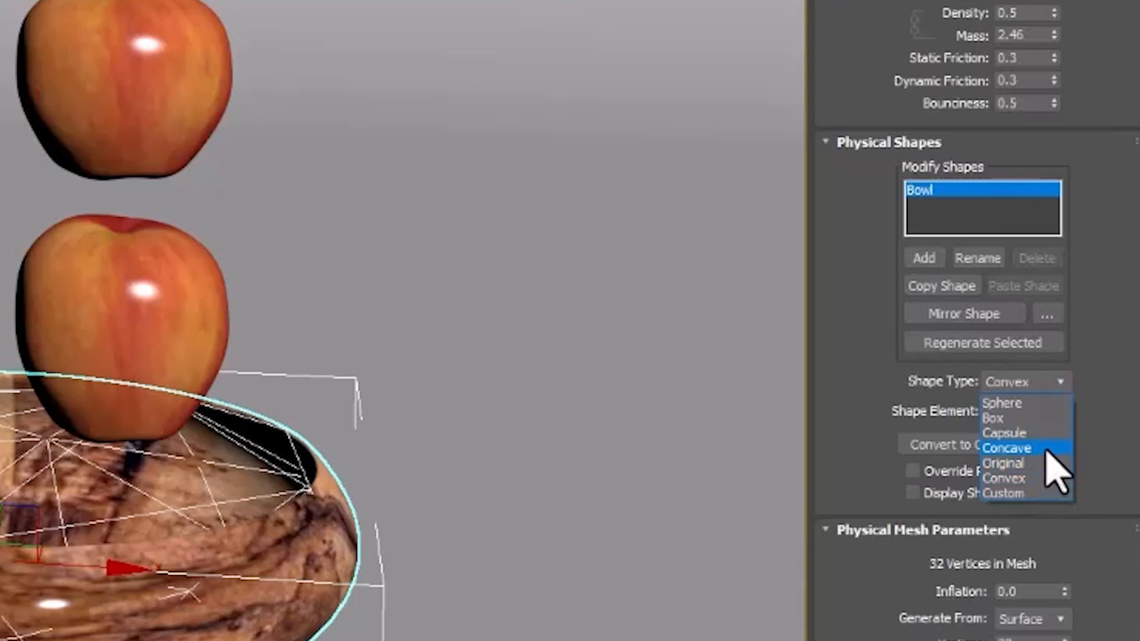
left_click(1007, 448)
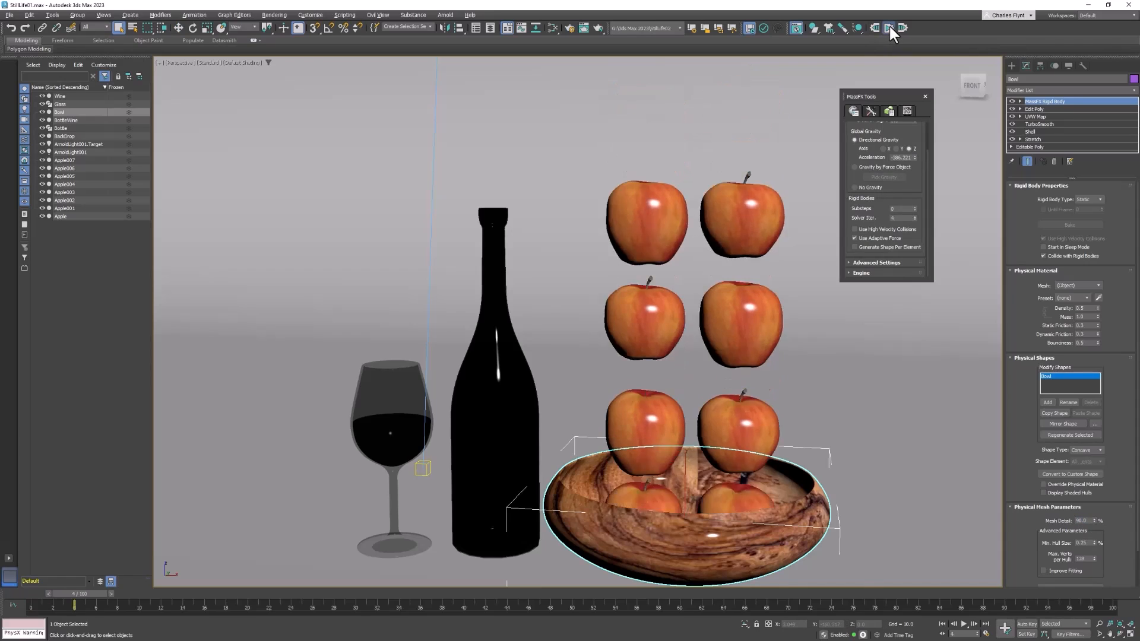
Reset the MassFX simulation so all eight apples return to their starting rows.
left_click(965, 623)
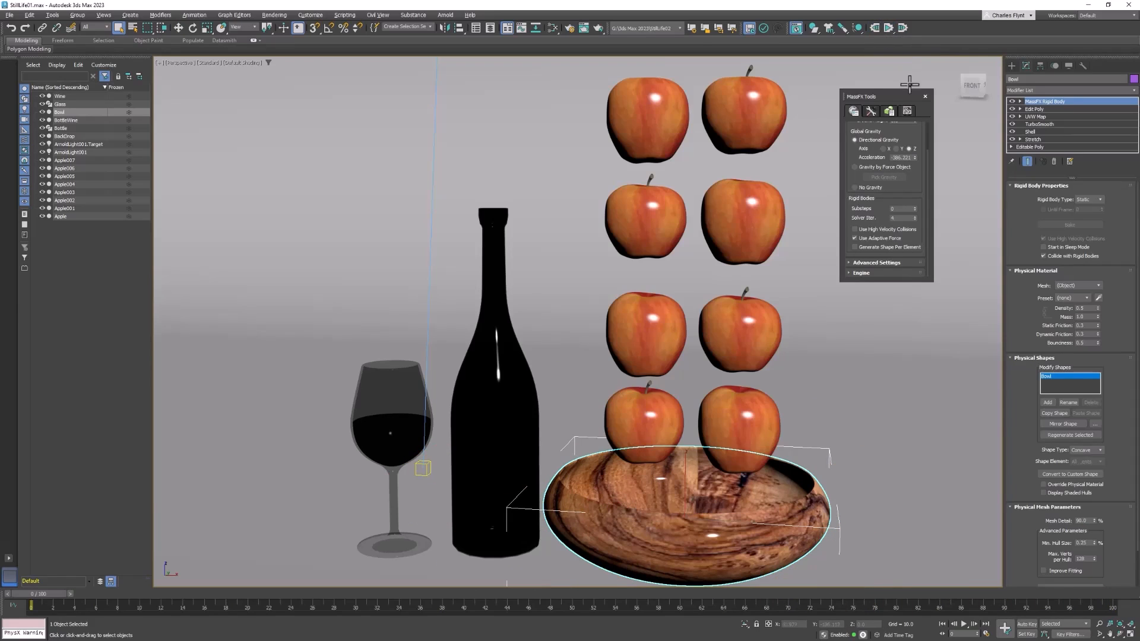
mouse_move(901, 102)
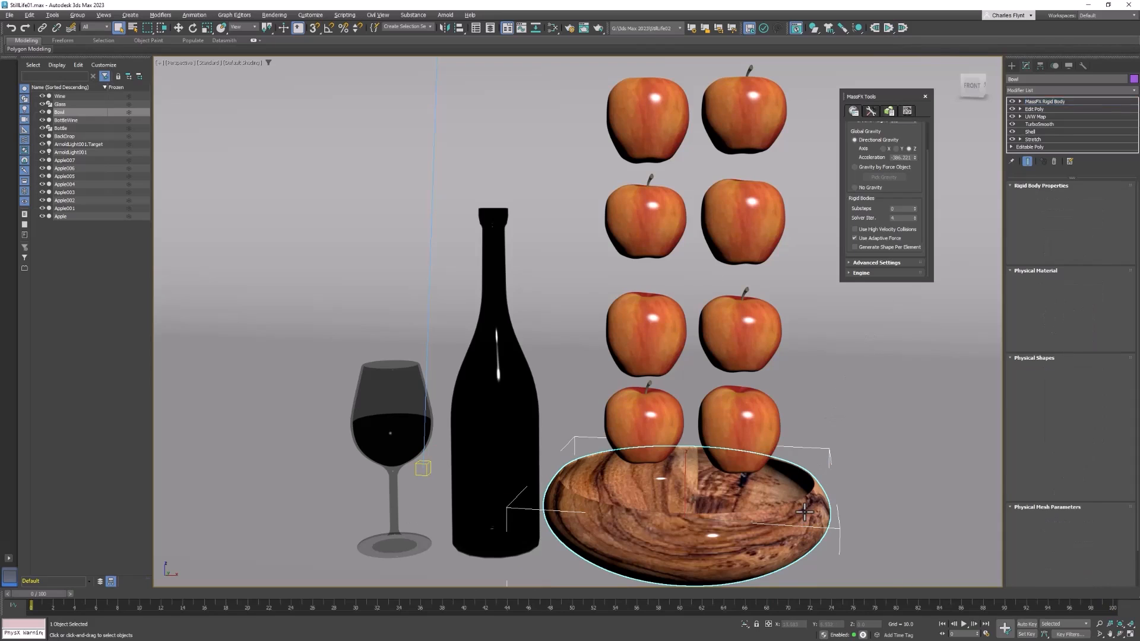
Collapse the bowl's whole modifier stack into a single editable poly.
left_click(1041, 100)
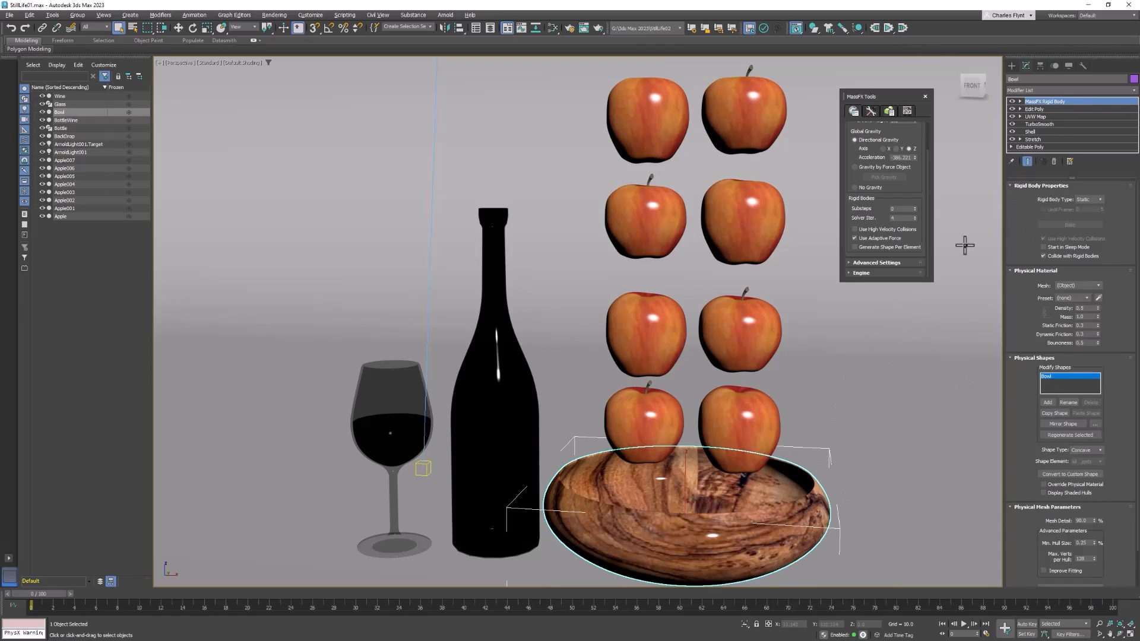
right_click(1044, 101)
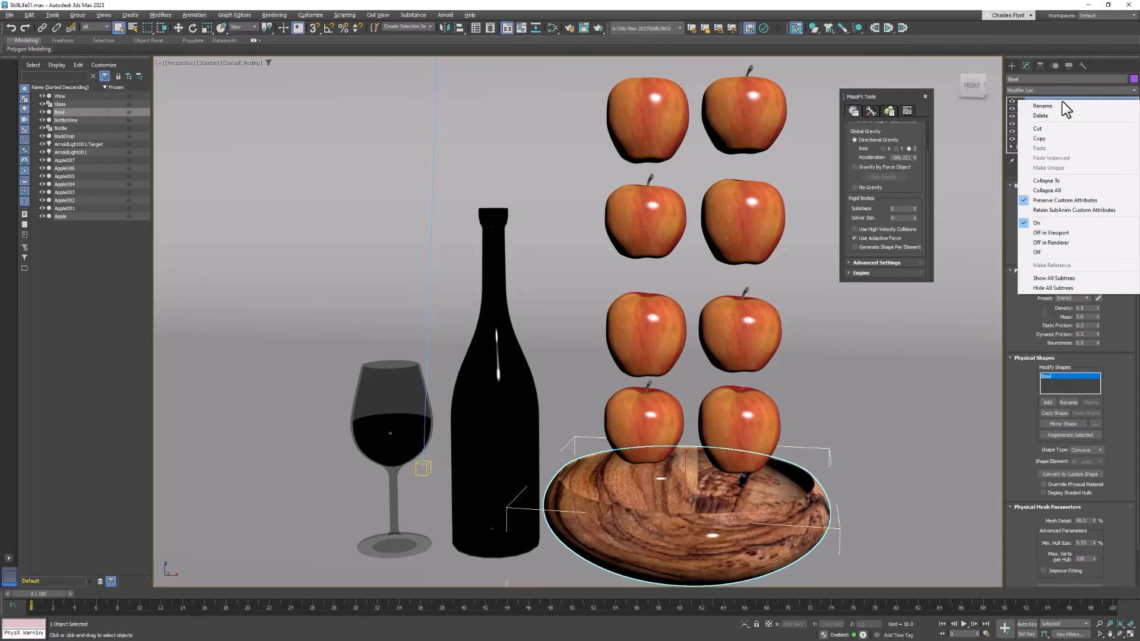
left_click(1032, 100)
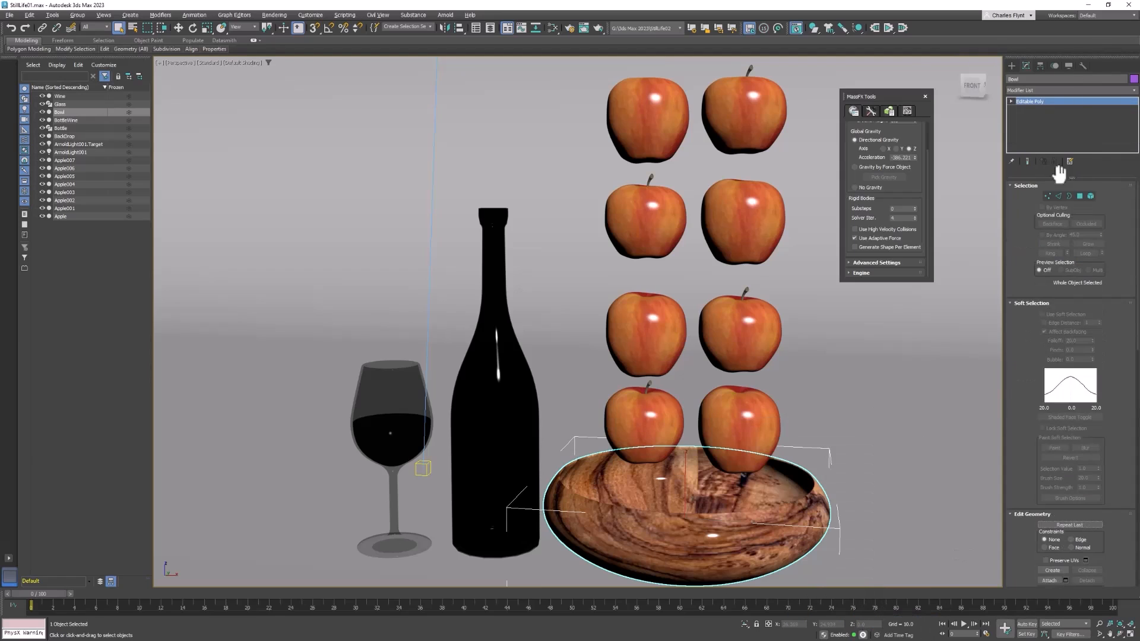
mouse_move(1053, 95)
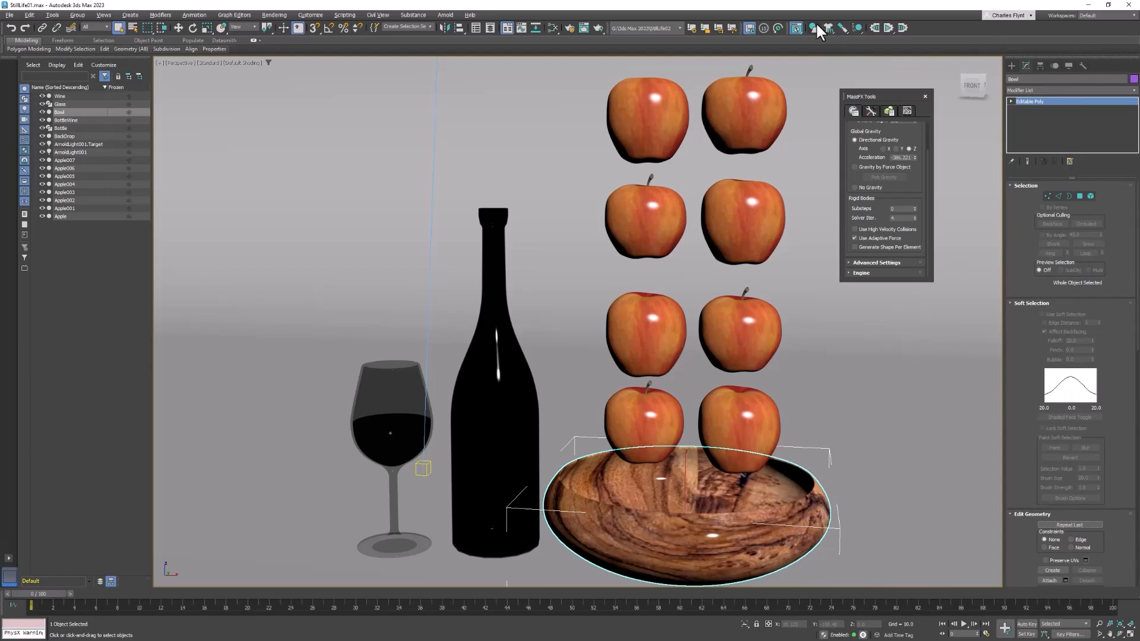
Reassign the collapsed bowl a static MassFX rigid body.
left_click(811, 28)
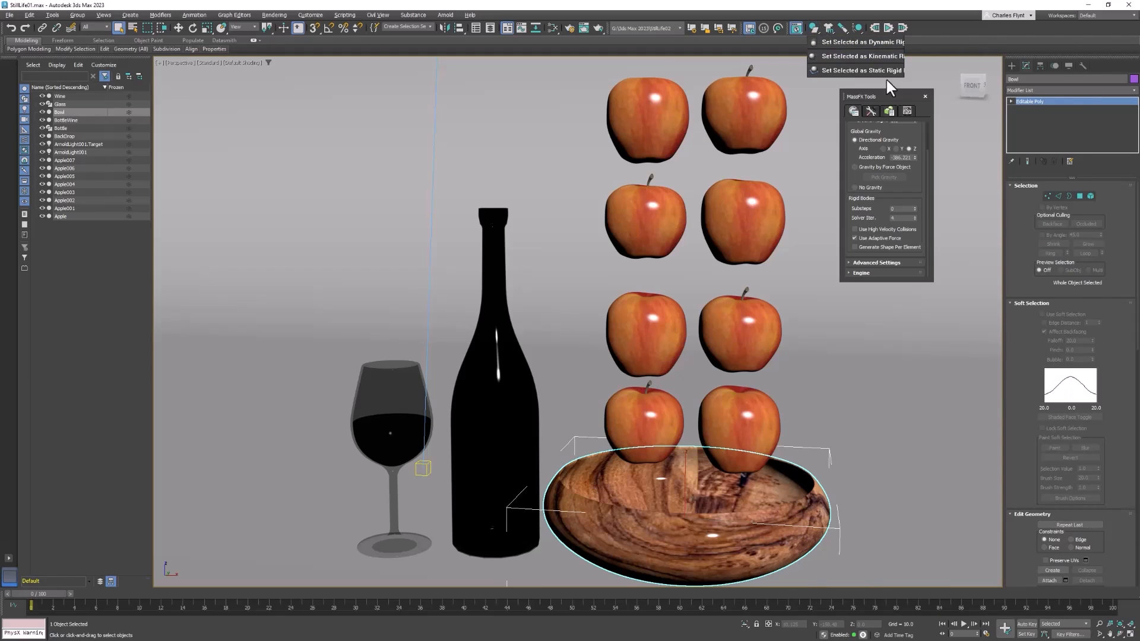
left_click(893, 76)
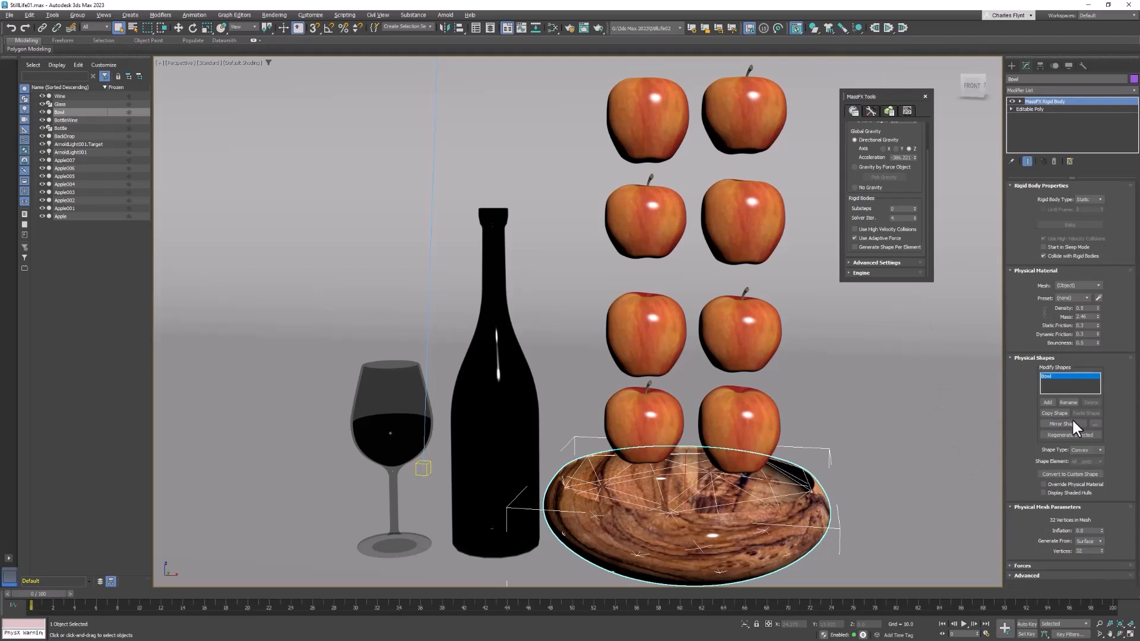
Set the bowl's collision shape to Concave and generate its mesh hulls.
left_click(1099, 449)
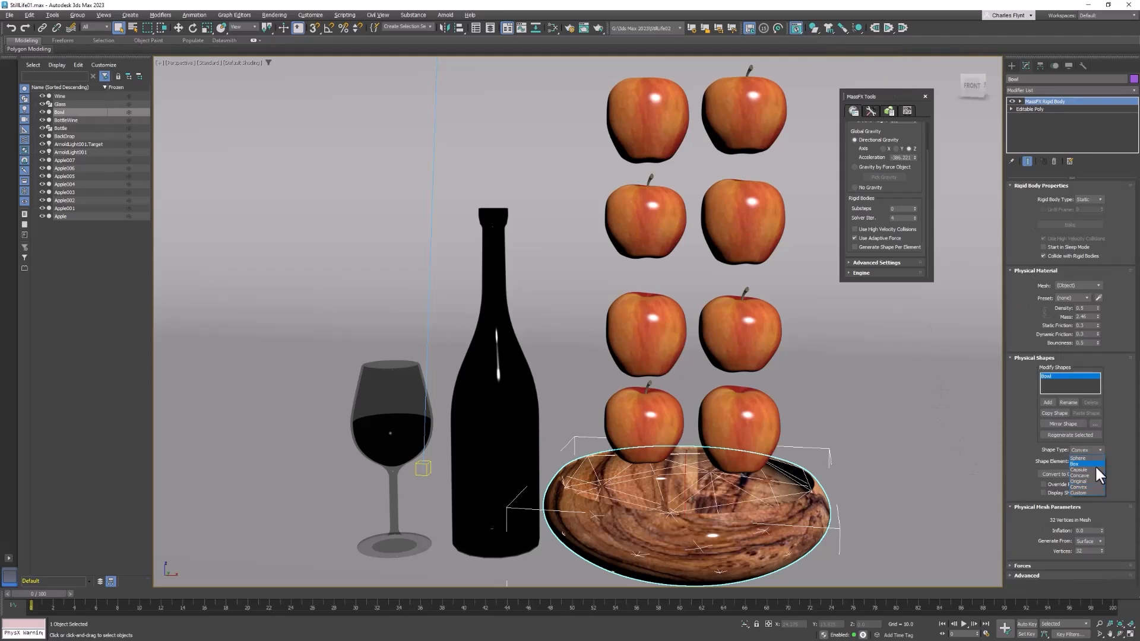
left_click(1079, 463)
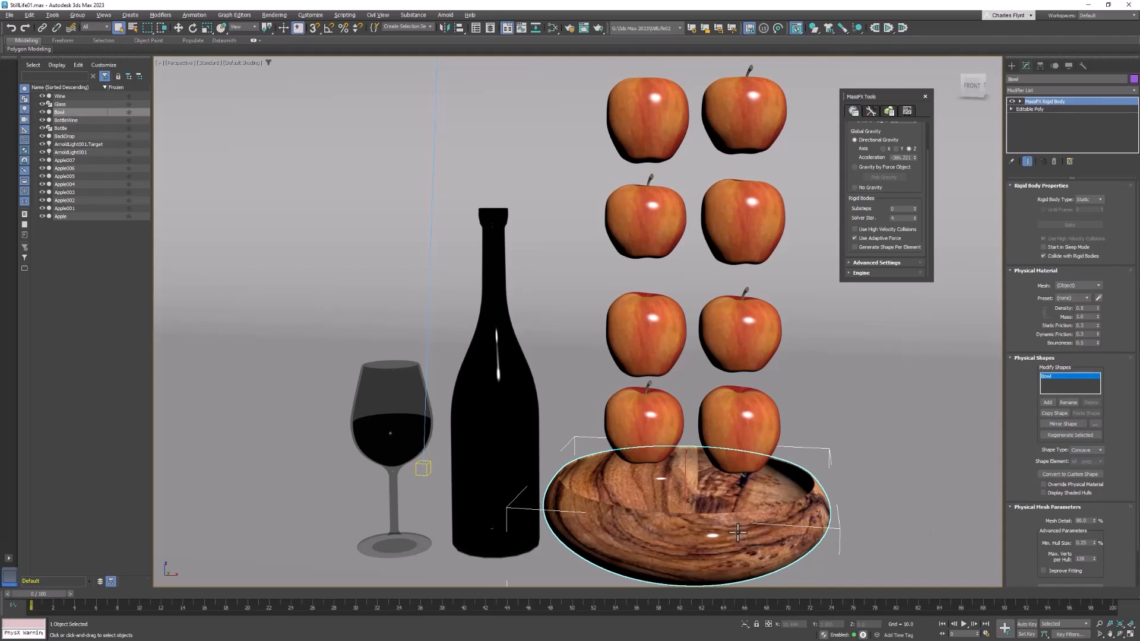
mouse_move(623, 534)
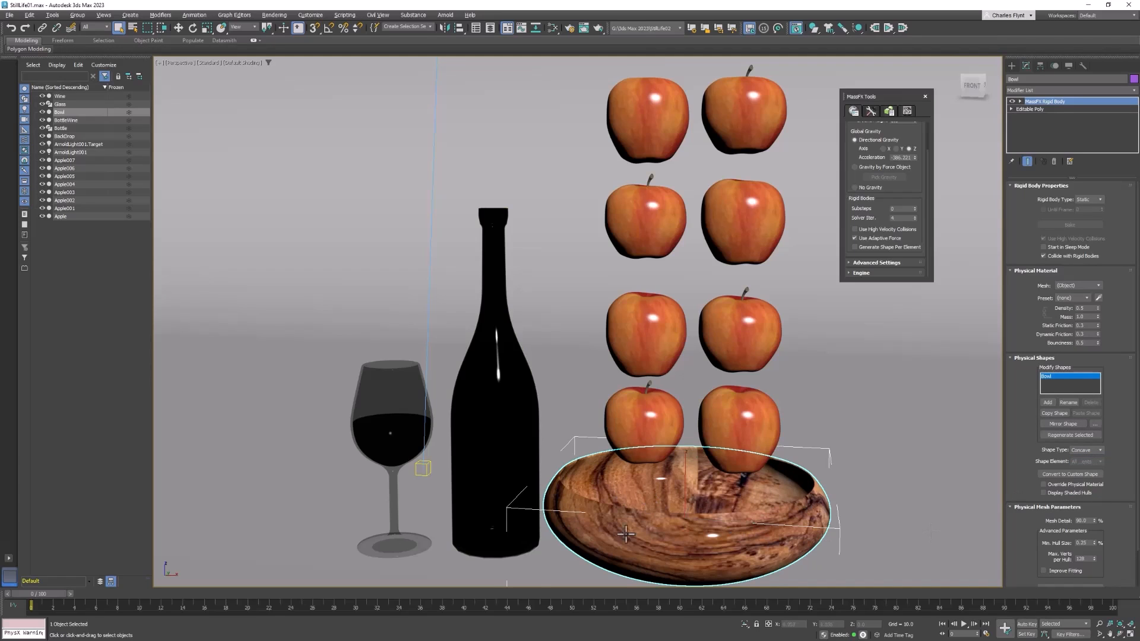
mouse_move(873, 468)
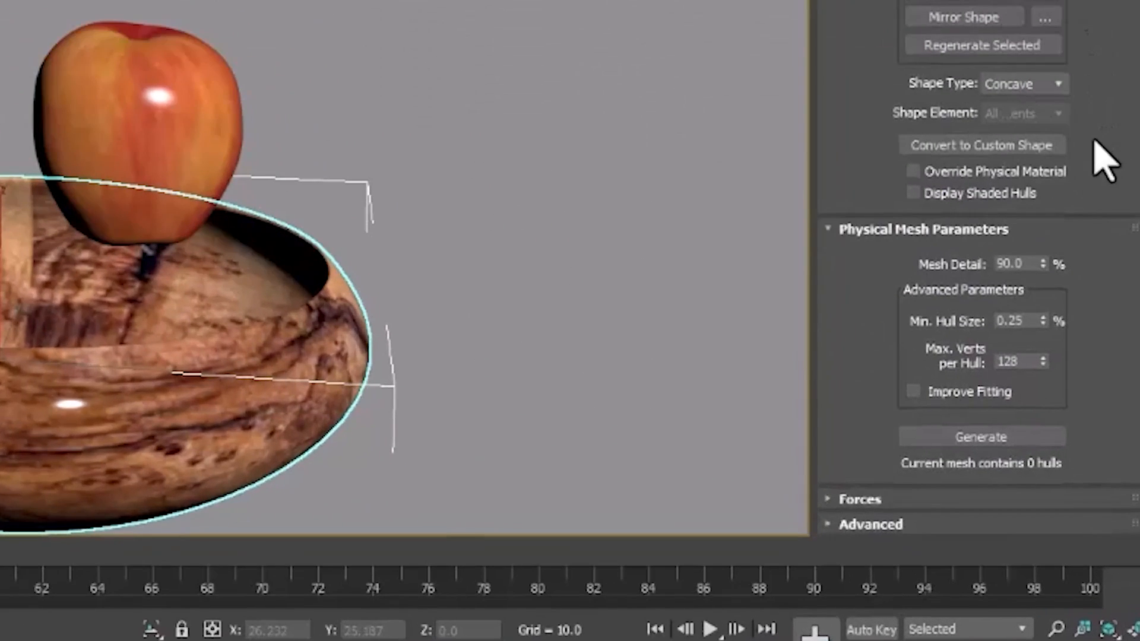
mouse_move(963, 237)
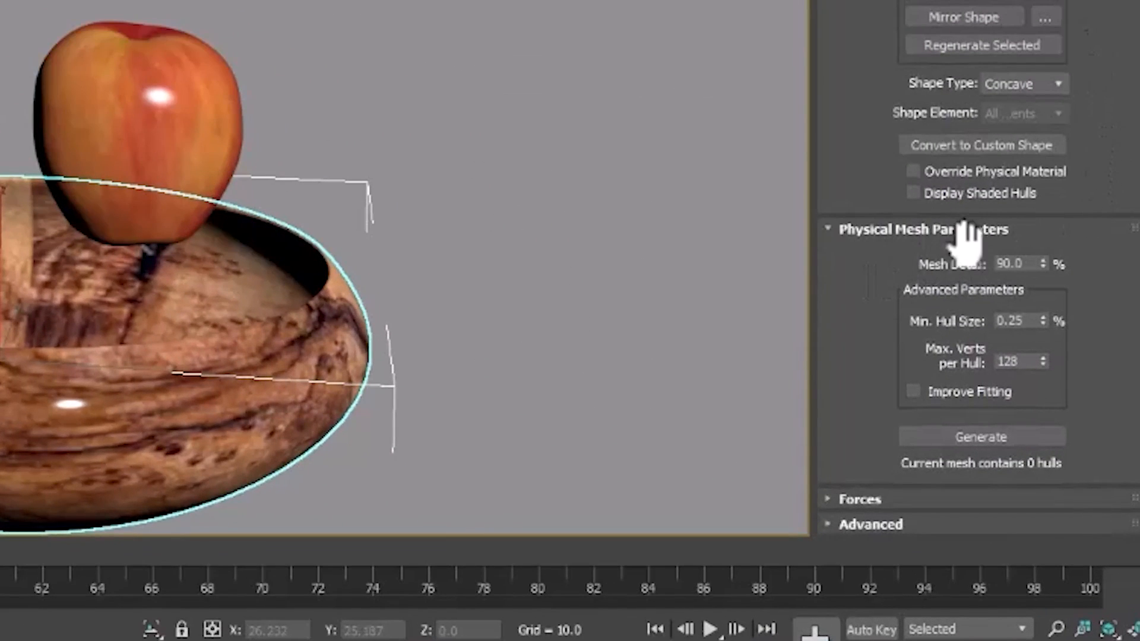
mouse_move(1004, 277)
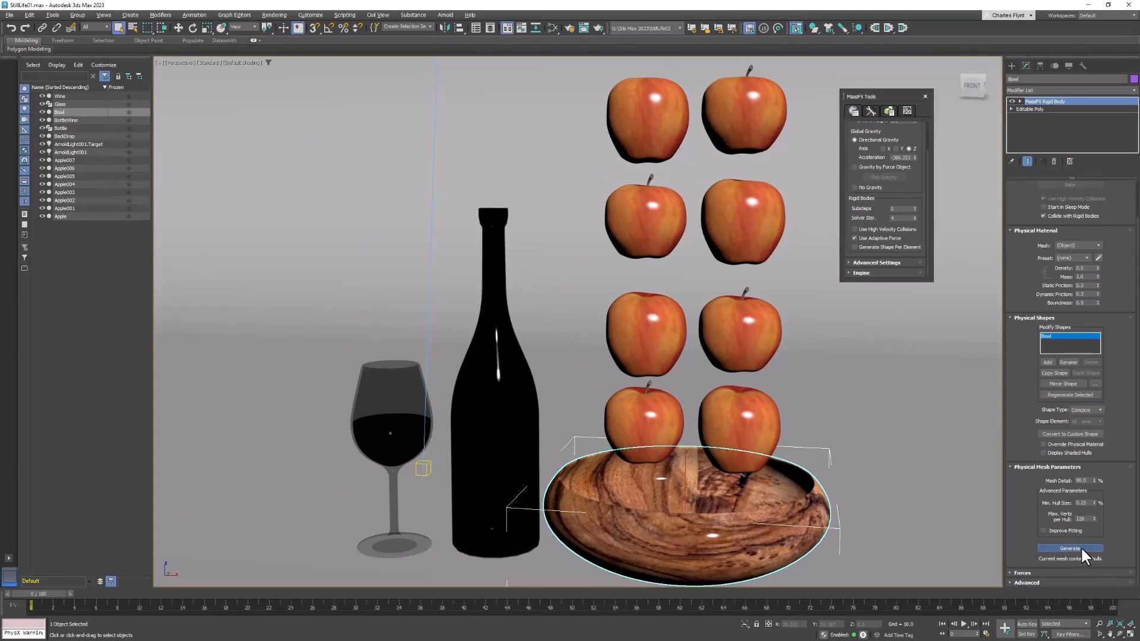
left_click(1069, 549)
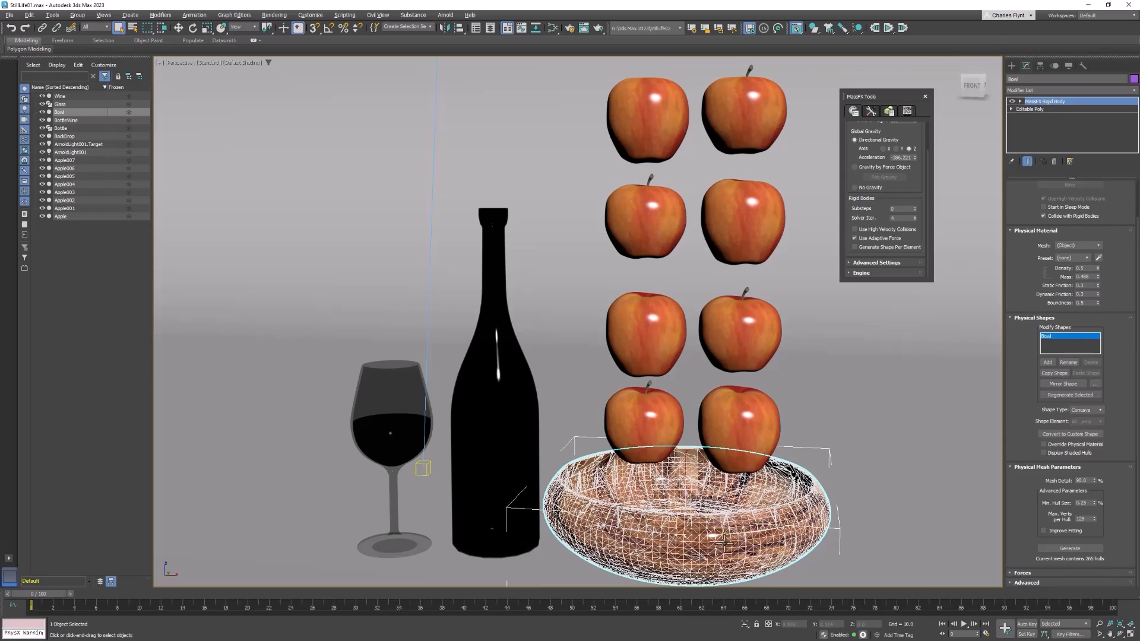
mouse_move(893, 14)
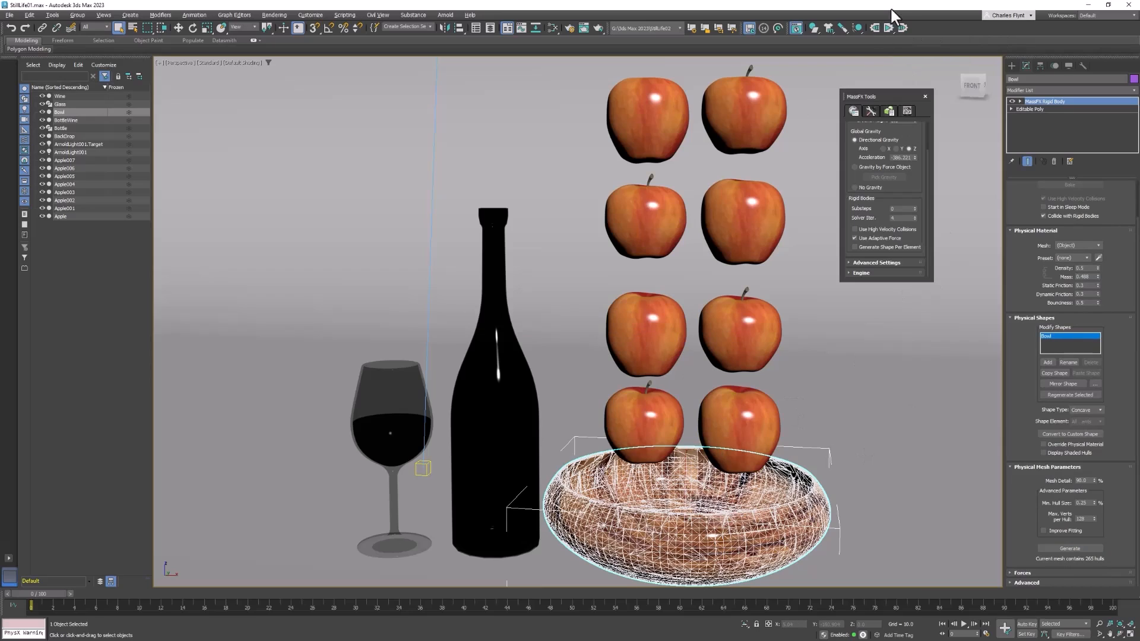
mouse_move(942, 38)
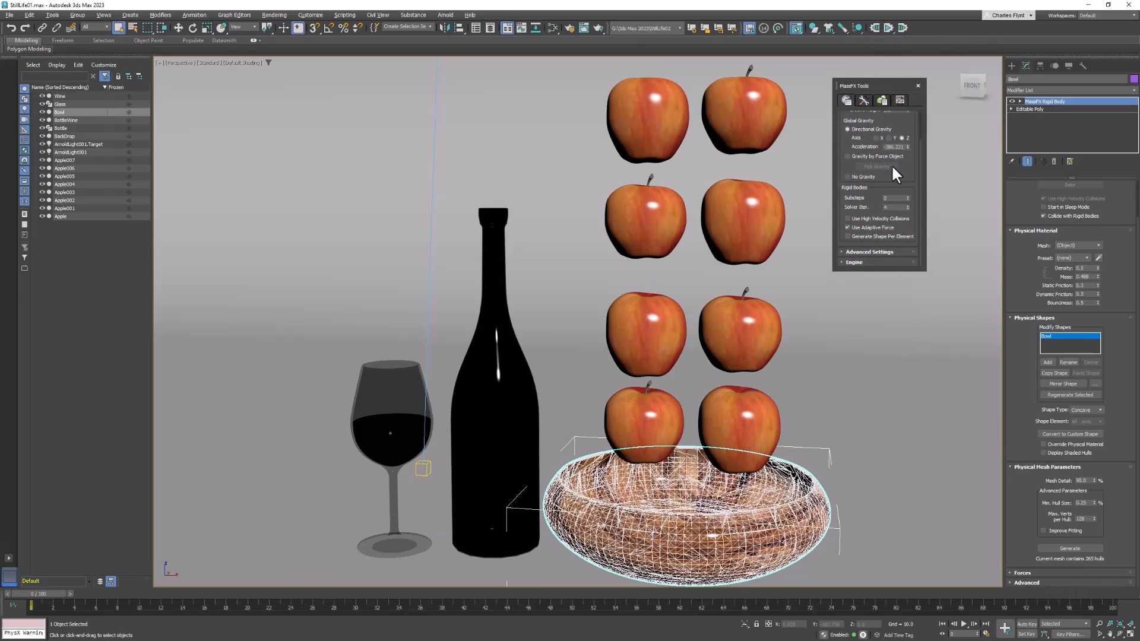
mouse_move(846, 227)
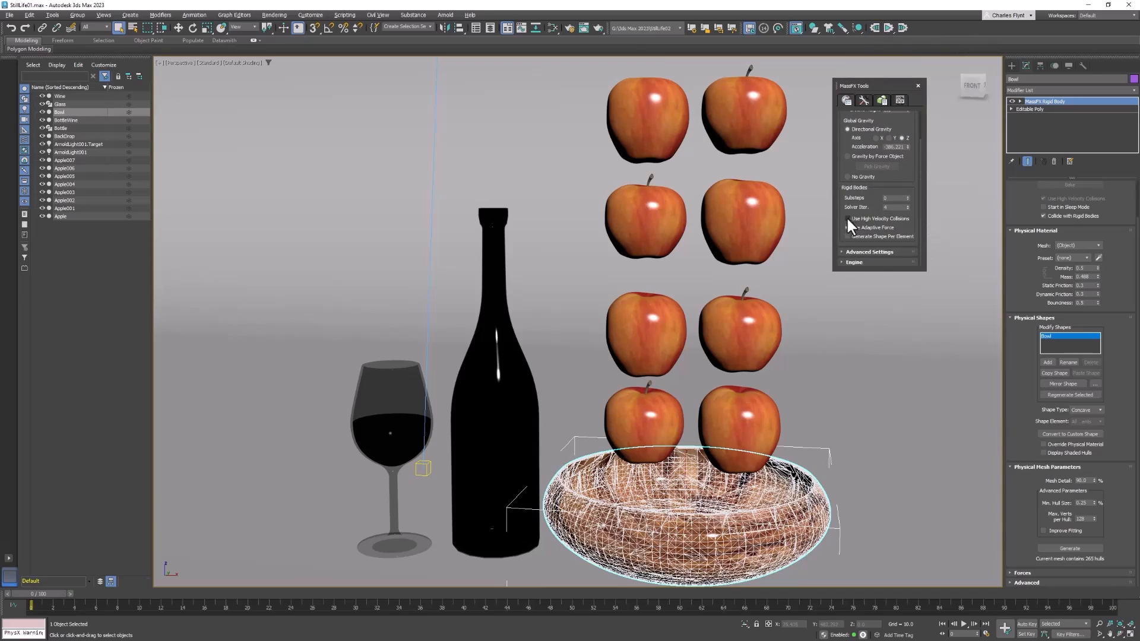
Enable Use High Velocity Collisions in the MassFX world settings.
left_click(846, 218)
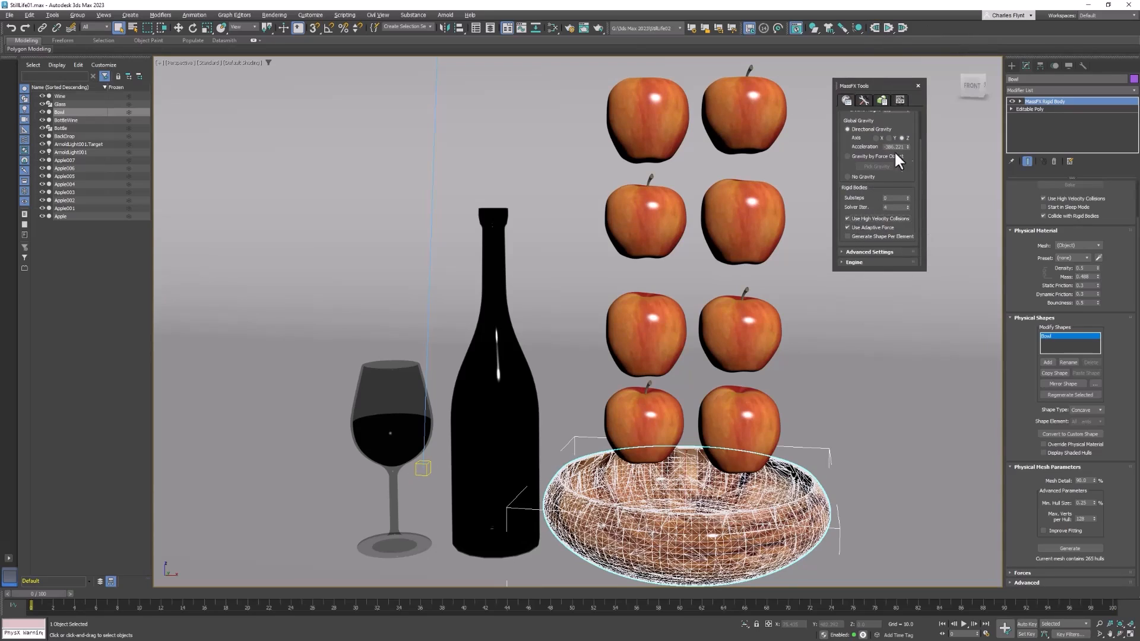
mouse_move(803, 128)
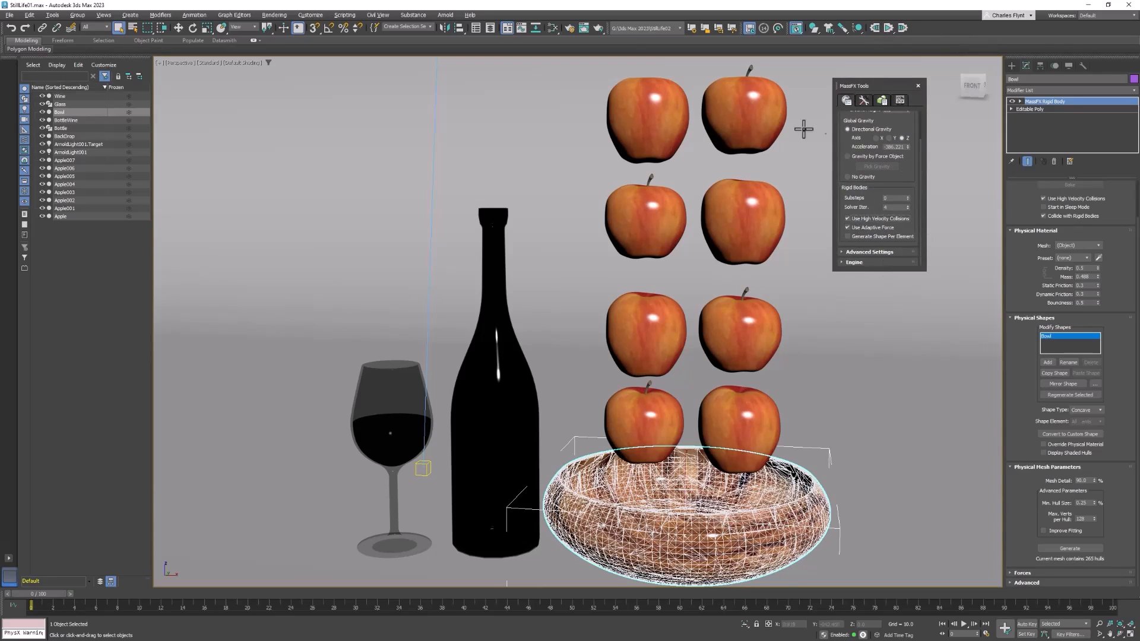
mouse_move(834, 299)
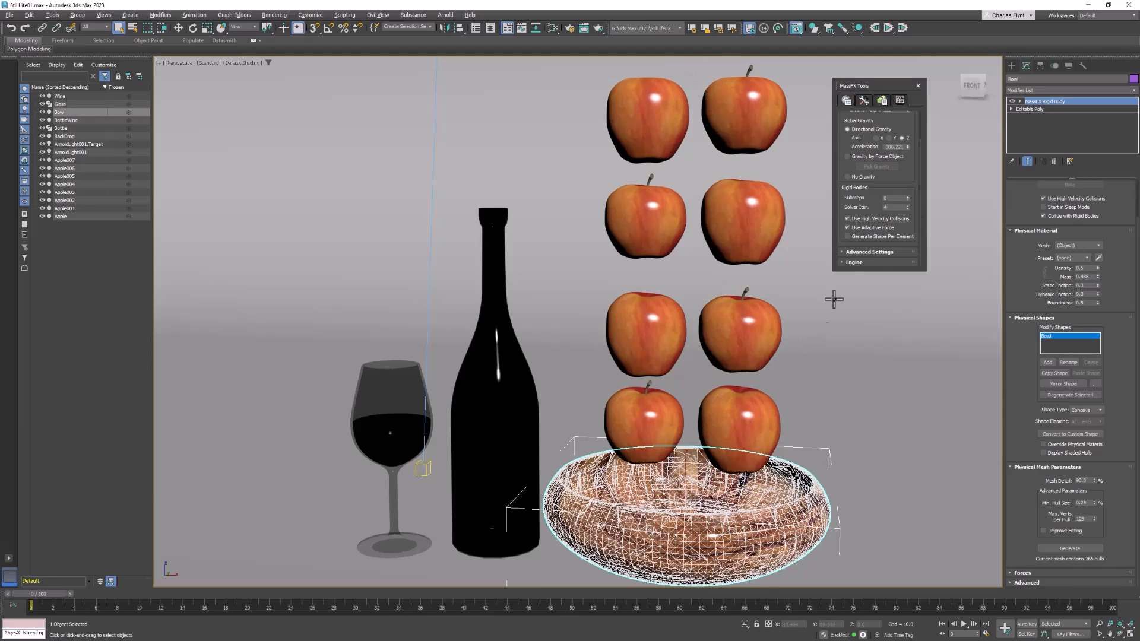
mouse_move(822, 241)
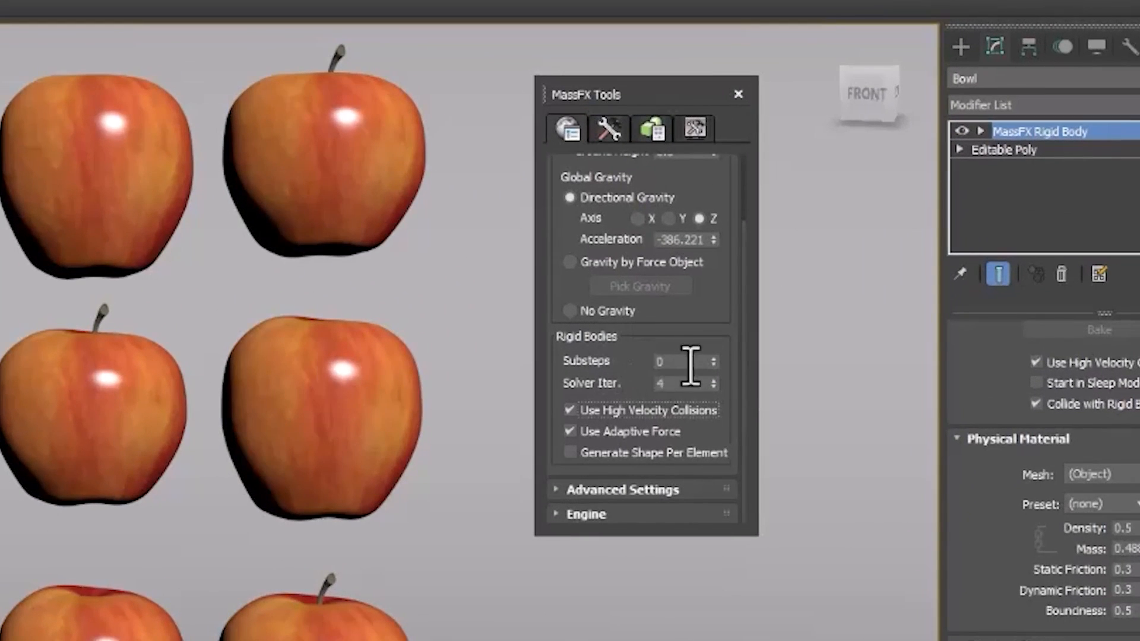
mouse_move(682, 361)
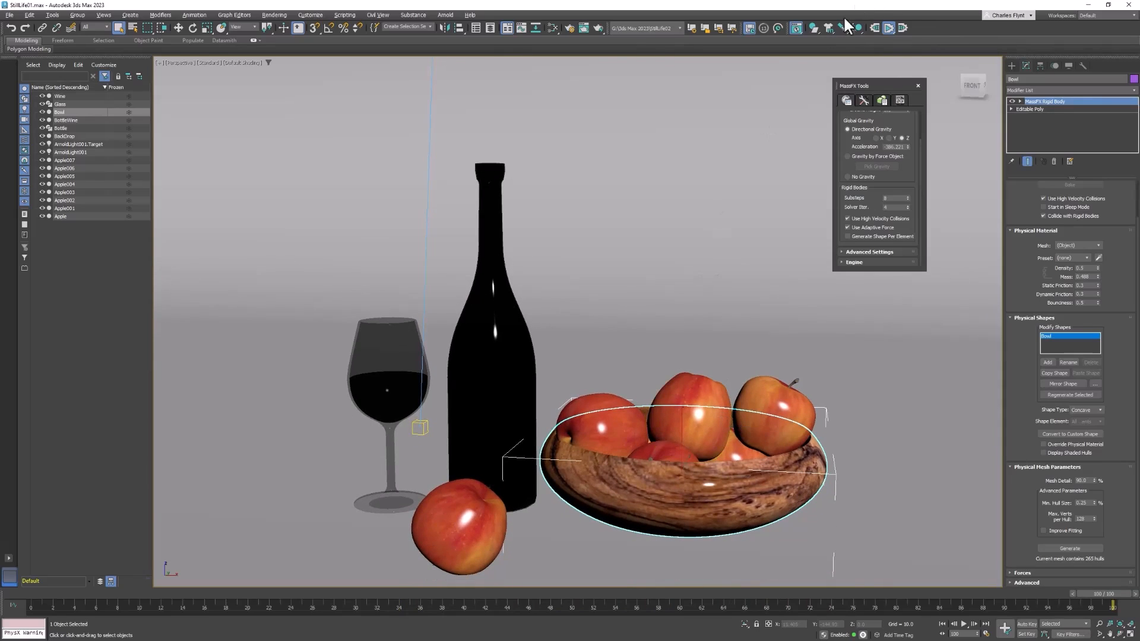
left_click(943, 623)
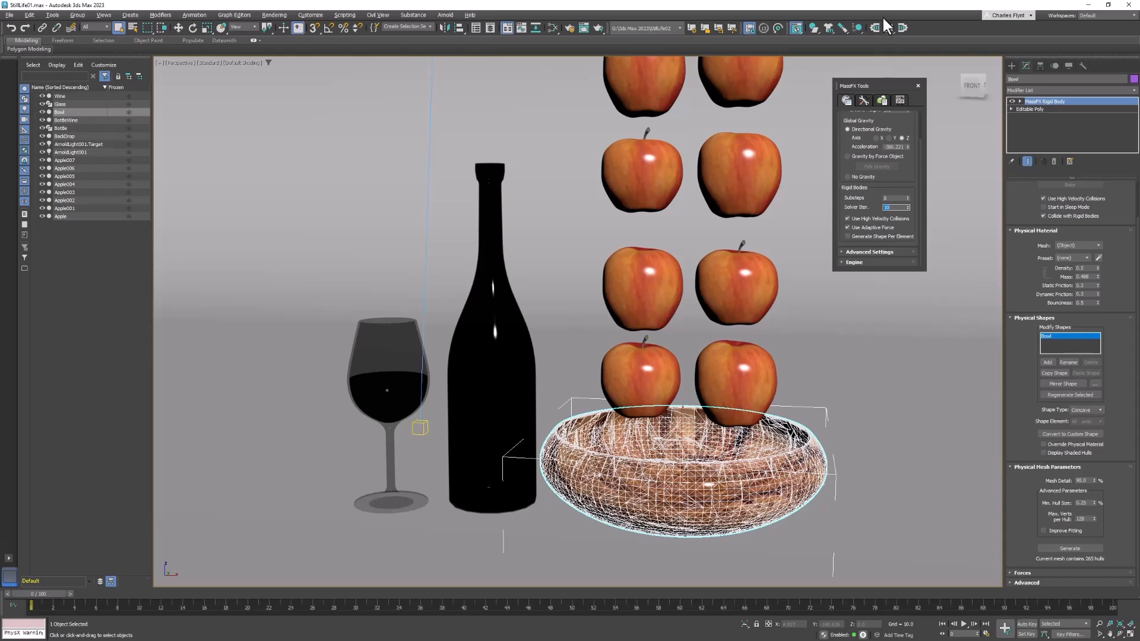
left_click(965, 623)
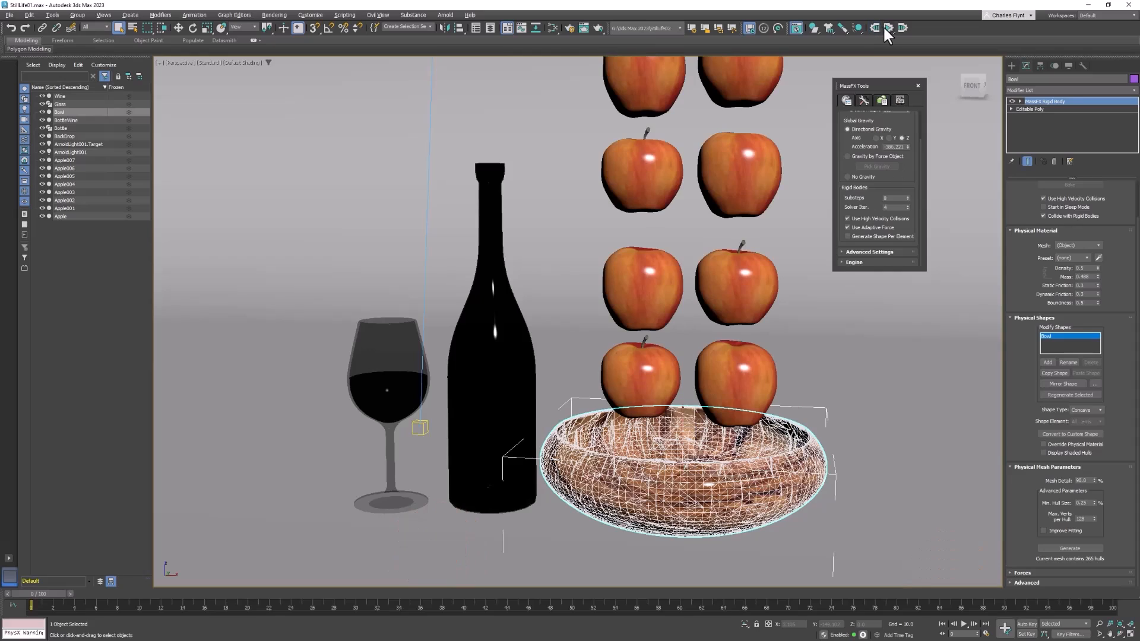
left_click(963, 623)
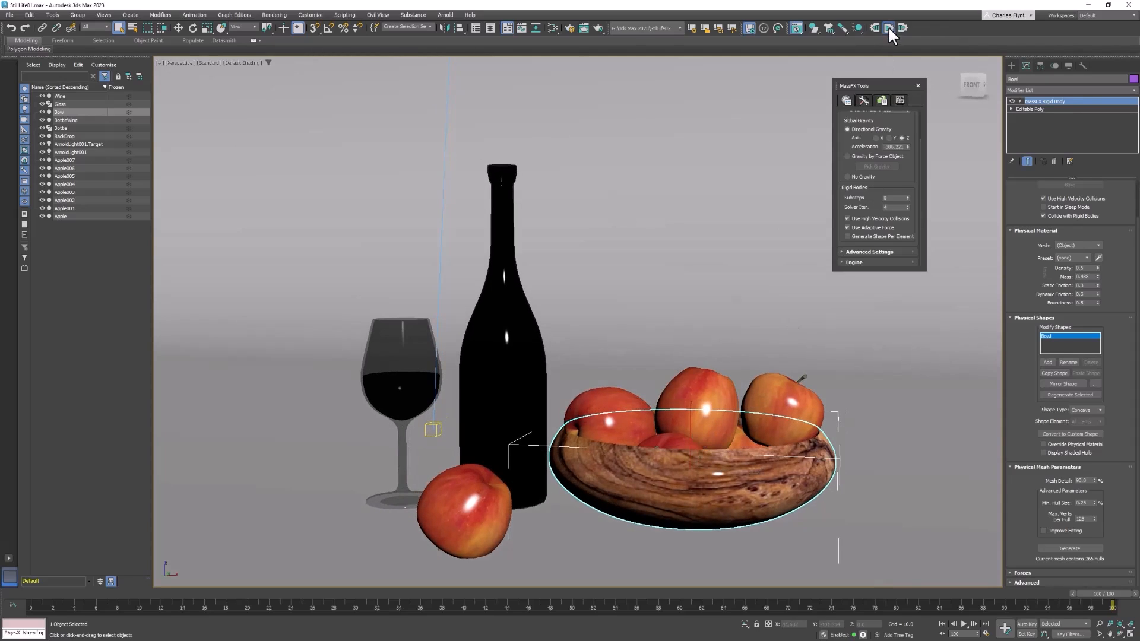
mouse_move(750, 370)
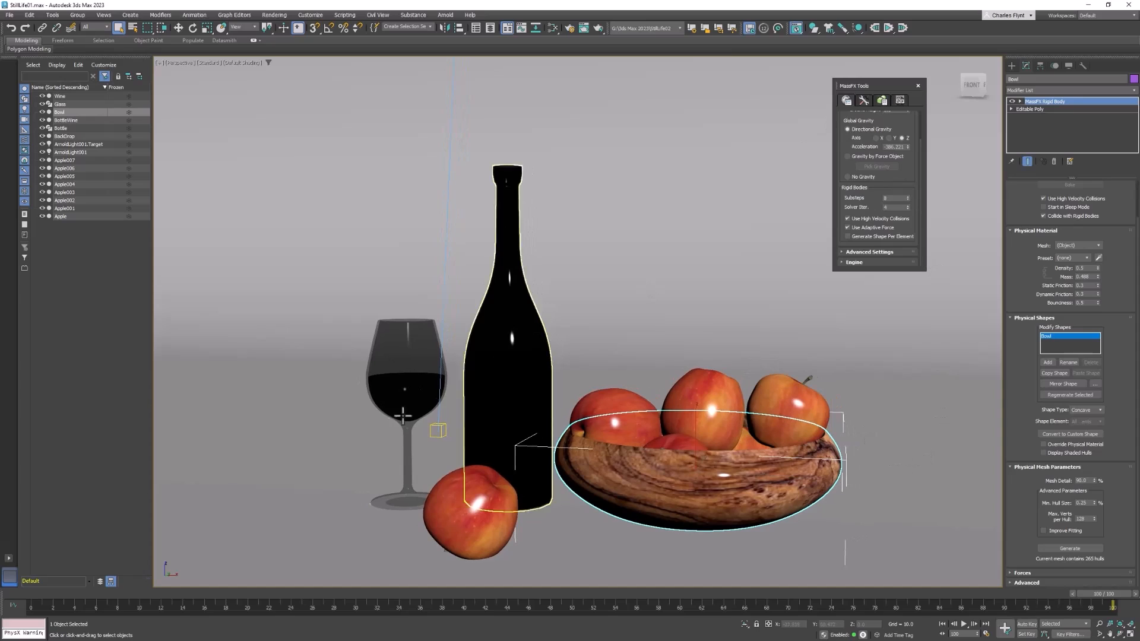
Bake the MassFX simulation to keyframes for all objects via Bake All.
left_click(738, 594)
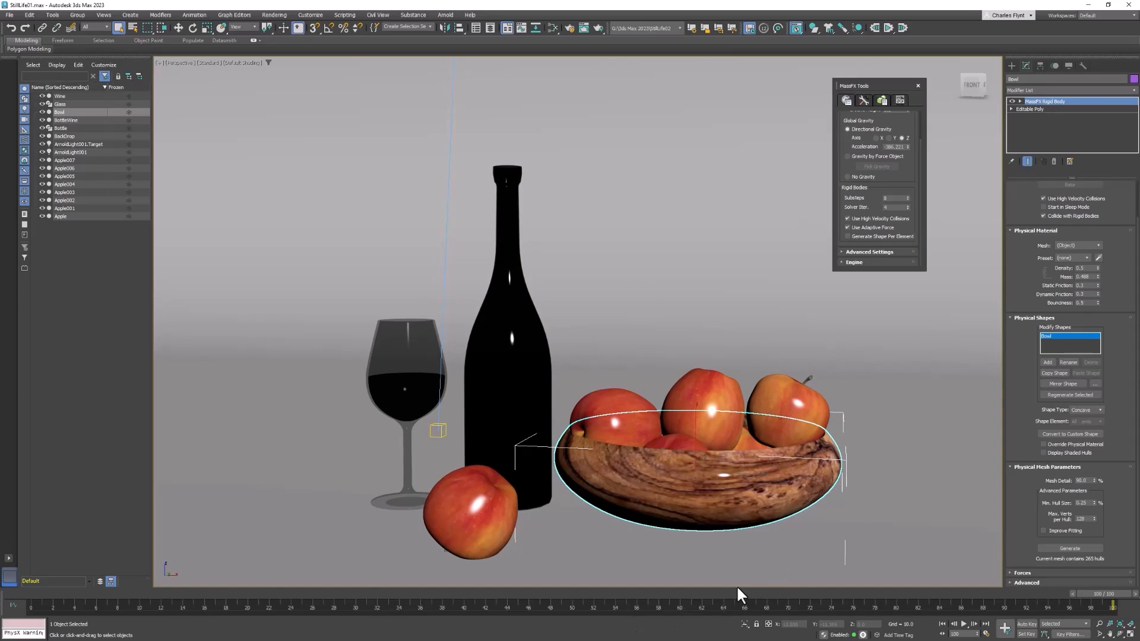
mouse_move(892, 137)
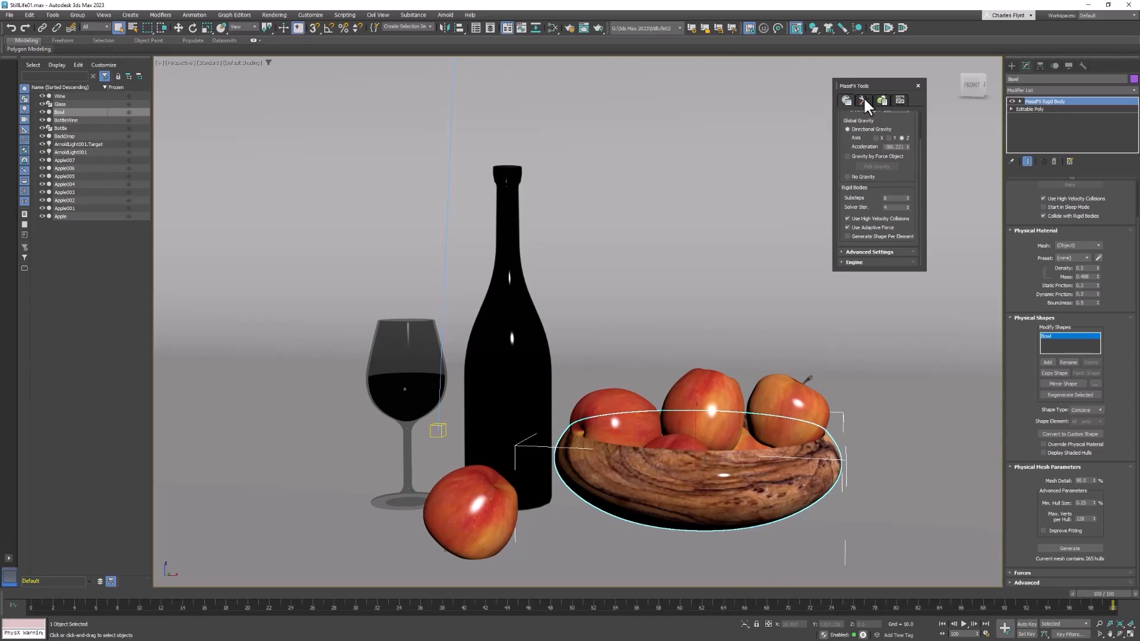
mouse_move(886, 101)
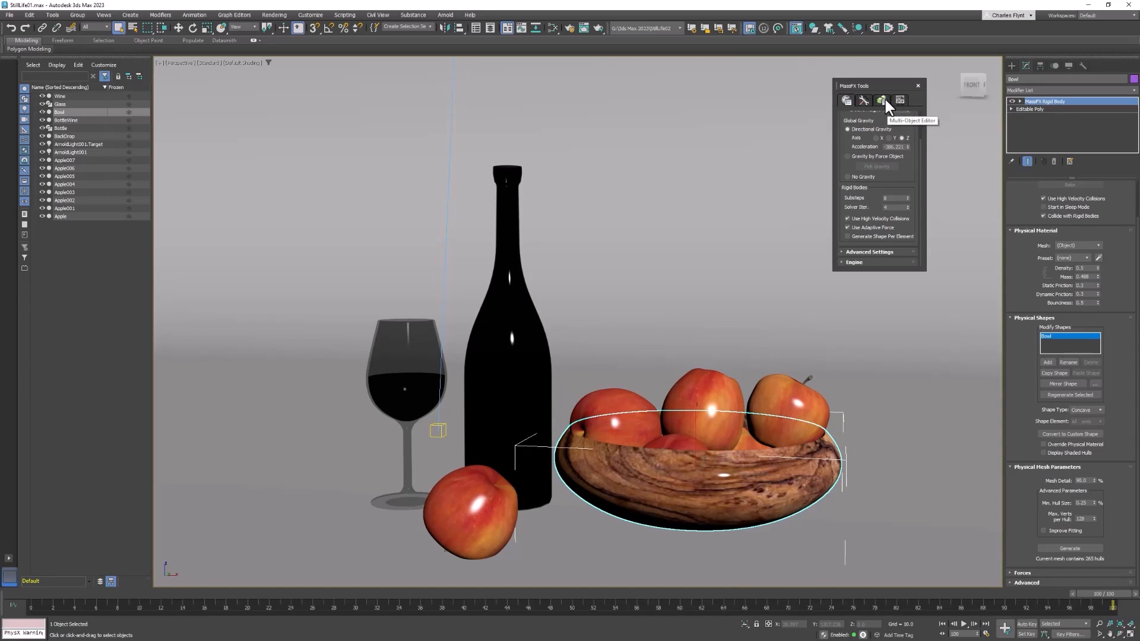
left_click(863, 99)
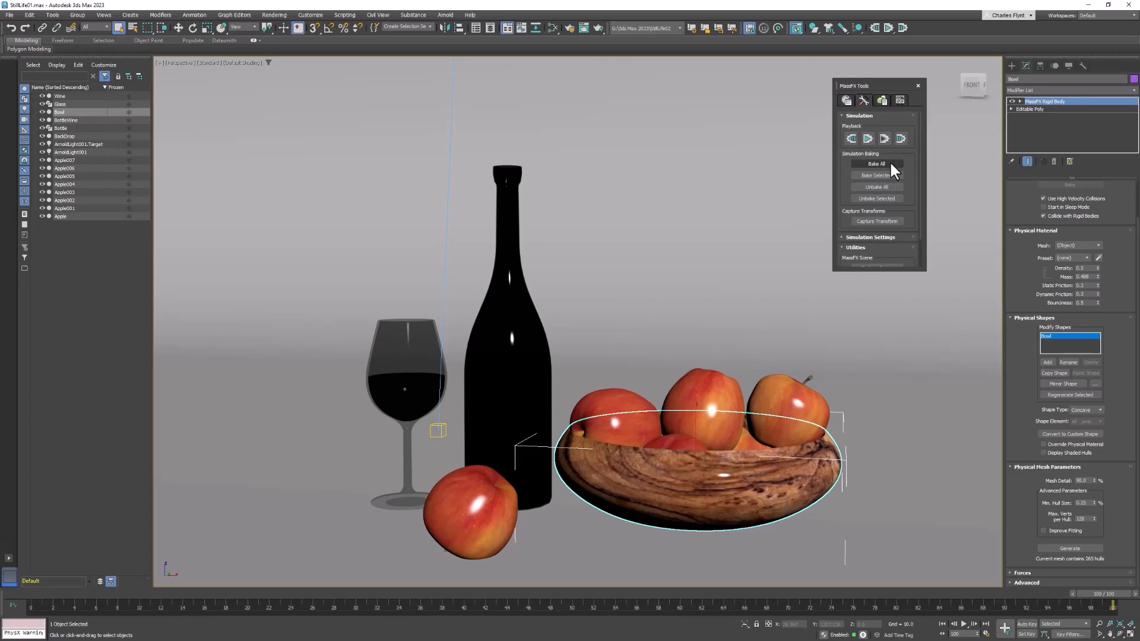
left_click(875, 164)
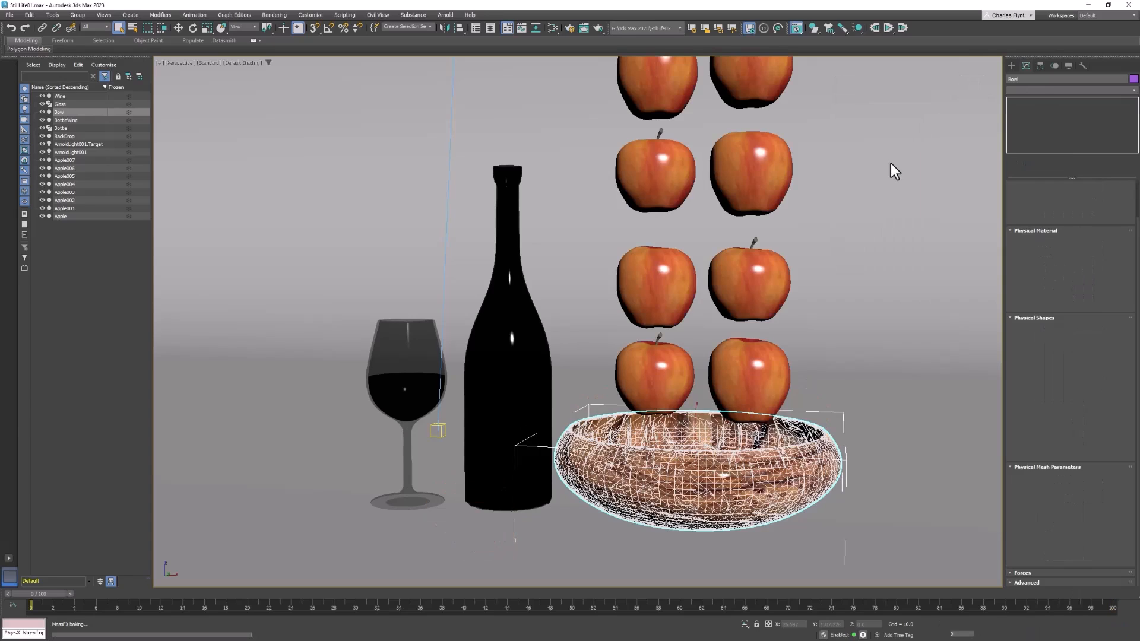
mouse_move(863, 117)
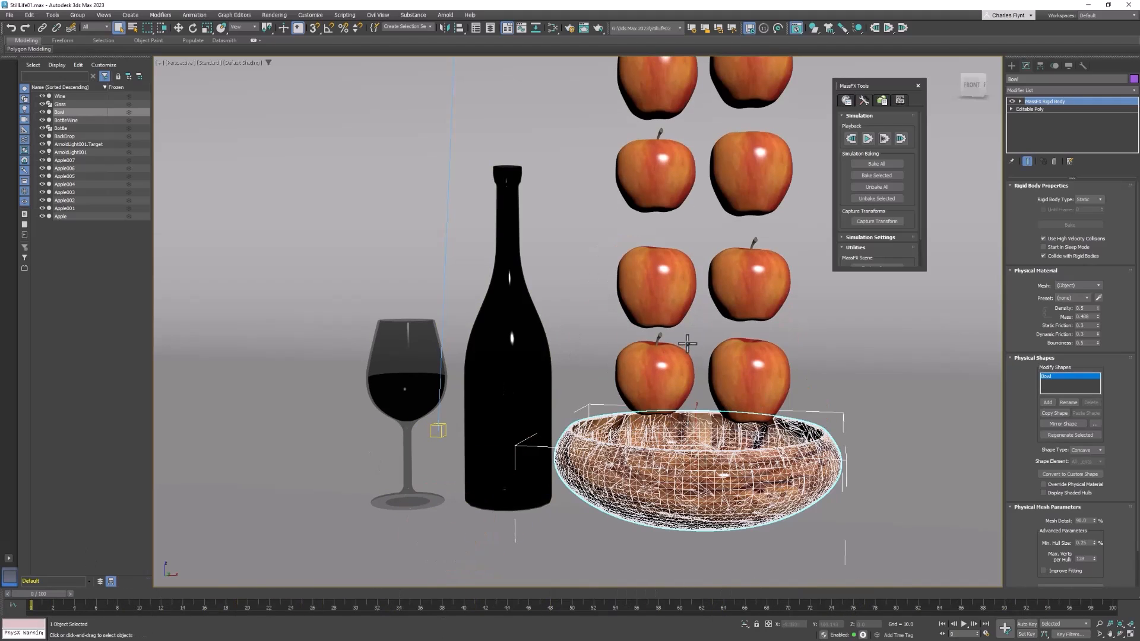
Return MassFX Tools to the World Parameters scene settings.
left_click(653, 377)
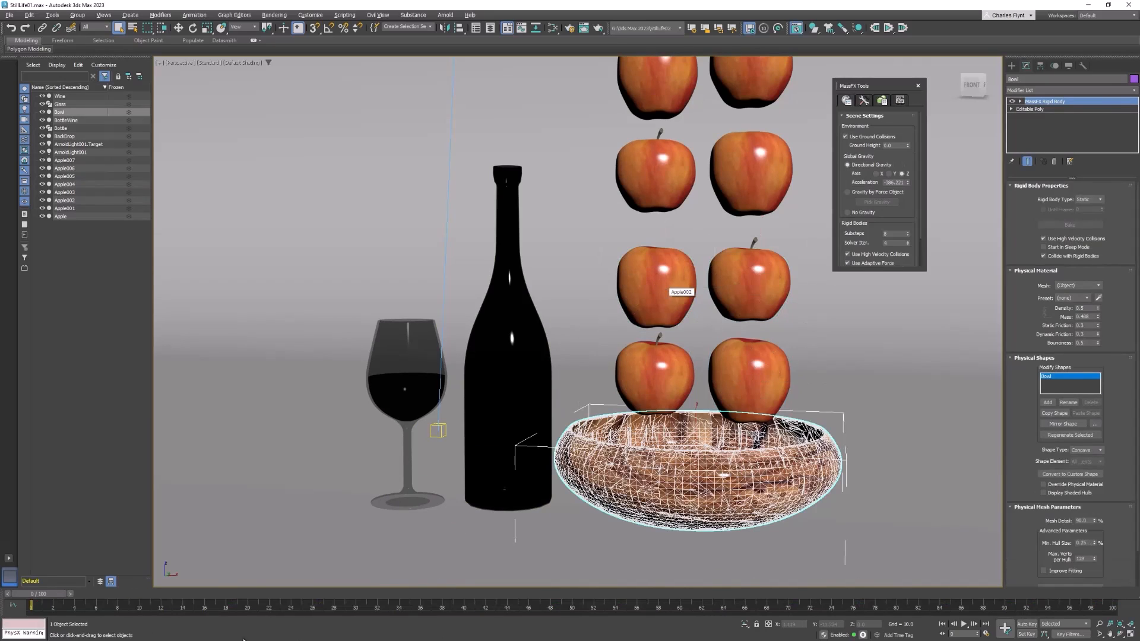
mouse_move(281, 349)
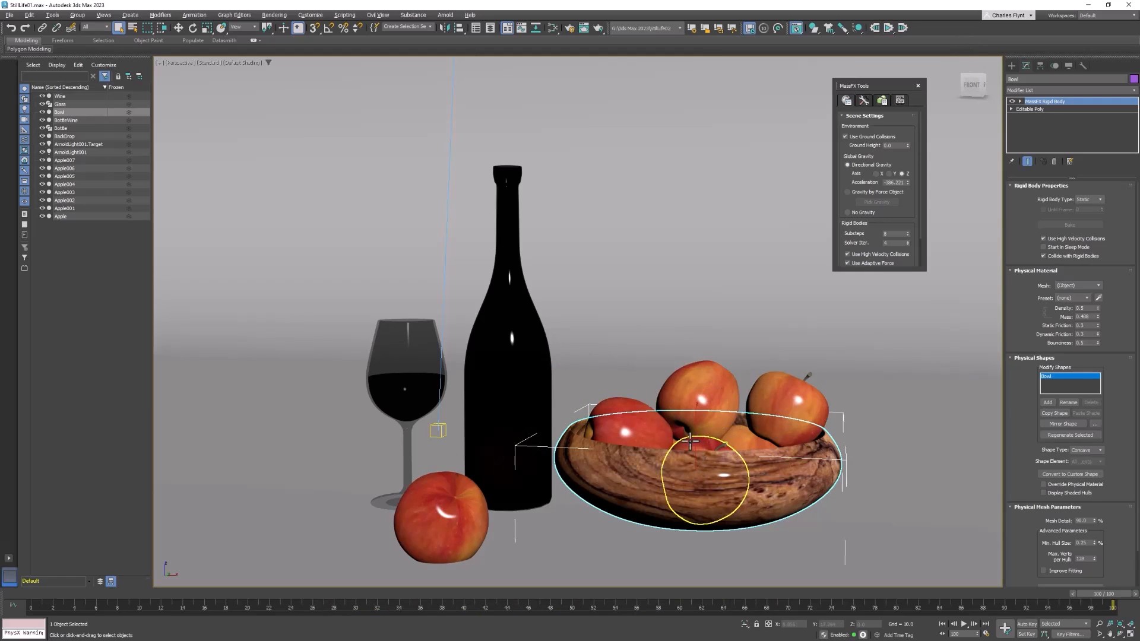
mouse_move(700, 473)
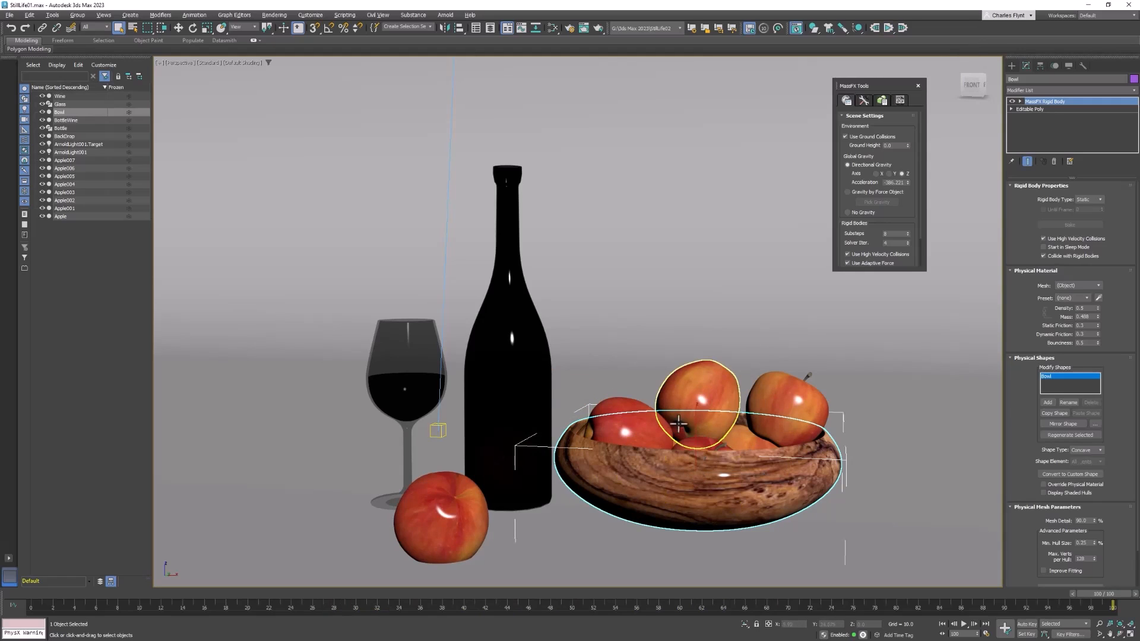
mouse_move(716, 436)
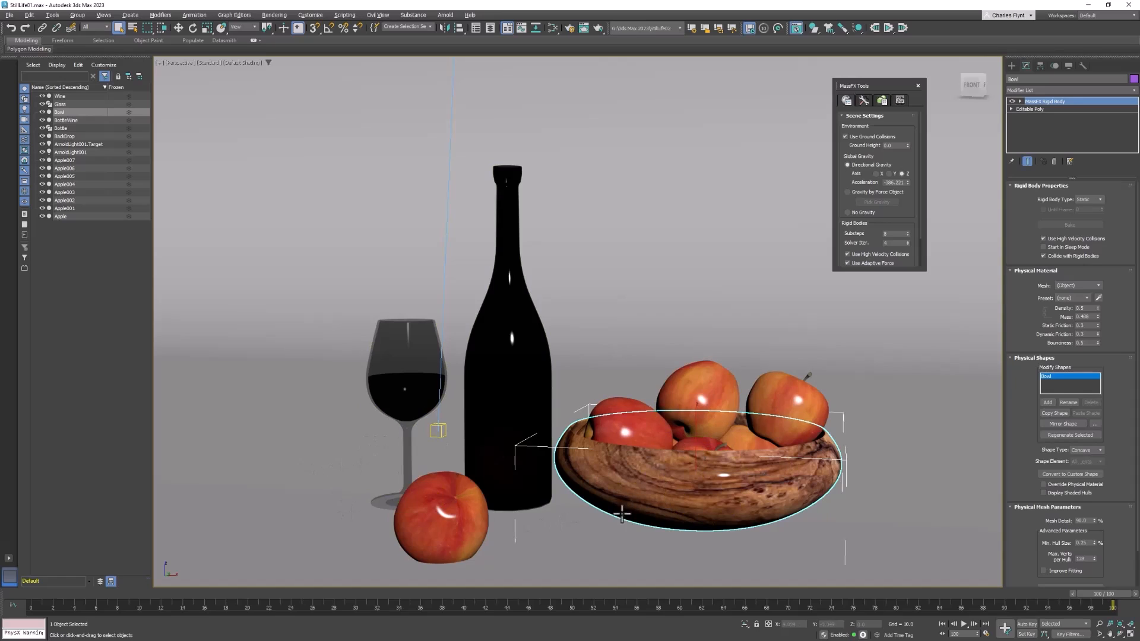
mouse_move(545, 522)
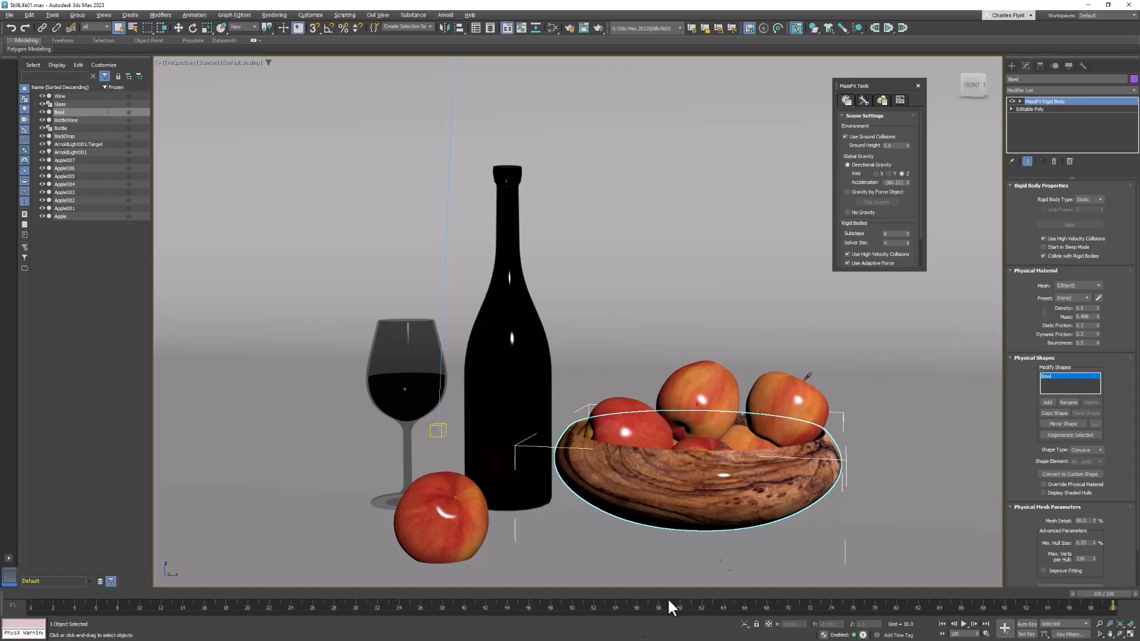
mouse_move(681, 256)
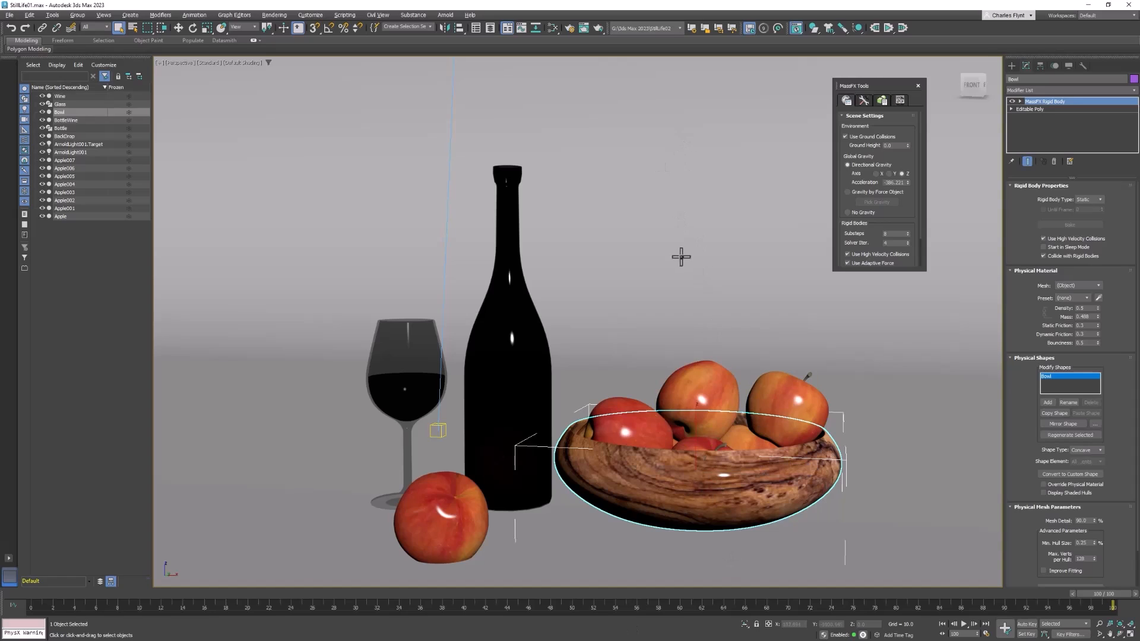